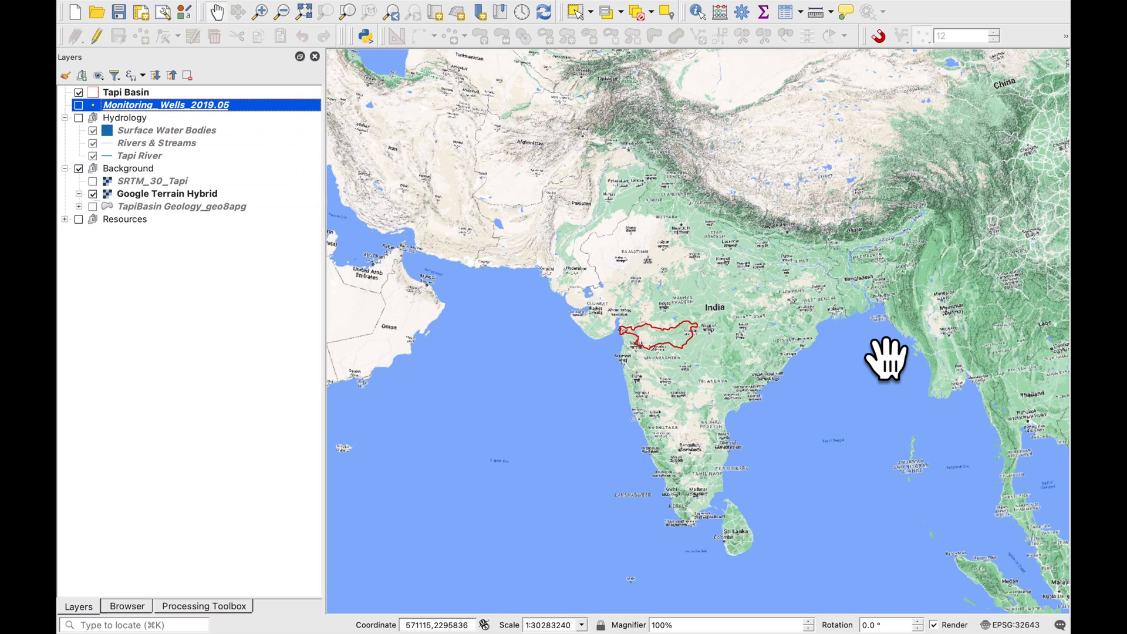
- Zoom to the Tapi Basin layer, show the SRTM_30_Tapi hillshade and open its layer properties
right_click(125, 91)
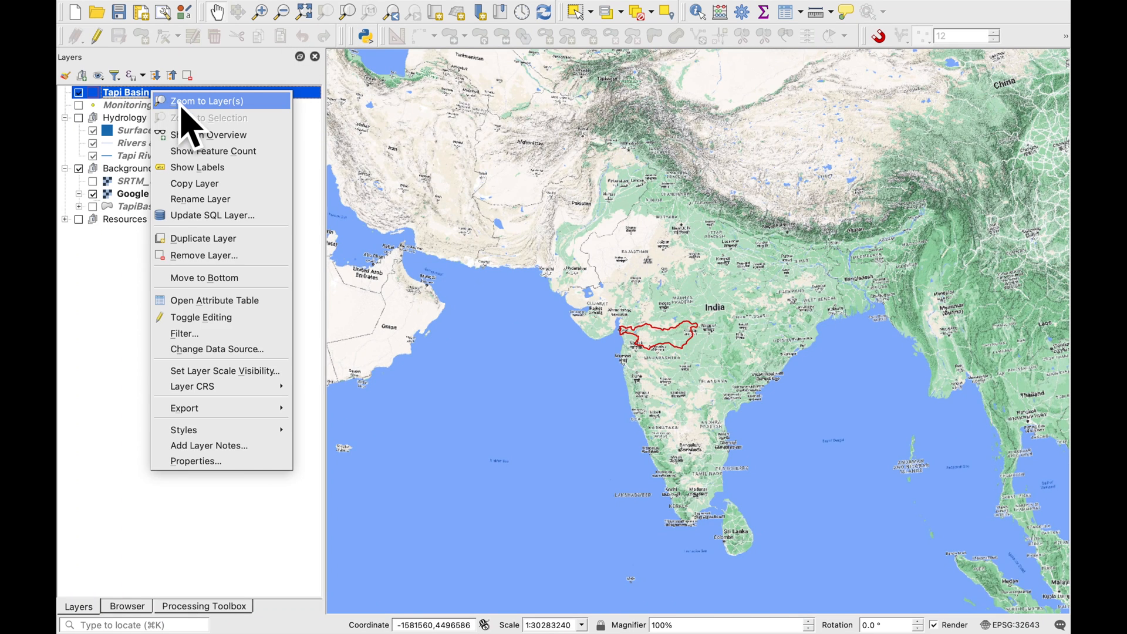
click(201, 101)
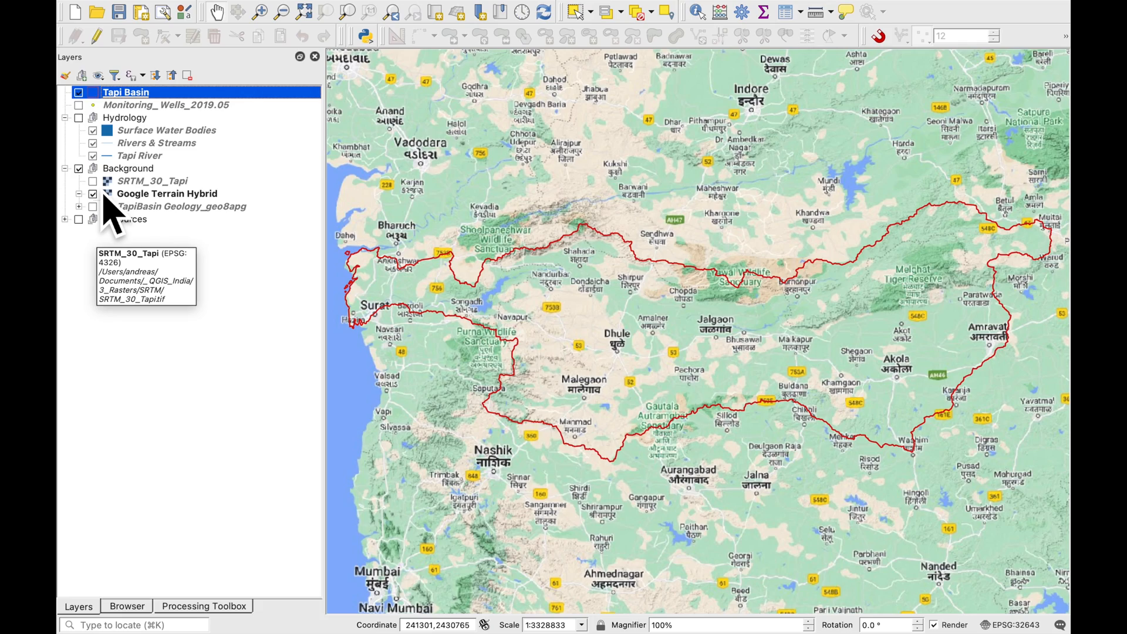
click(93, 181)
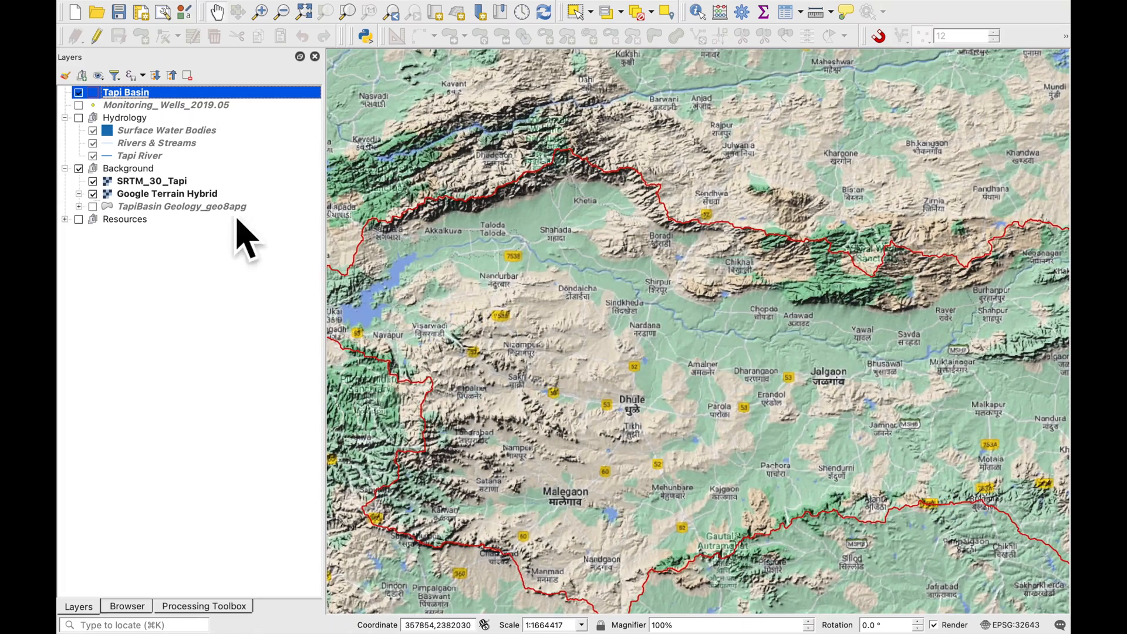
double_click(151, 181)
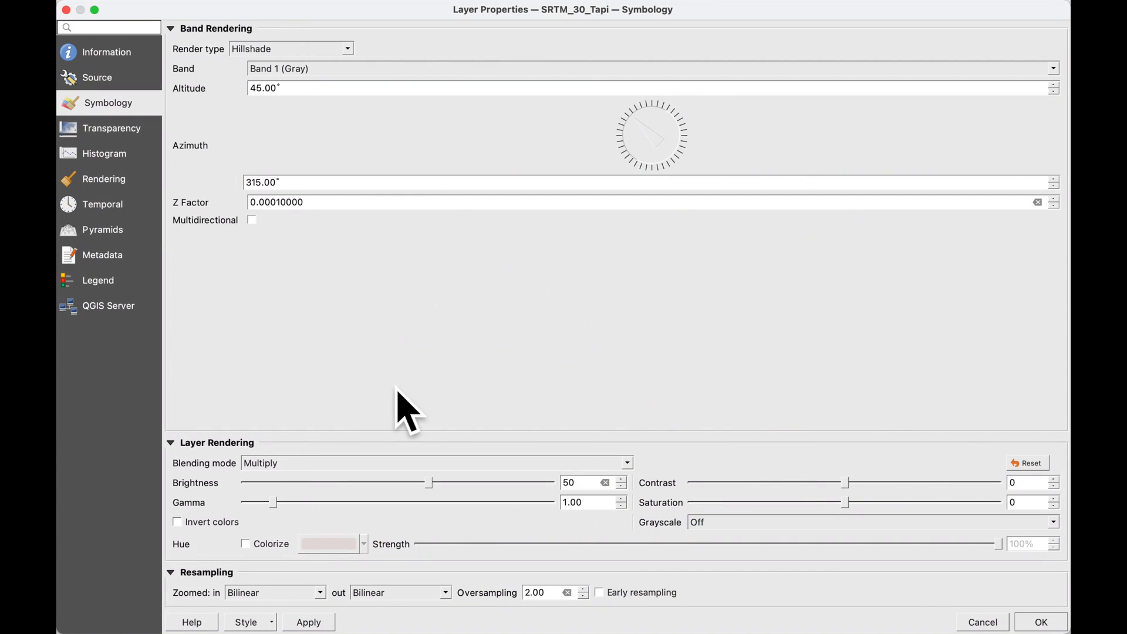
mouse_move(203, 503)
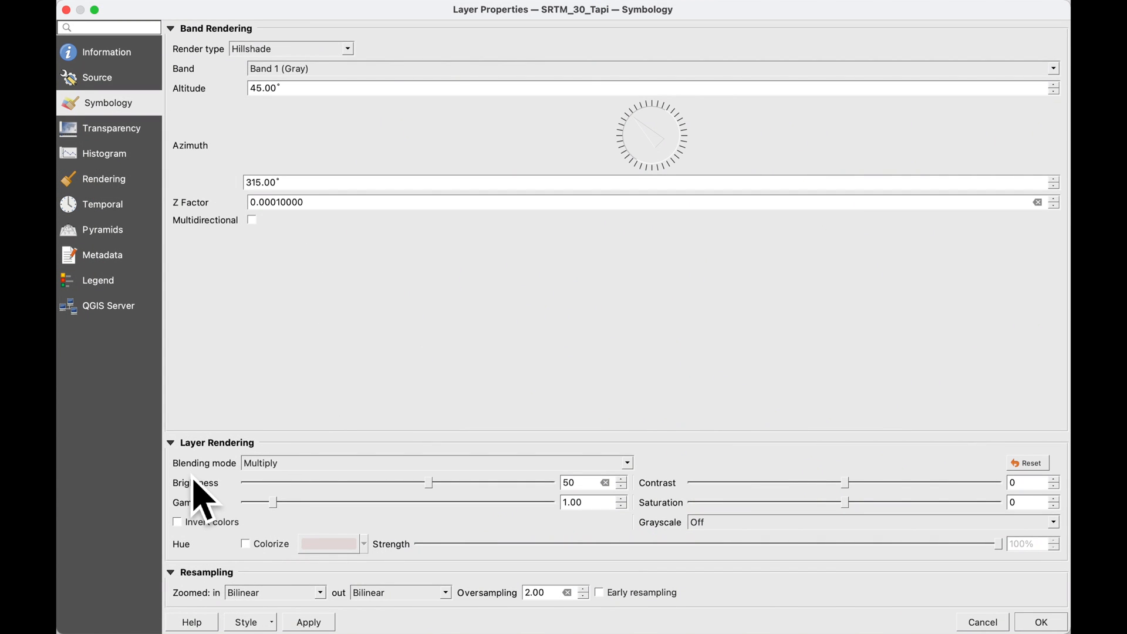
mouse_move(252, 496)
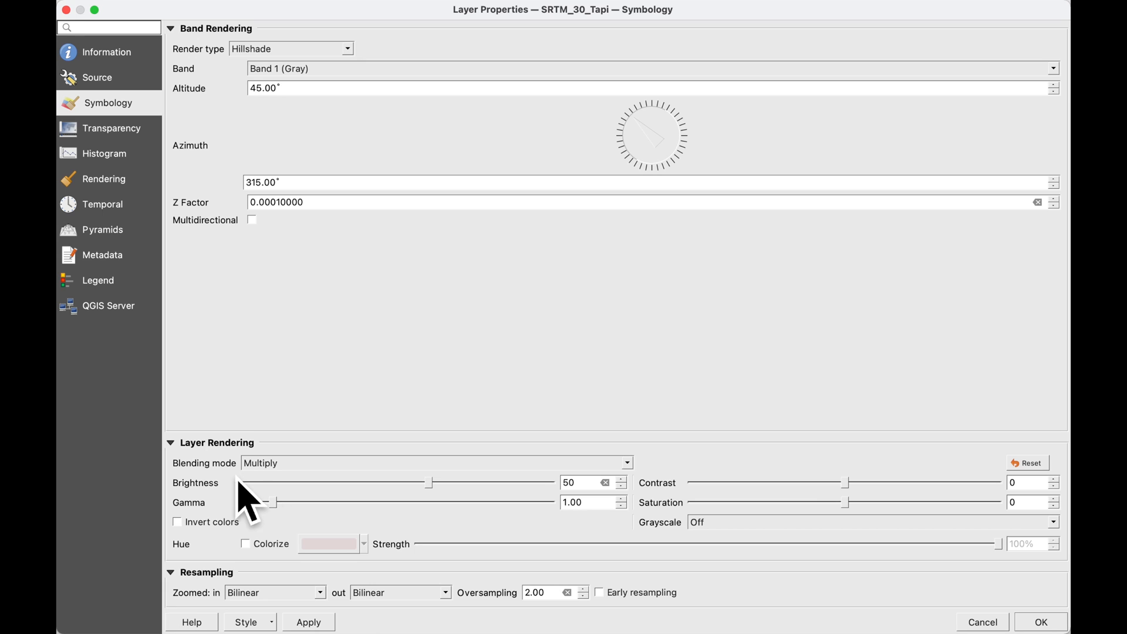
mouse_move(542, 518)
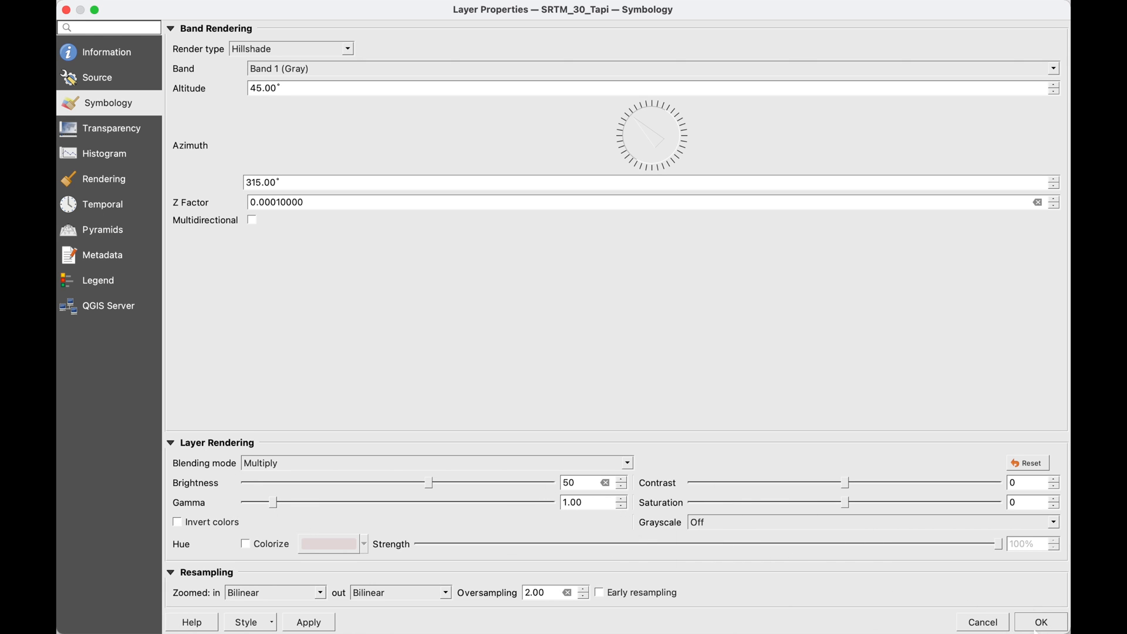
- Close the hillshade settings, preview then hide the geology layer, and show the Hydrology group over the basin
click(1038, 622)
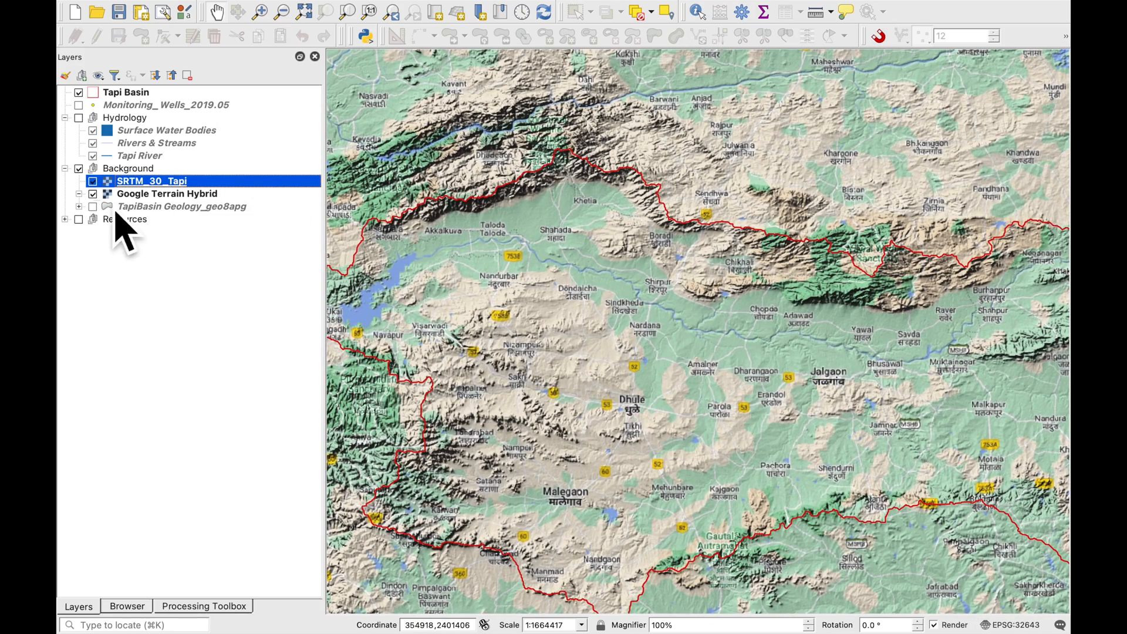
click(93, 194)
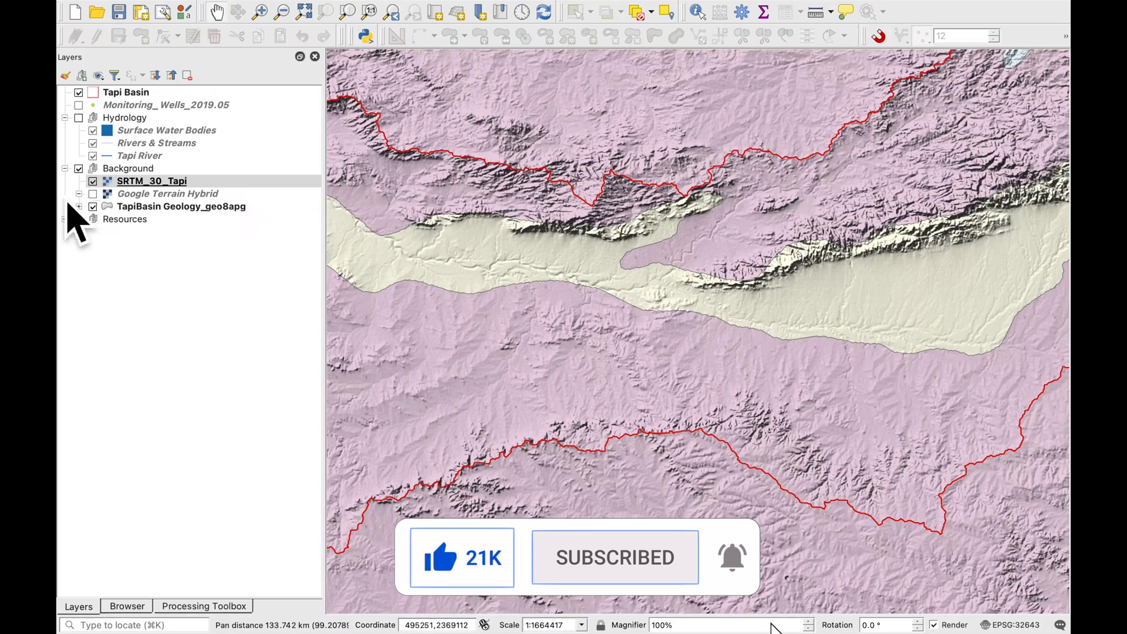
click(79, 180)
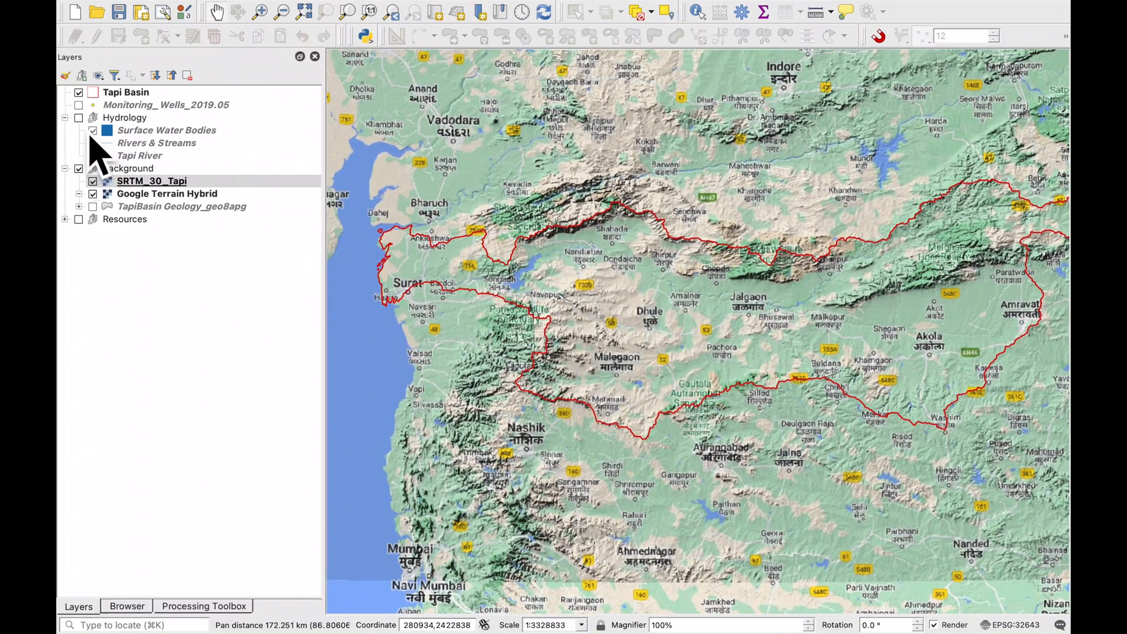
click(78, 118)
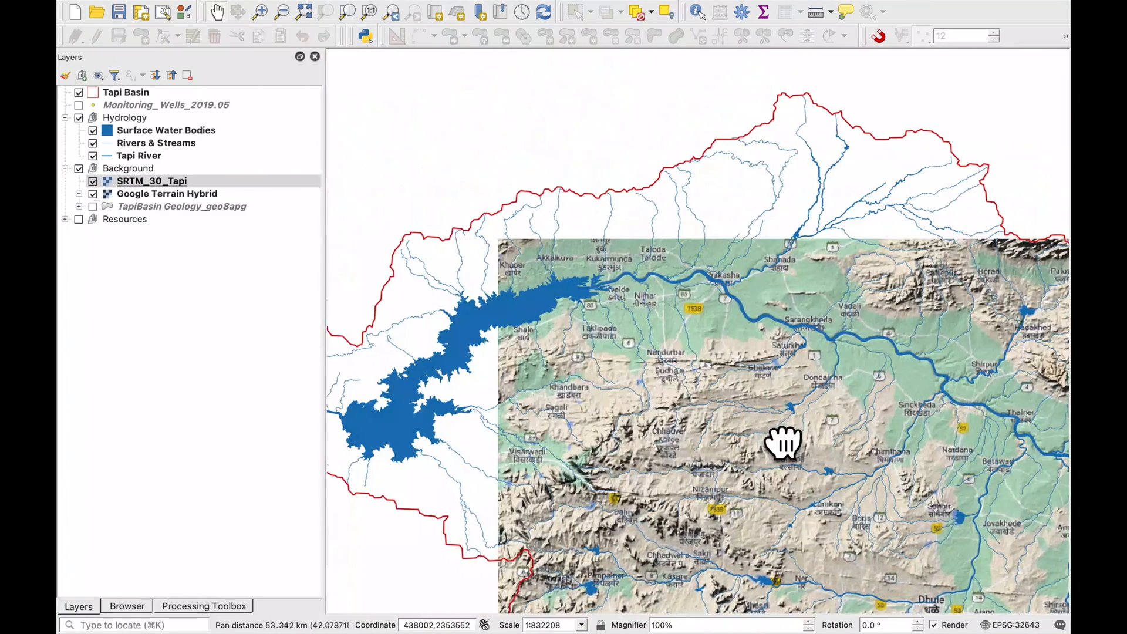
drag(783, 443, 543, 391)
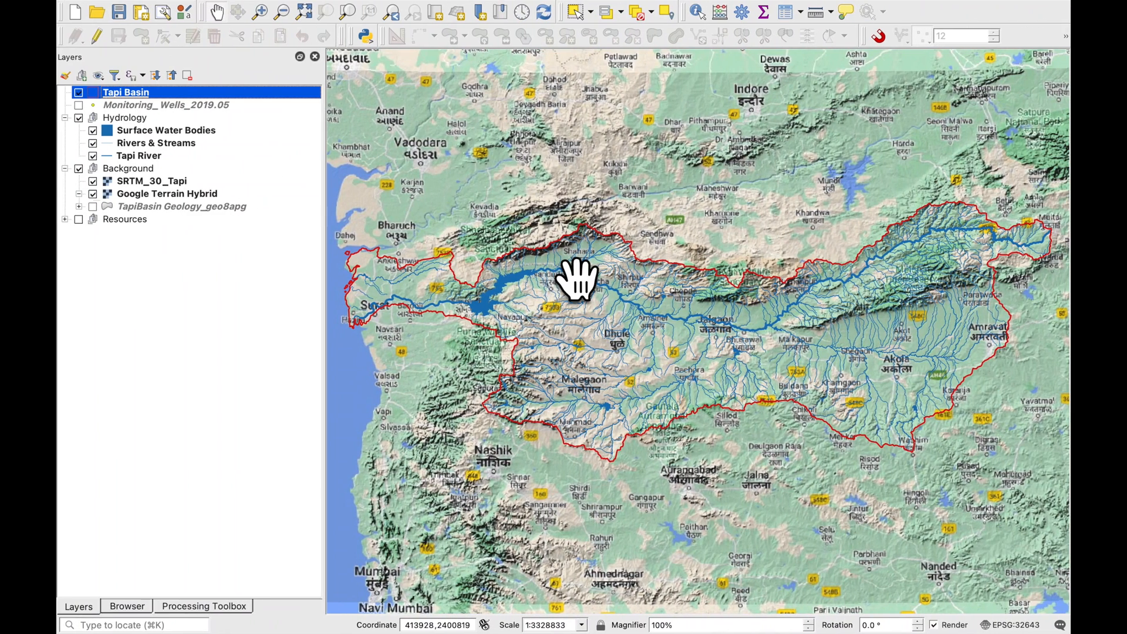
- Show the Monitoring_Wells_2019.05 points and view the layer's Information page in its properties
click(165, 105)
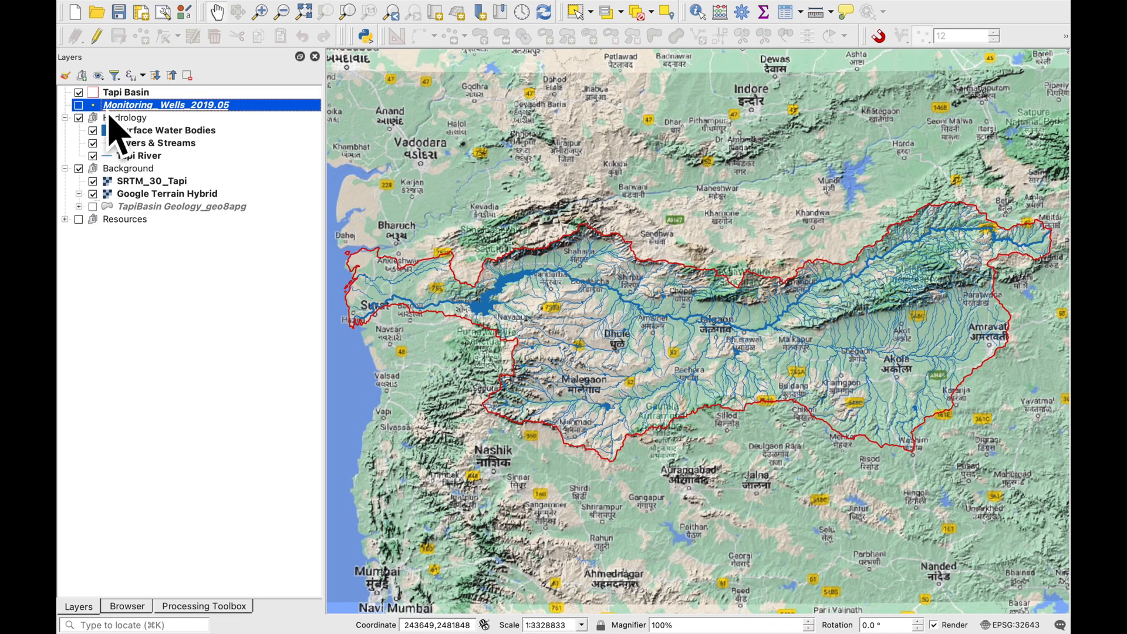
click(78, 104)
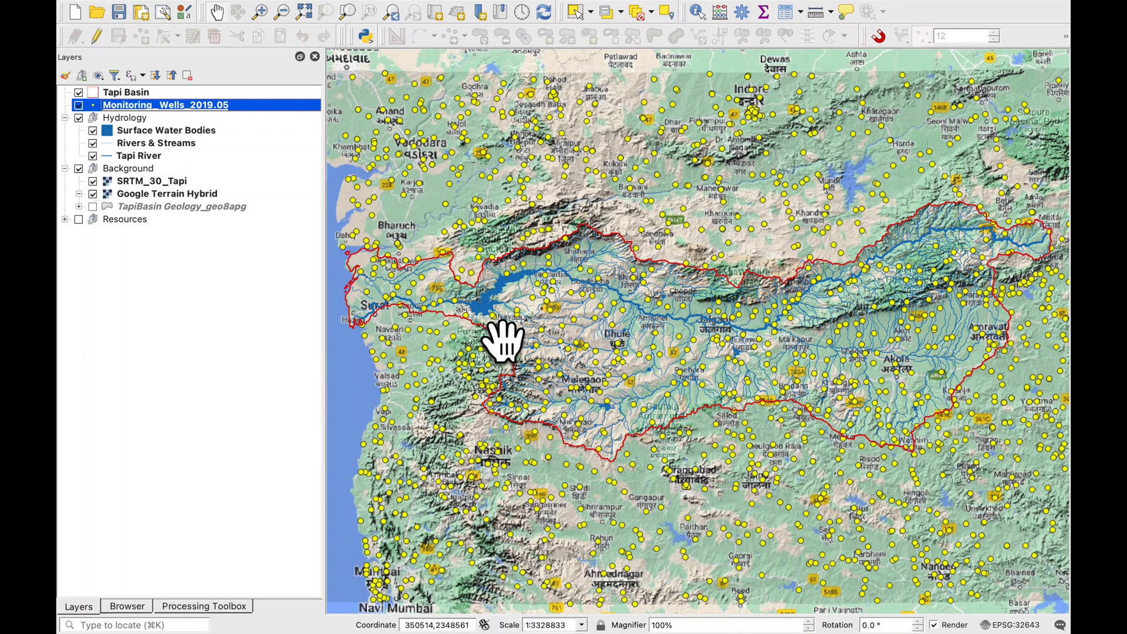
mouse_move(488, 388)
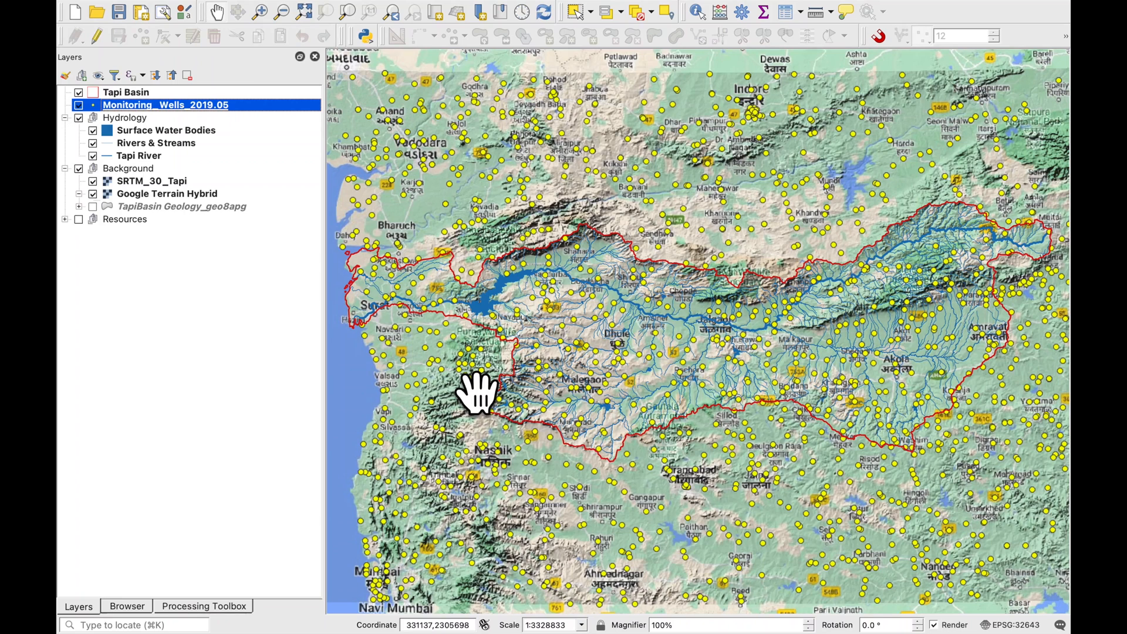
mouse_move(504, 395)
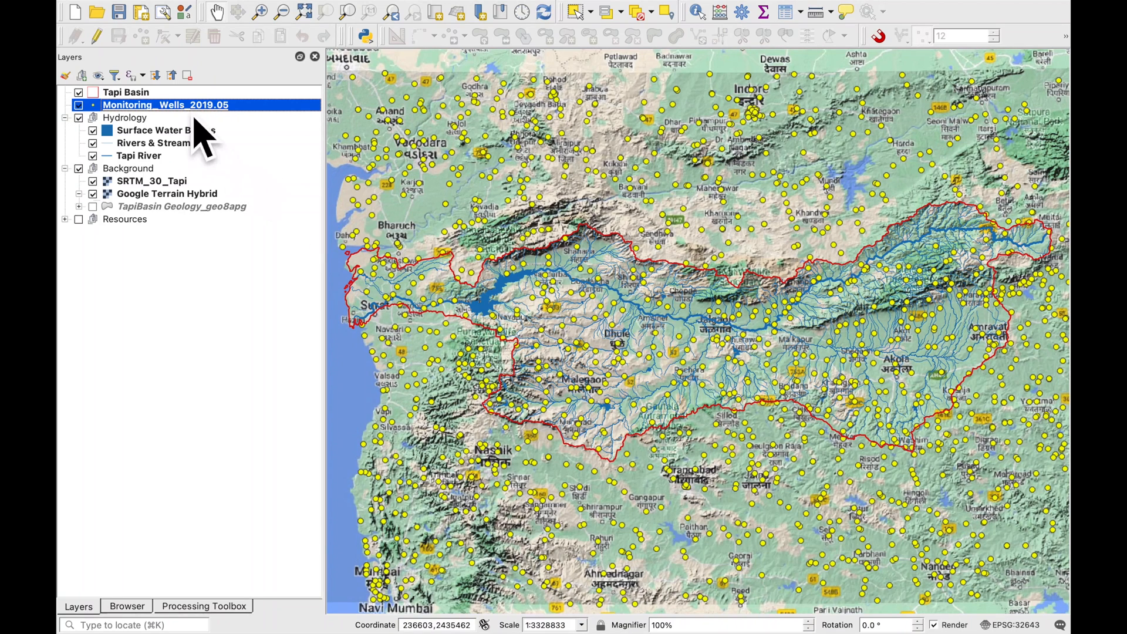
right_click(166, 105)
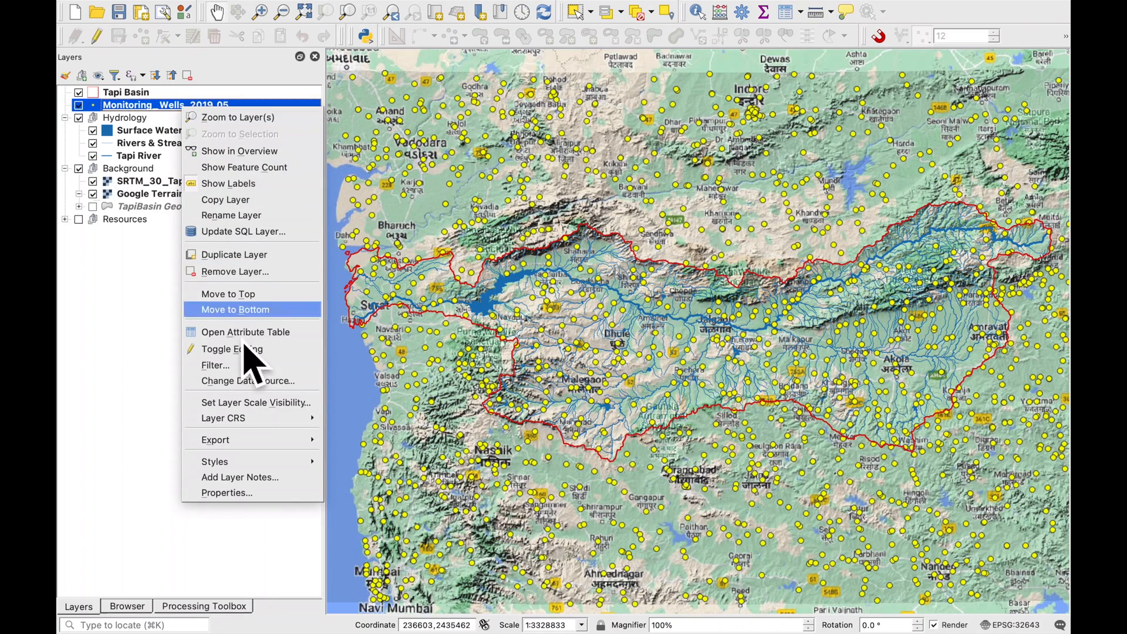
click(226, 492)
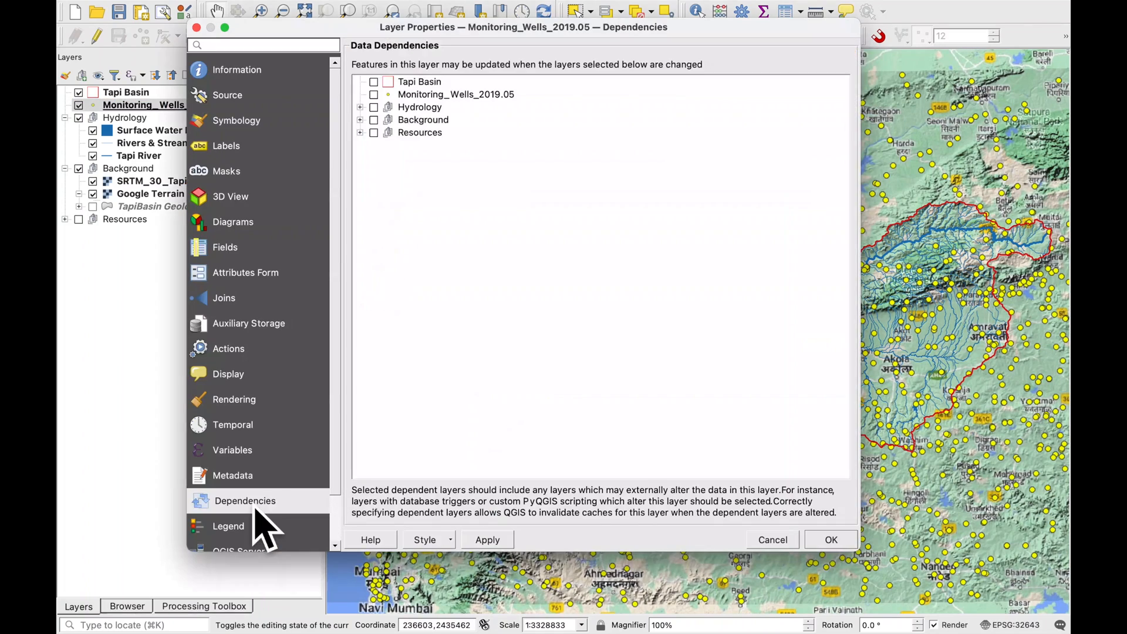
click(236, 69)
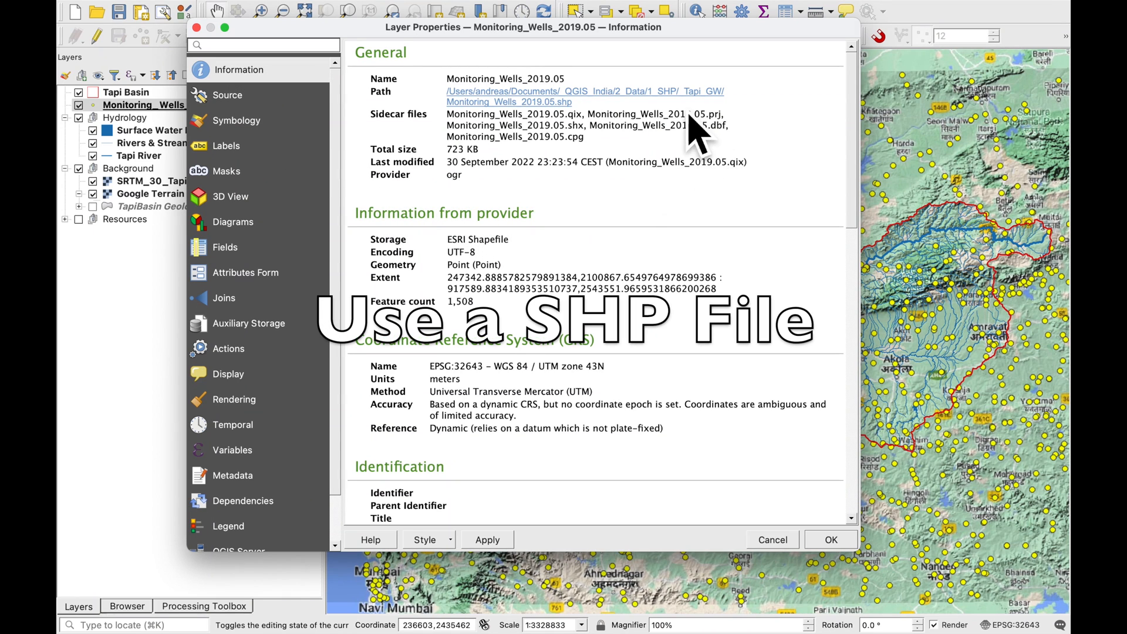
mouse_move(548, 277)
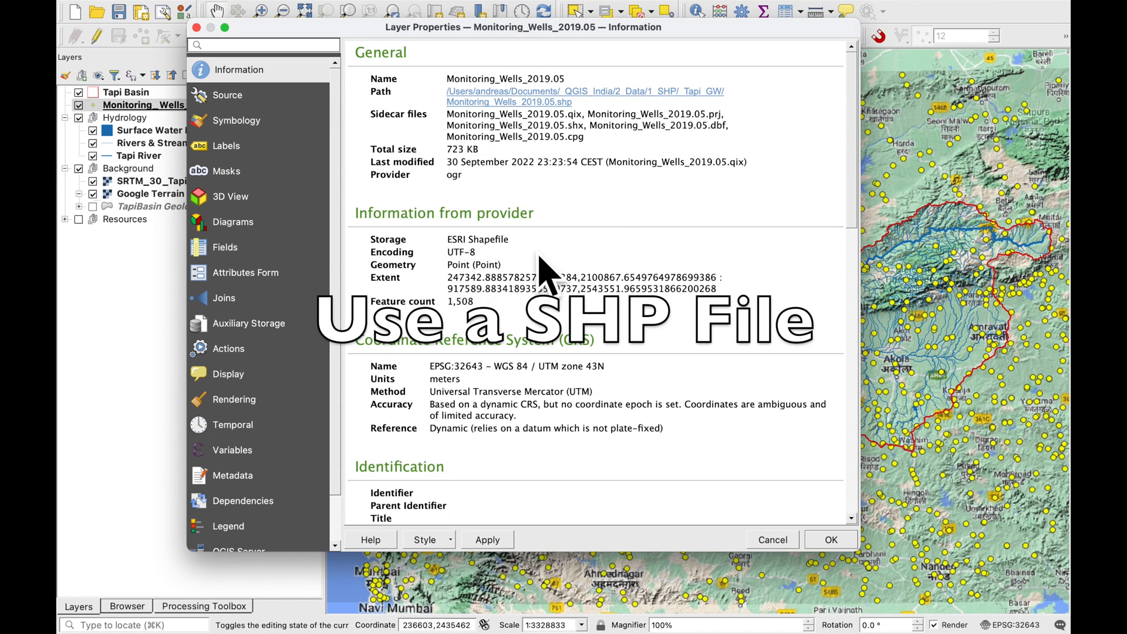
mouse_move(544, 281)
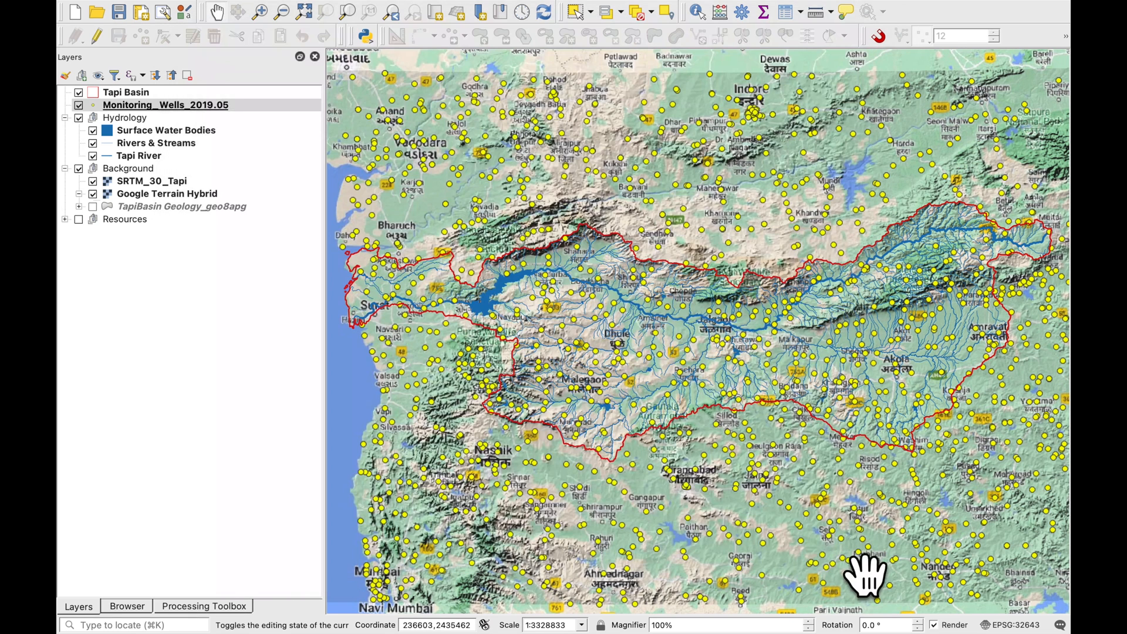
right_click(165, 104)
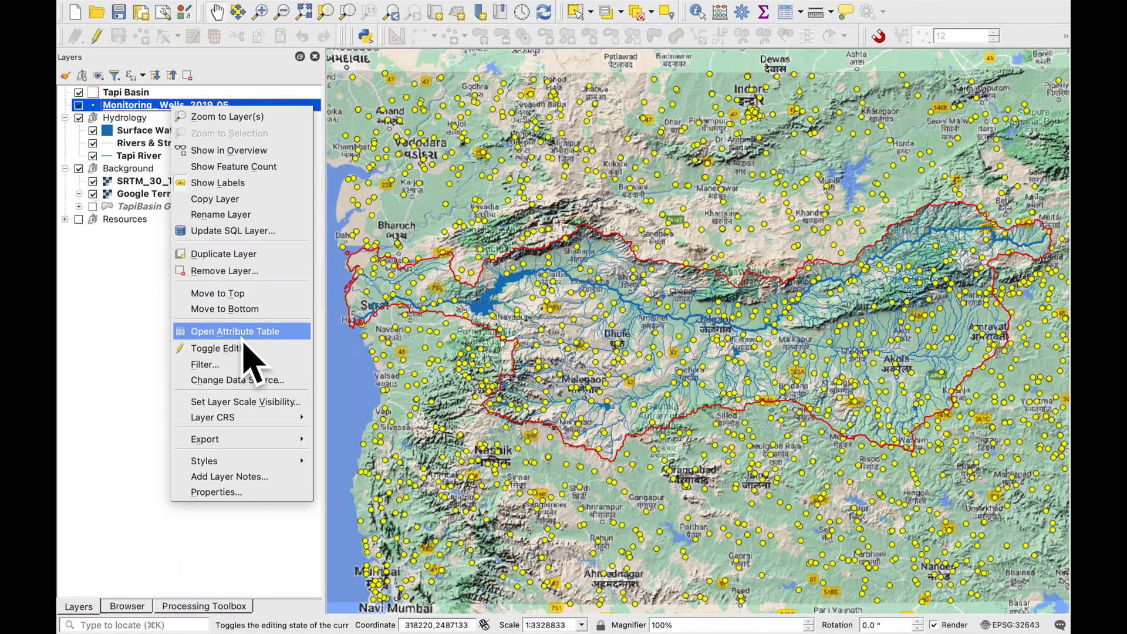
click(234, 330)
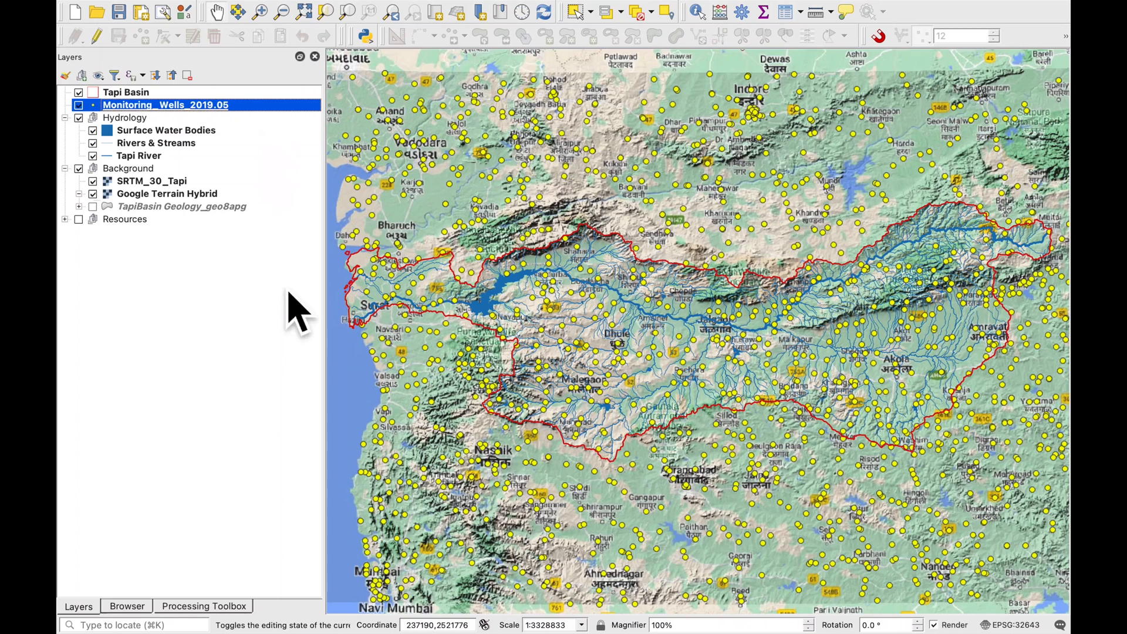
- Find 'thin plate' in the Processing Toolbox and launch the SAGA Thin Plate Spline tool
click(203, 605)
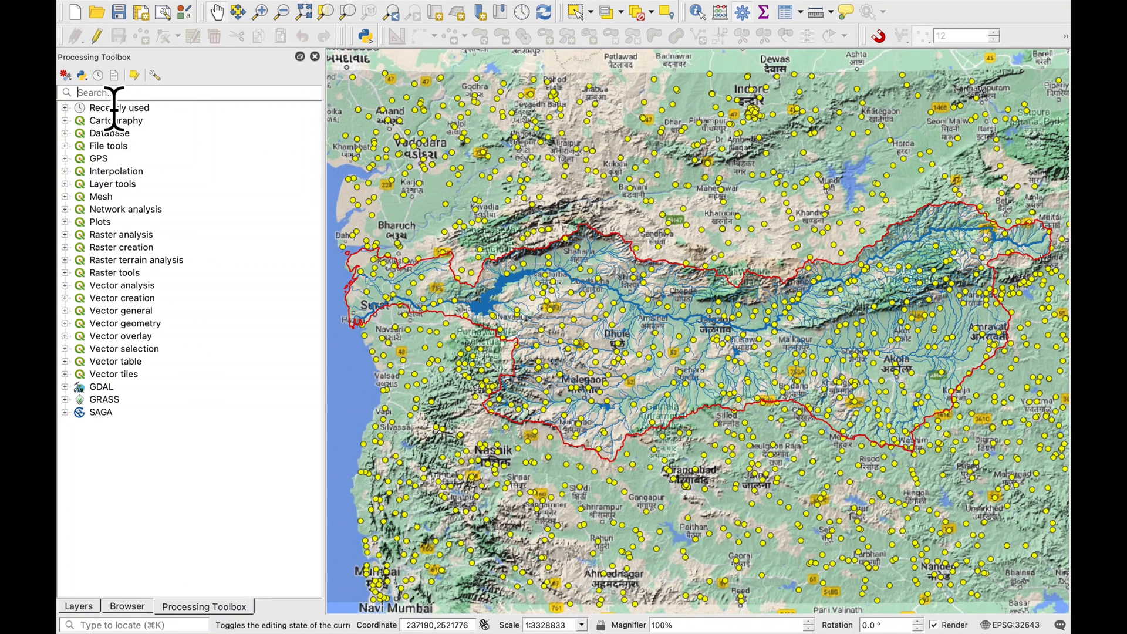
text(thin plate)
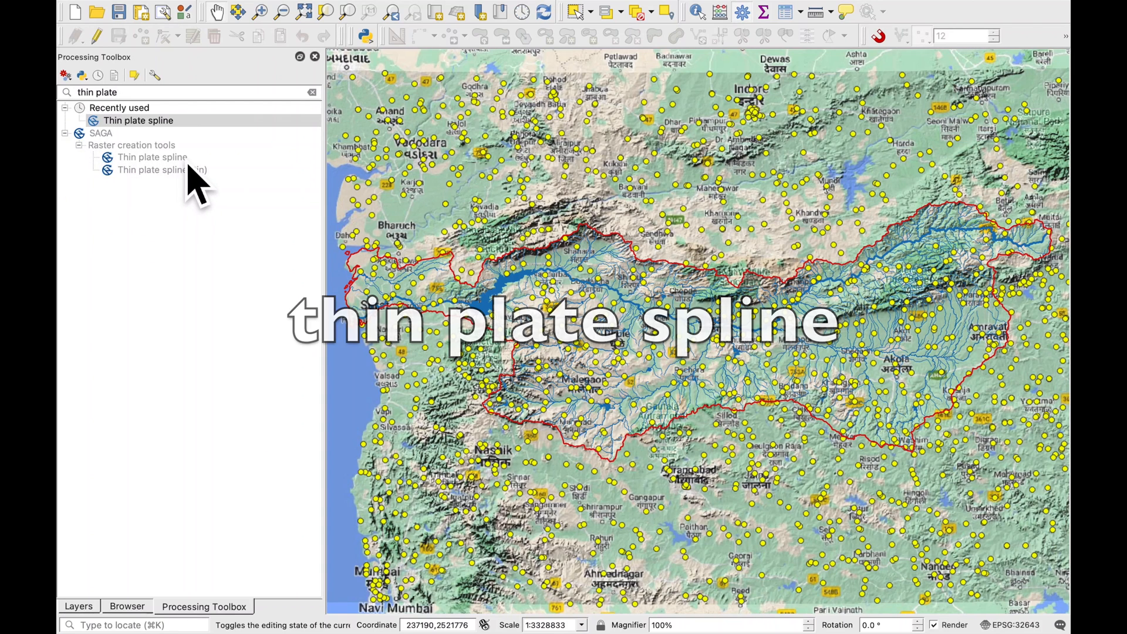
click(153, 156)
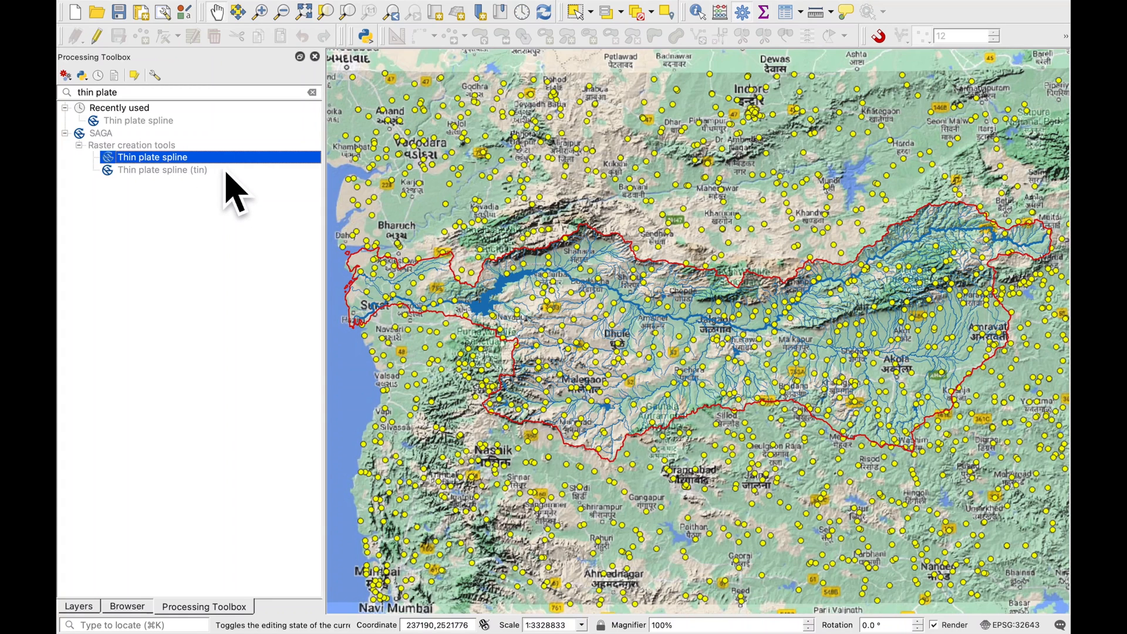
double_click(153, 156)
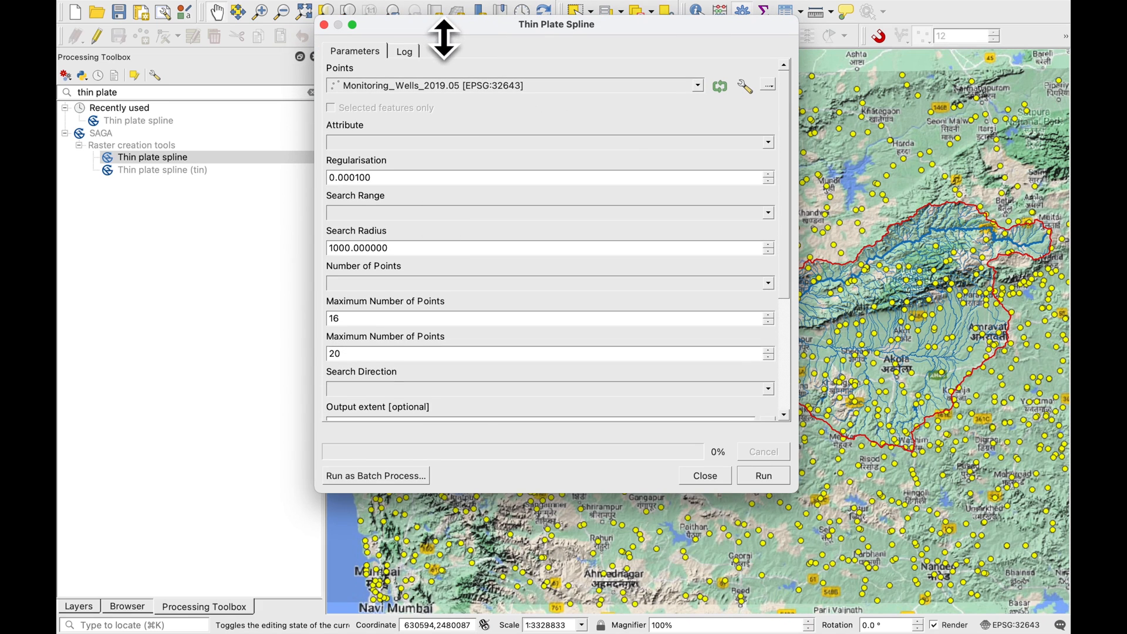
- Interpolate the SWL Elevat field using all points within the search distance
click(549, 142)
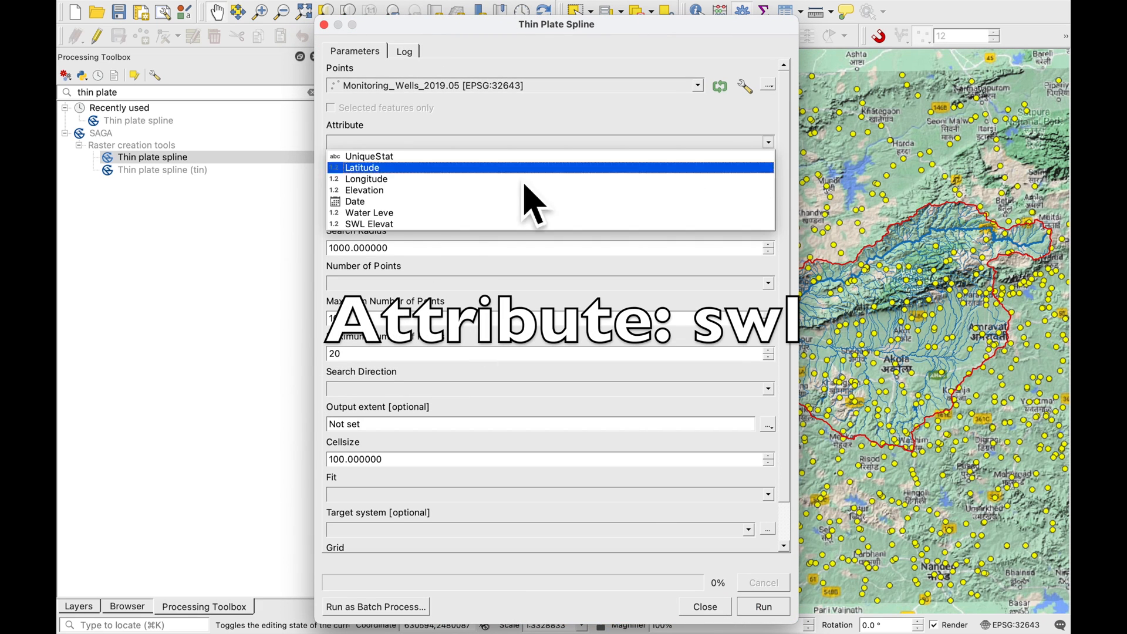
click(368, 223)
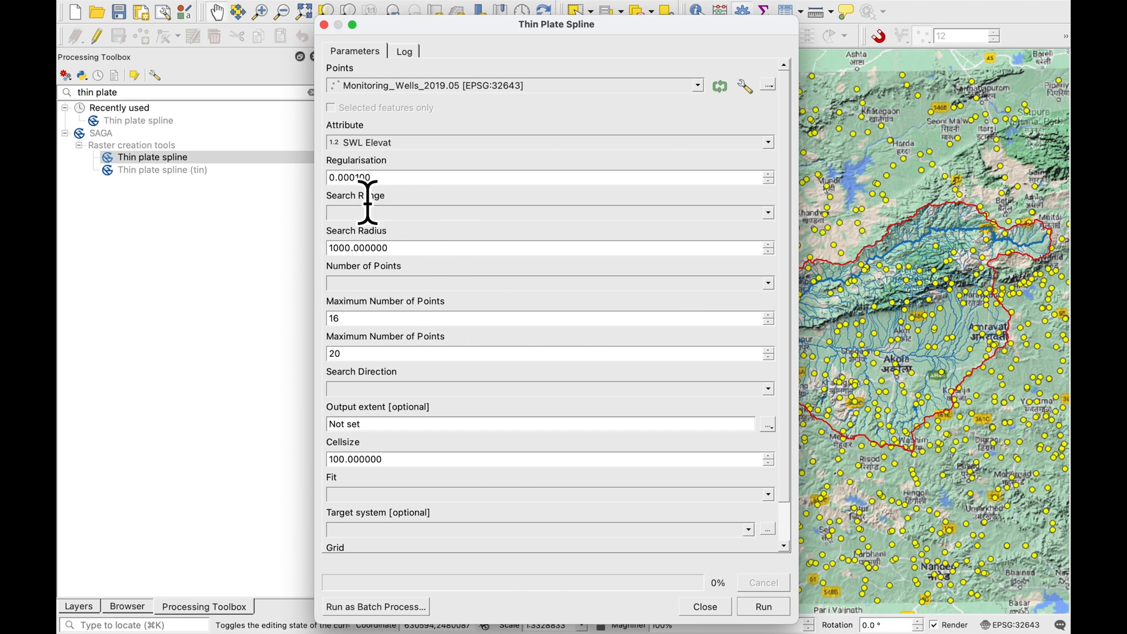
mouse_move(427, 198)
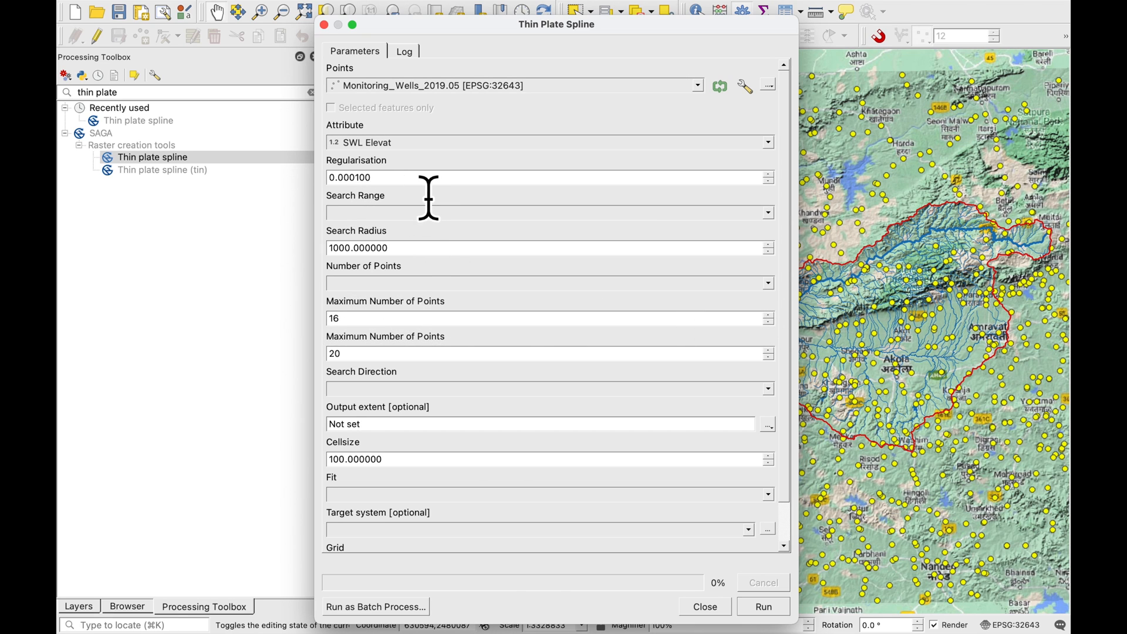
click(548, 212)
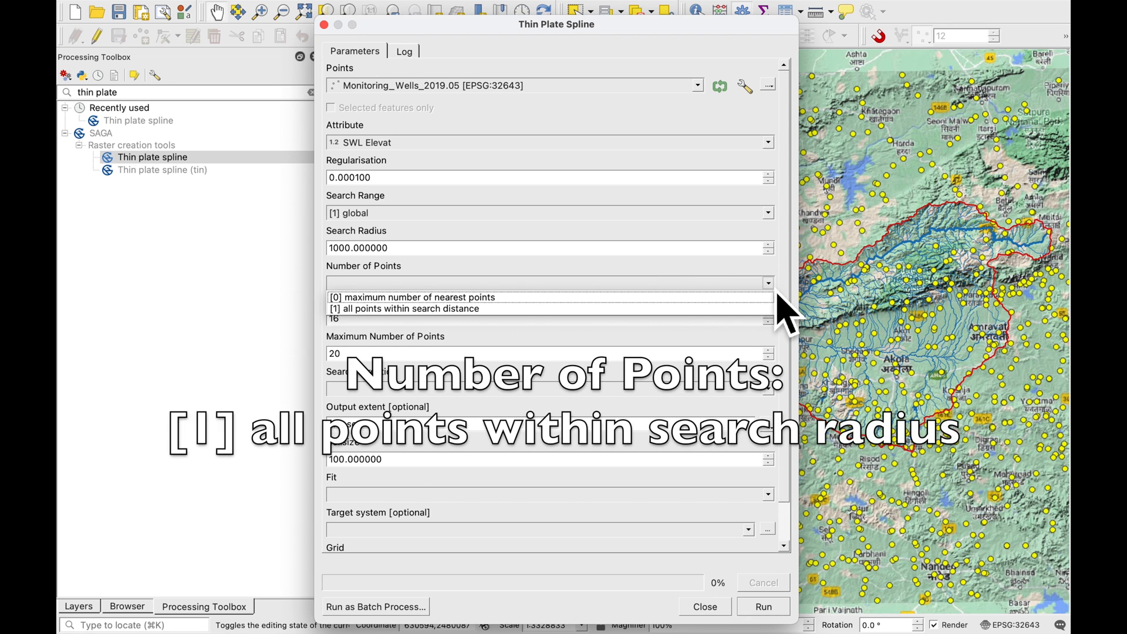
mouse_move(777, 309)
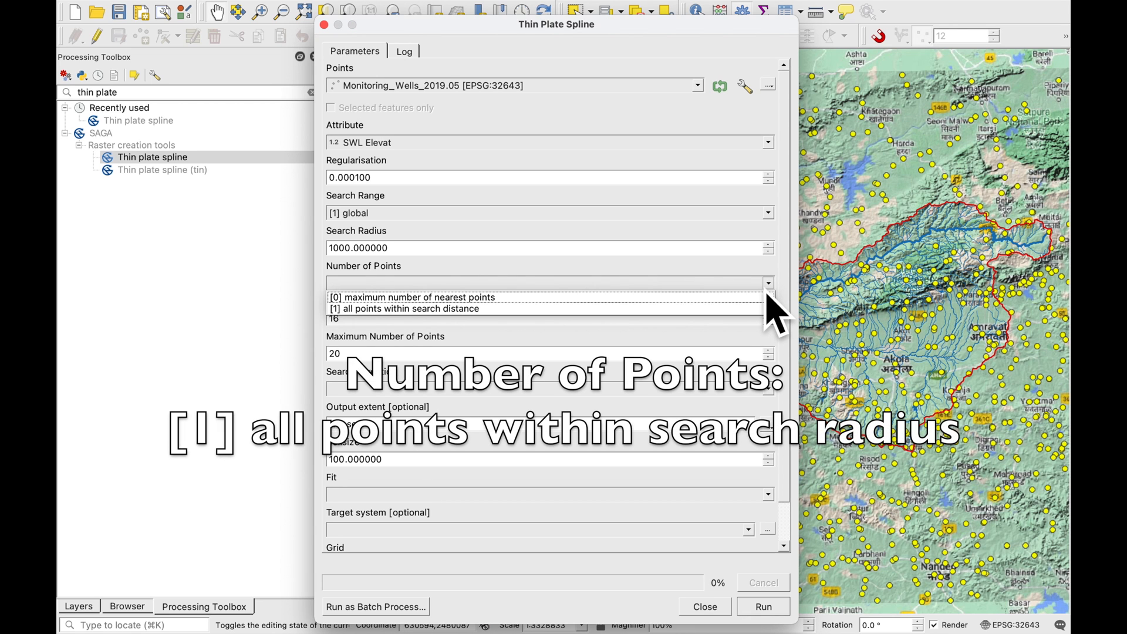
click(431, 308)
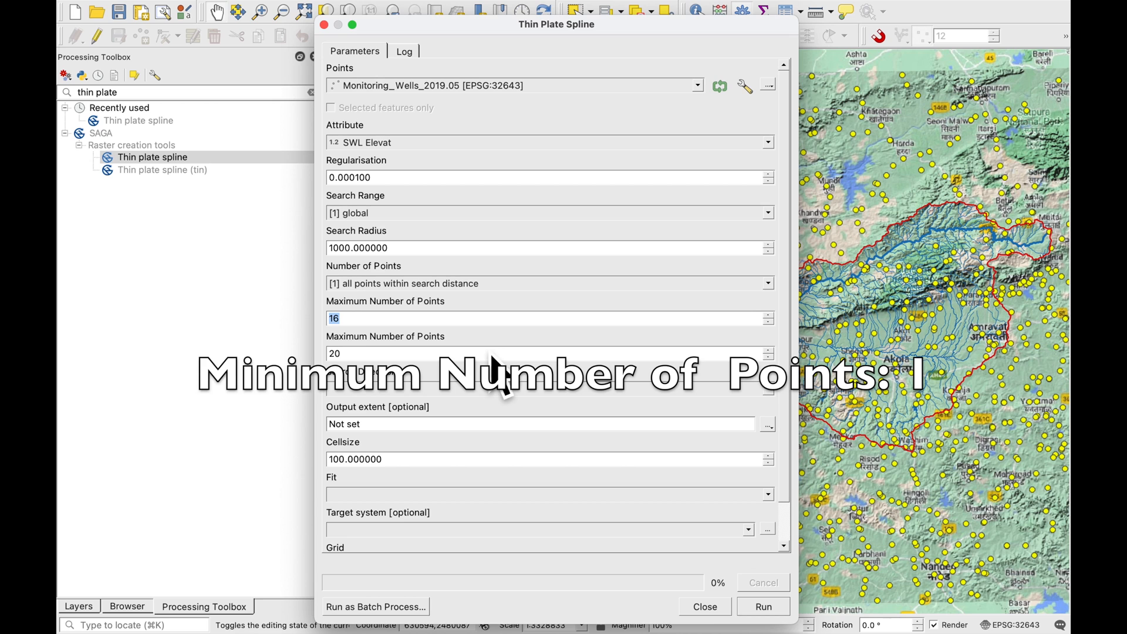
- Use 1 to 5 points, search in all directions, and fit the spline to nodes
text(1)
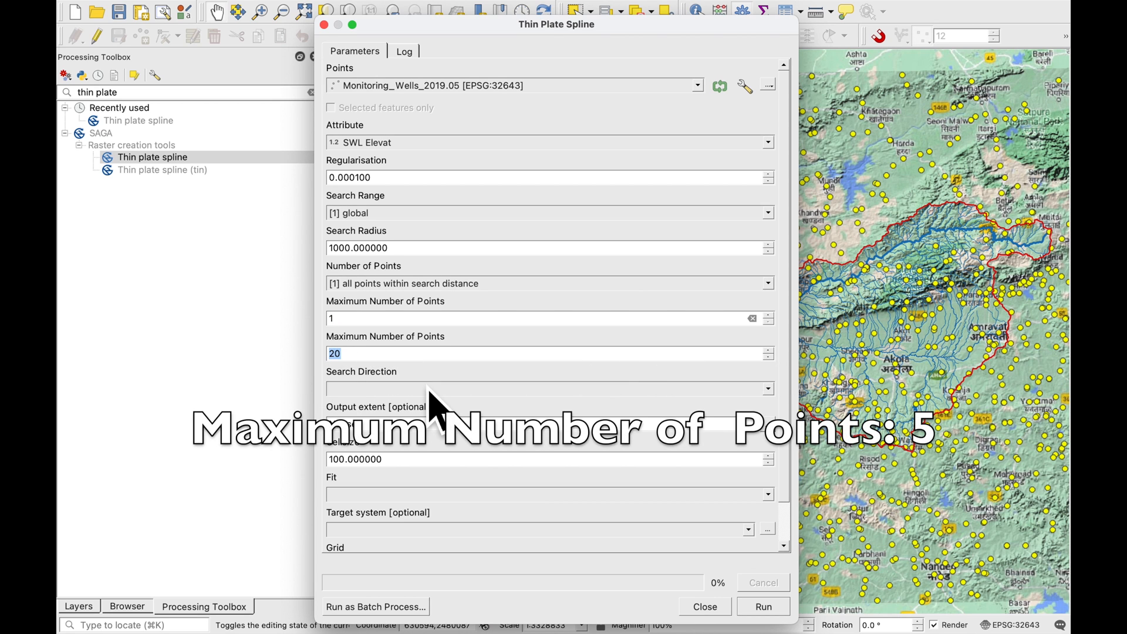
text(5)
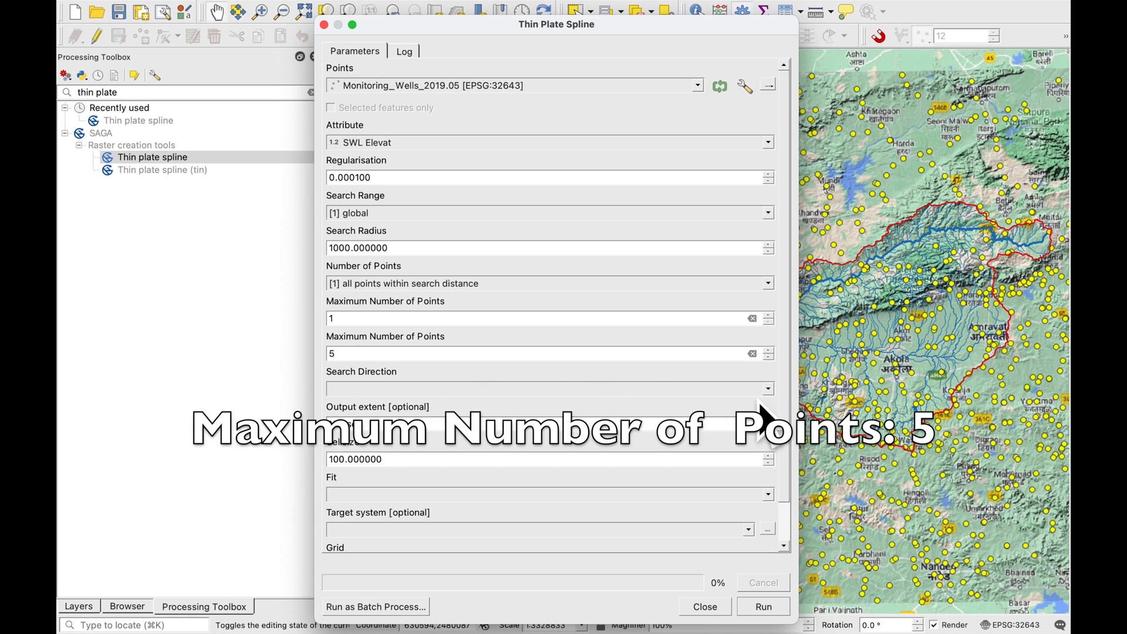
click(548, 388)
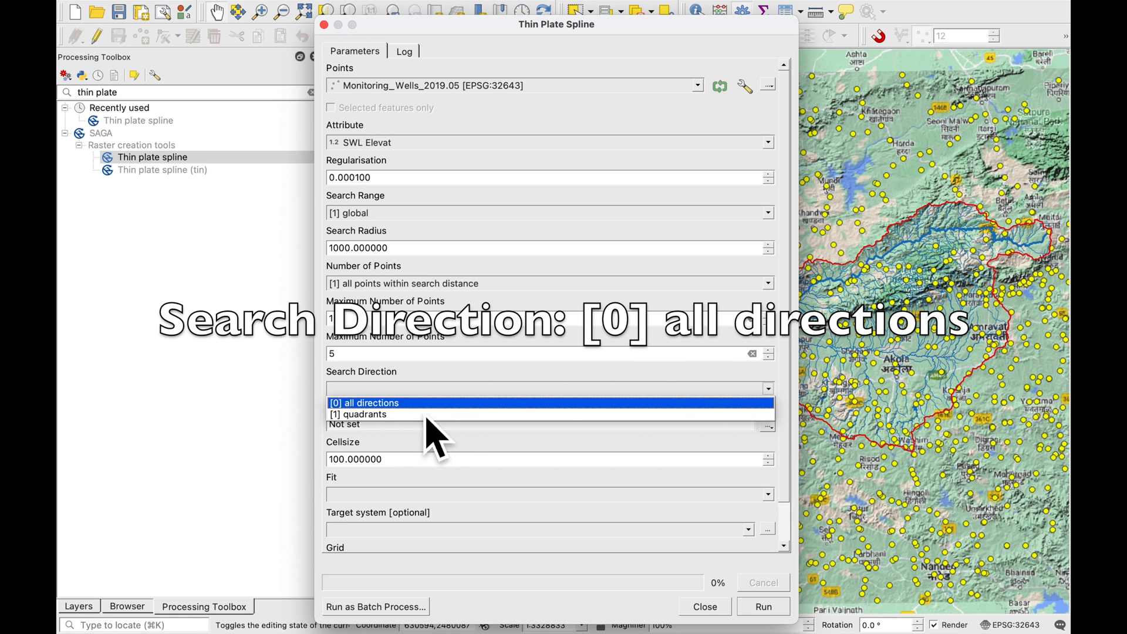
click(380, 403)
text(500.000000)
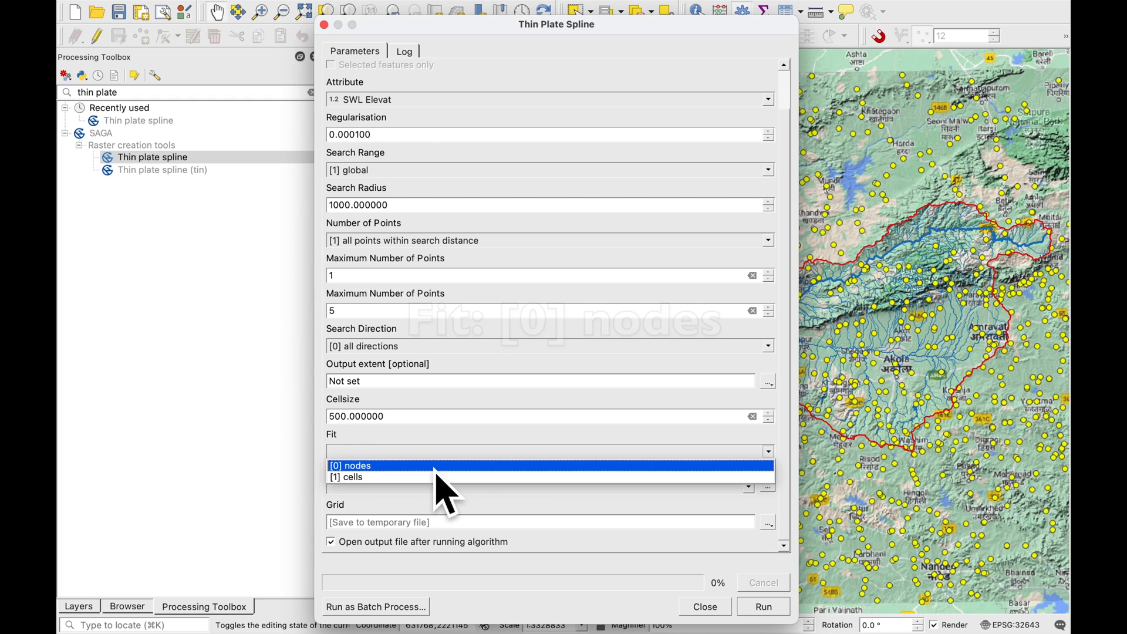
click(351, 464)
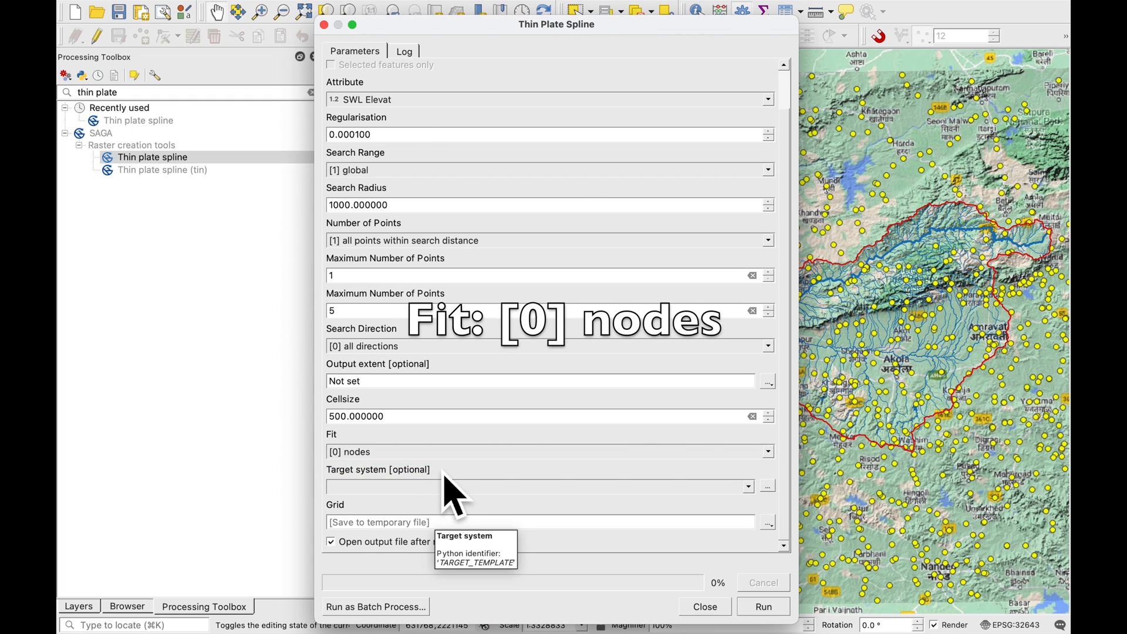
mouse_move(801, 495)
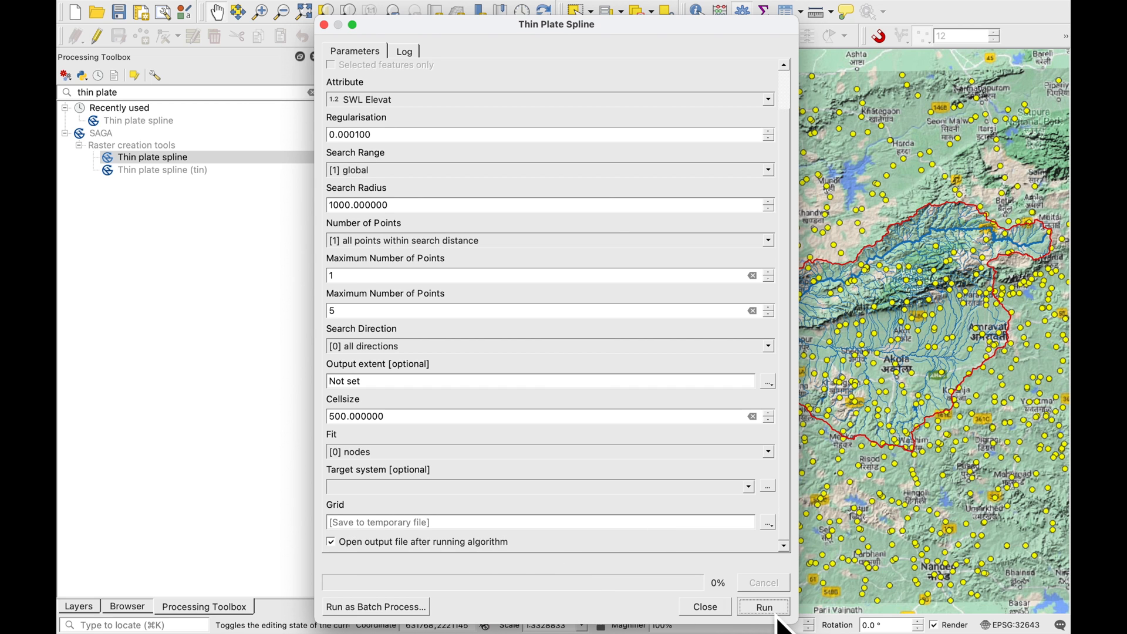
- Run the interpolation, close the tool and return to the Layers panel with the new Grid raster
click(763, 606)
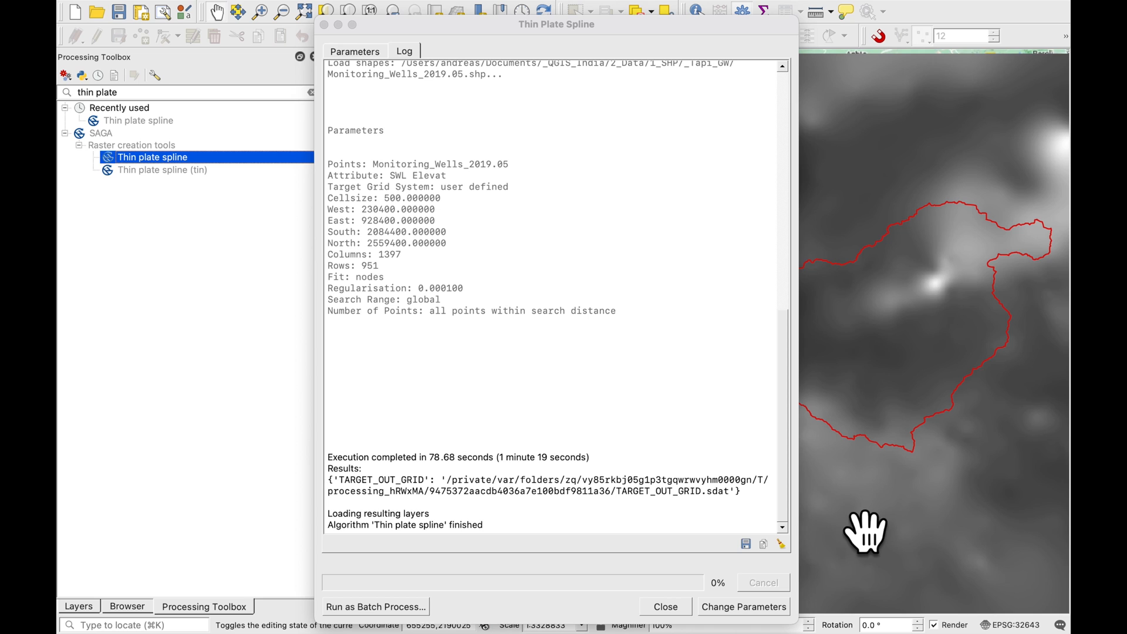
mouse_move(571, 504)
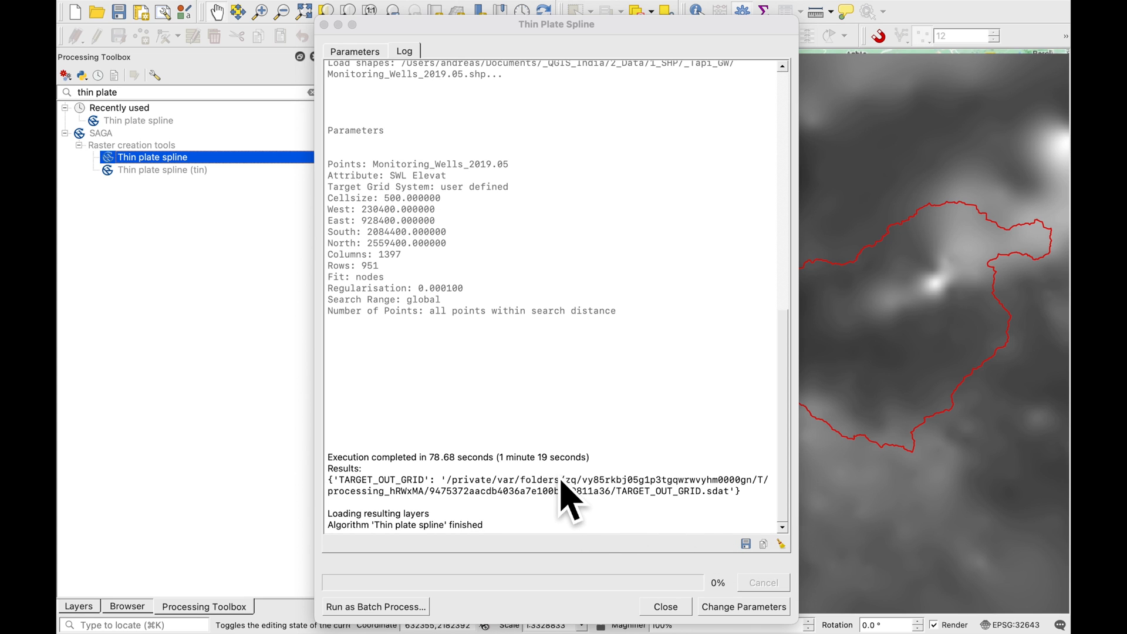
click(663, 606)
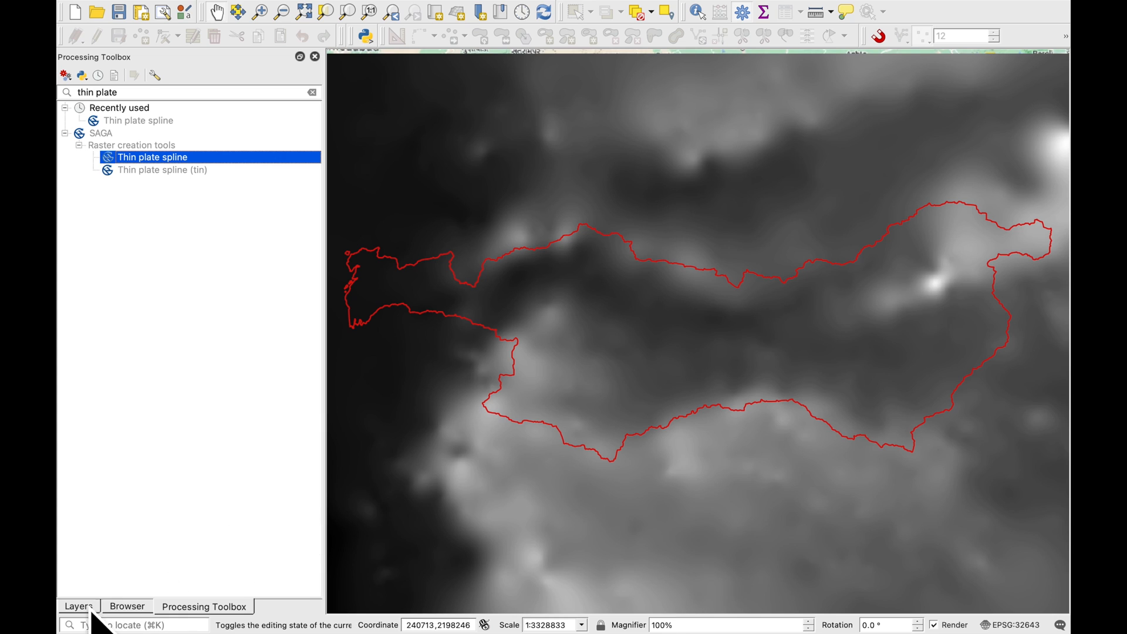
click(78, 605)
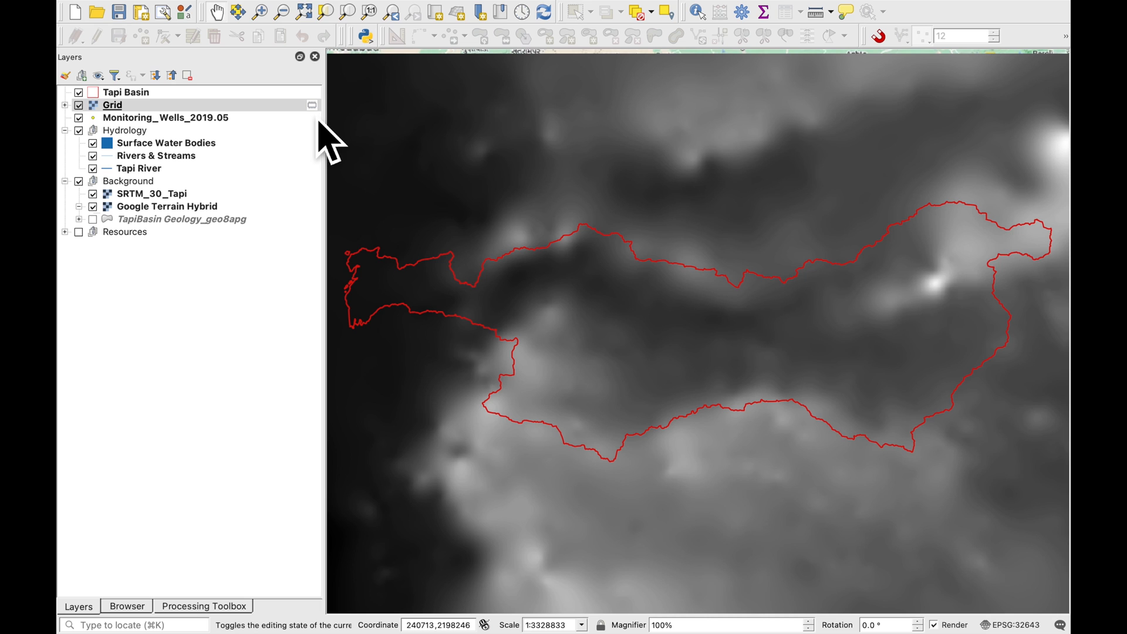
mouse_move(148, 129)
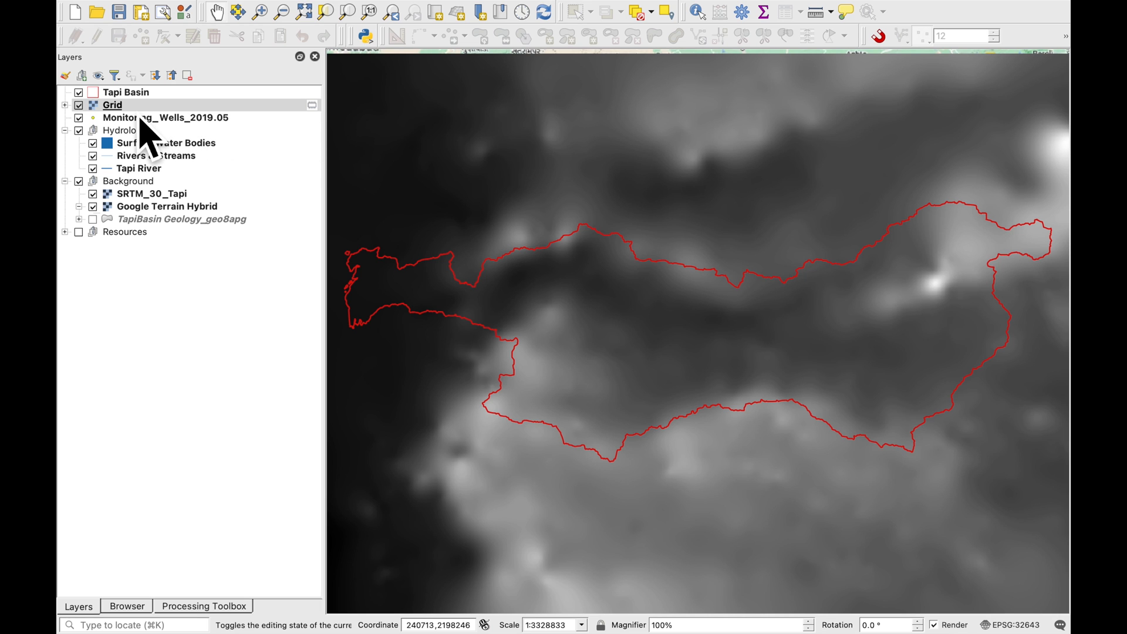
- Render the Grid layer as Singleband pseudocolor with a red-to-blue ramp
double_click(113, 104)
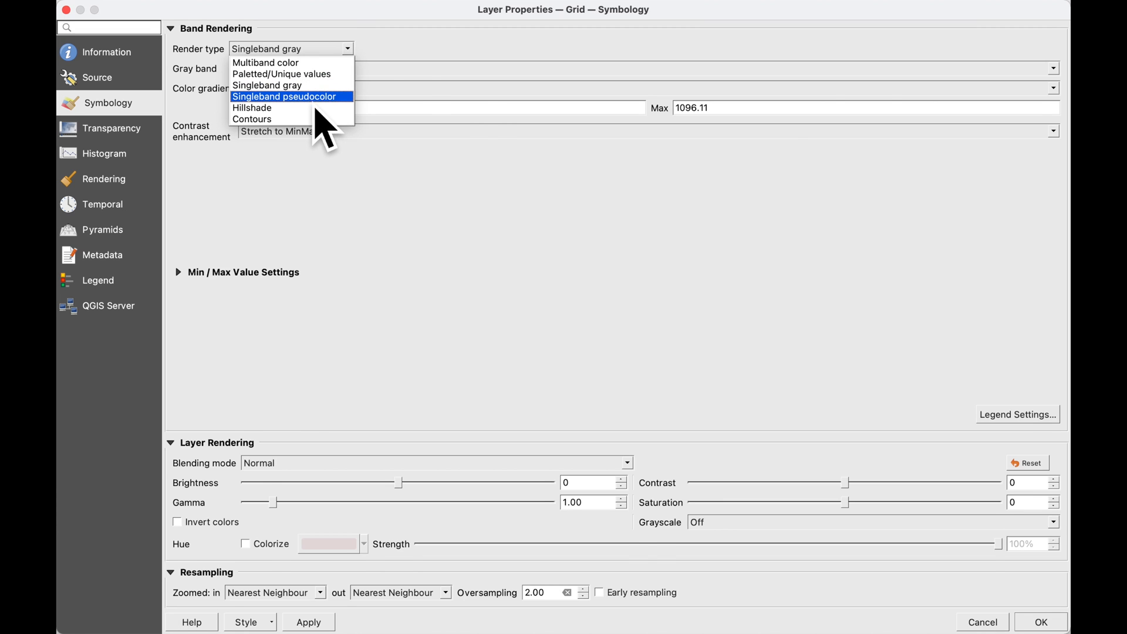
click(284, 95)
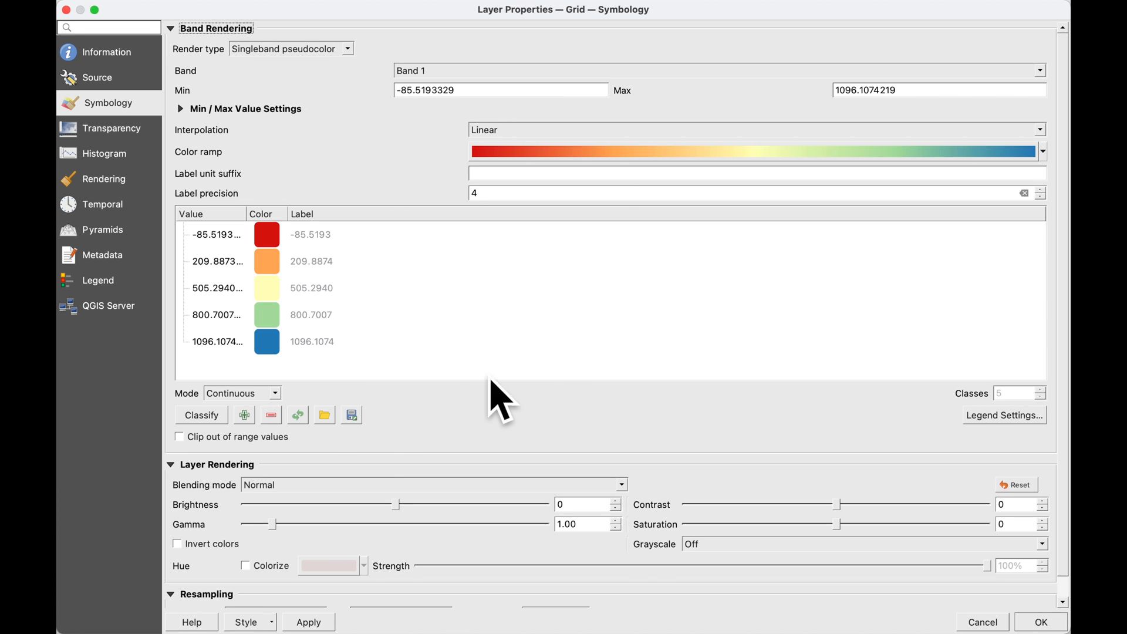
mouse_move(1044, 625)
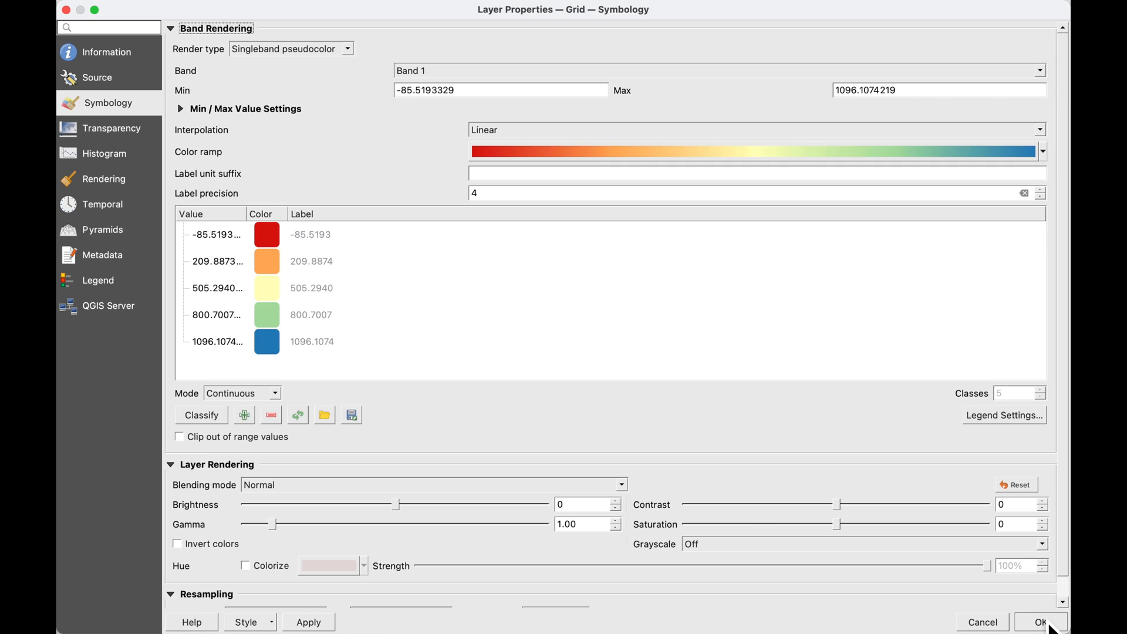
click(1042, 622)
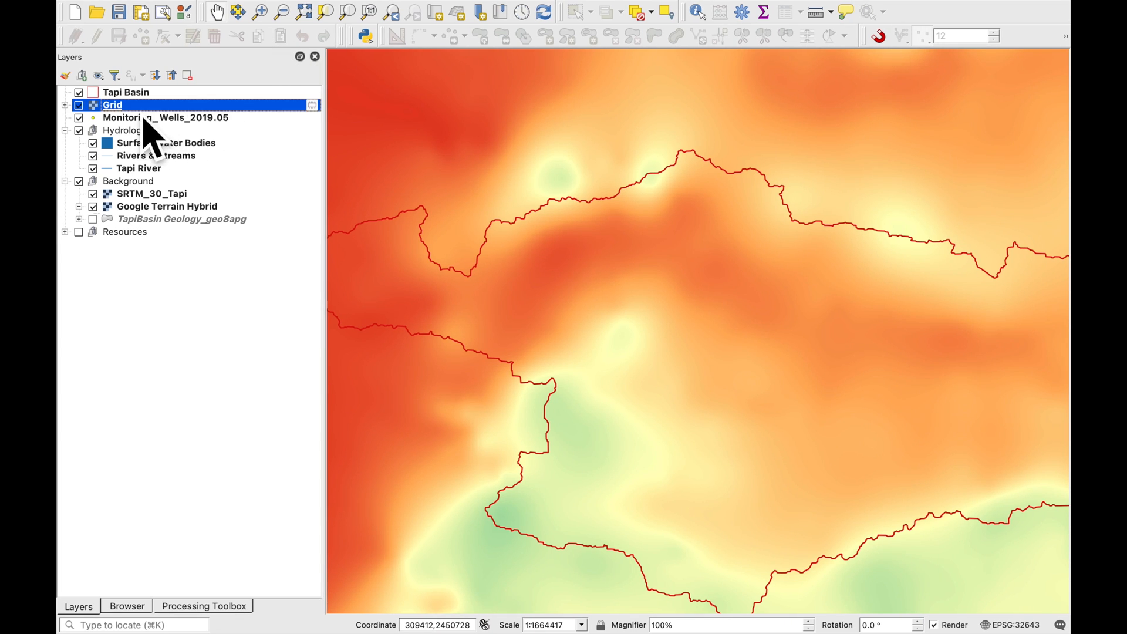
- Run Raster > Extraction > Contour on the Grid with interval 10 and attribute ELEV
click(455, 8)
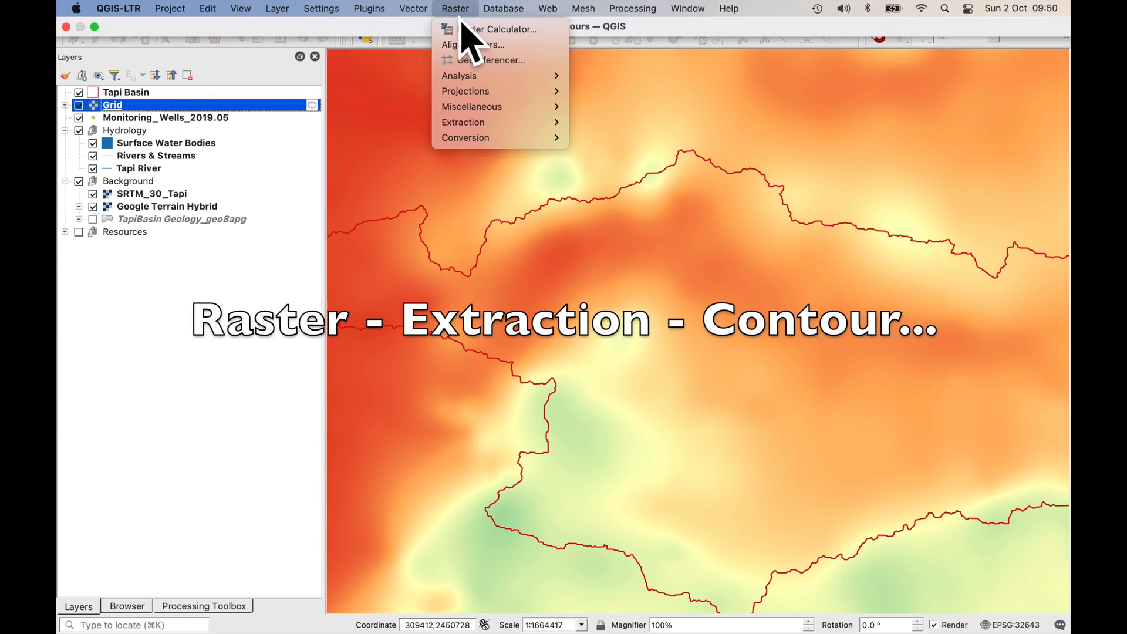
mouse_move(463, 121)
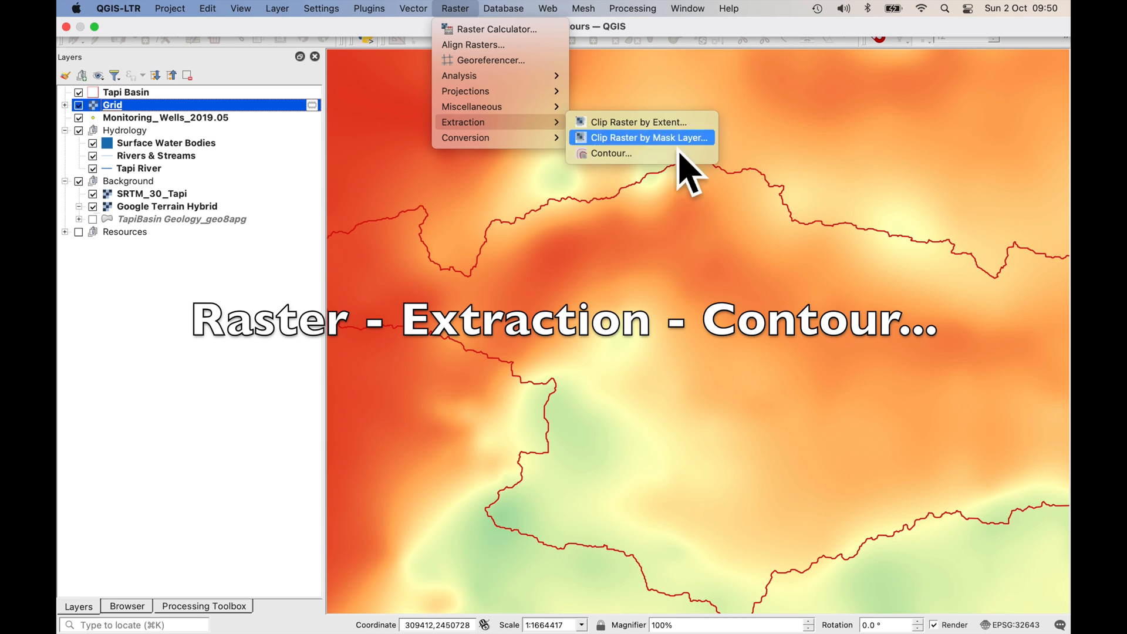
click(611, 153)
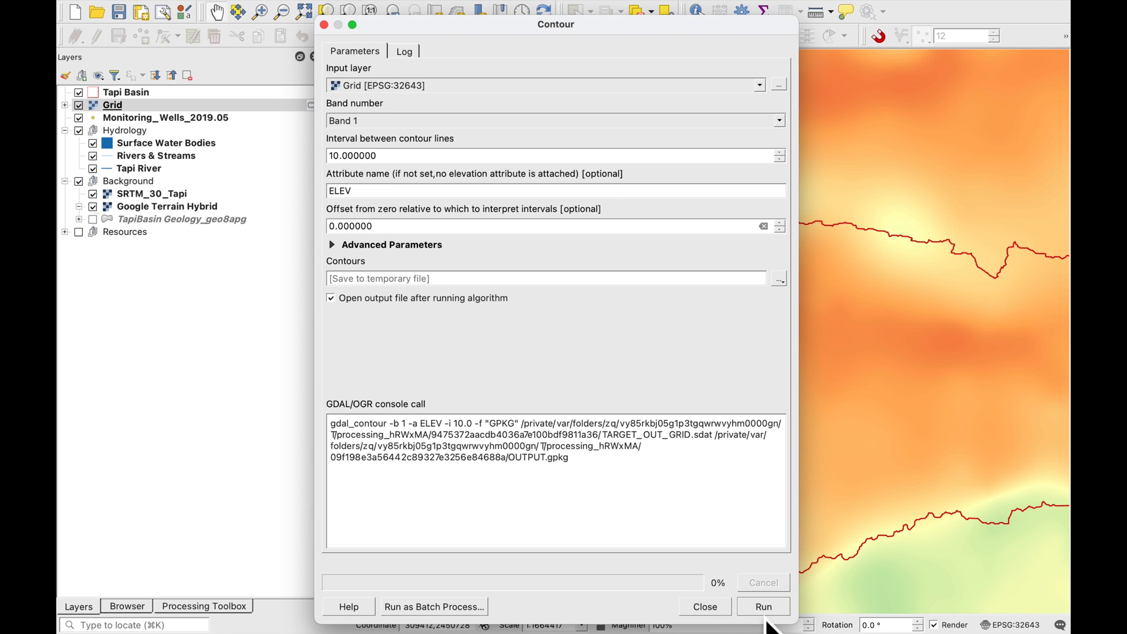
click(762, 606)
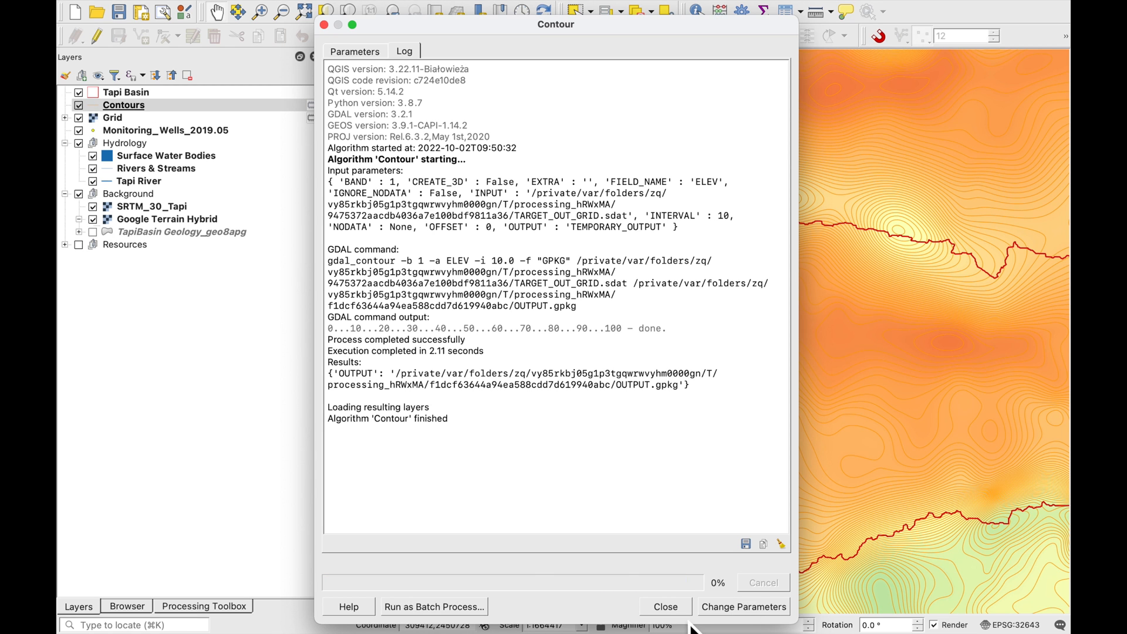
click(662, 606)
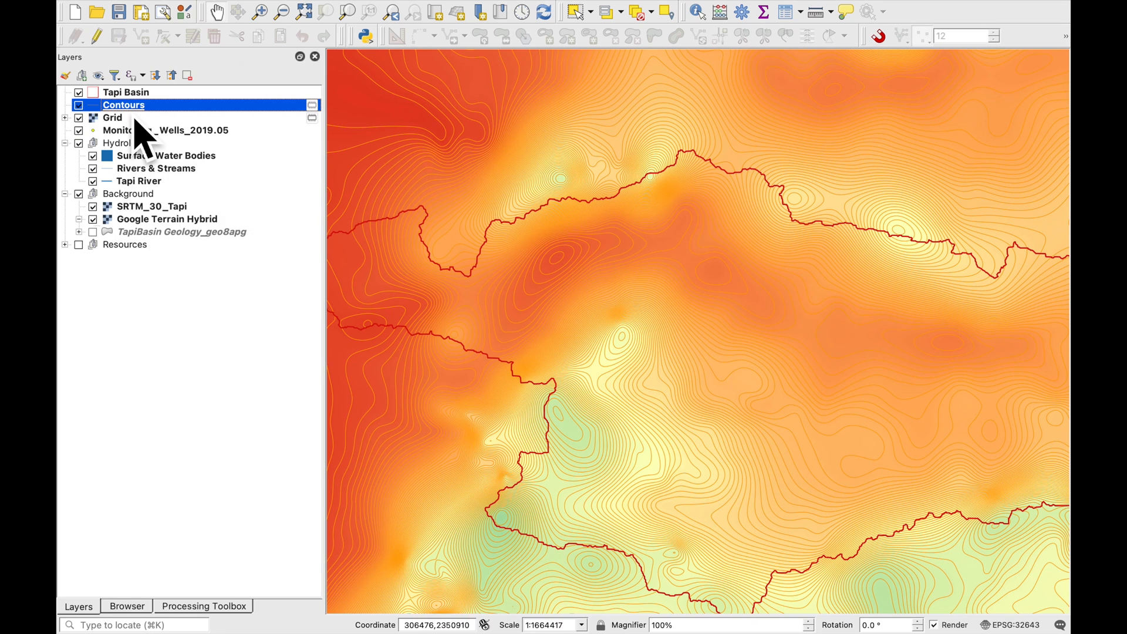
- Load the saved dark-blue labelled style from file onto the Contours layer and pan across the result
double_click(123, 104)
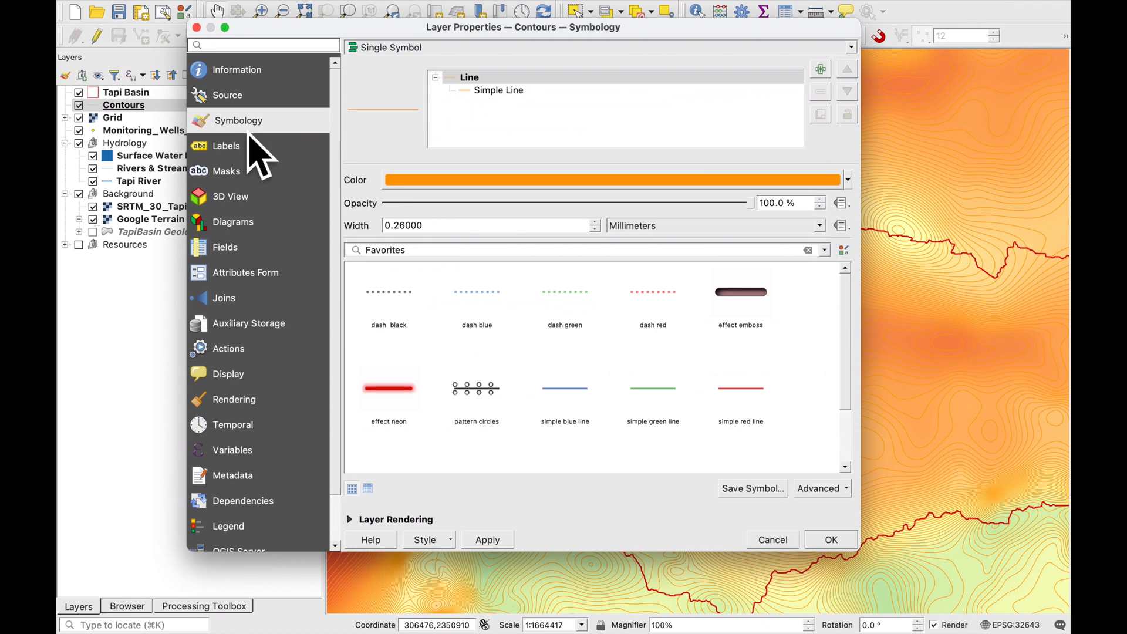
click(424, 540)
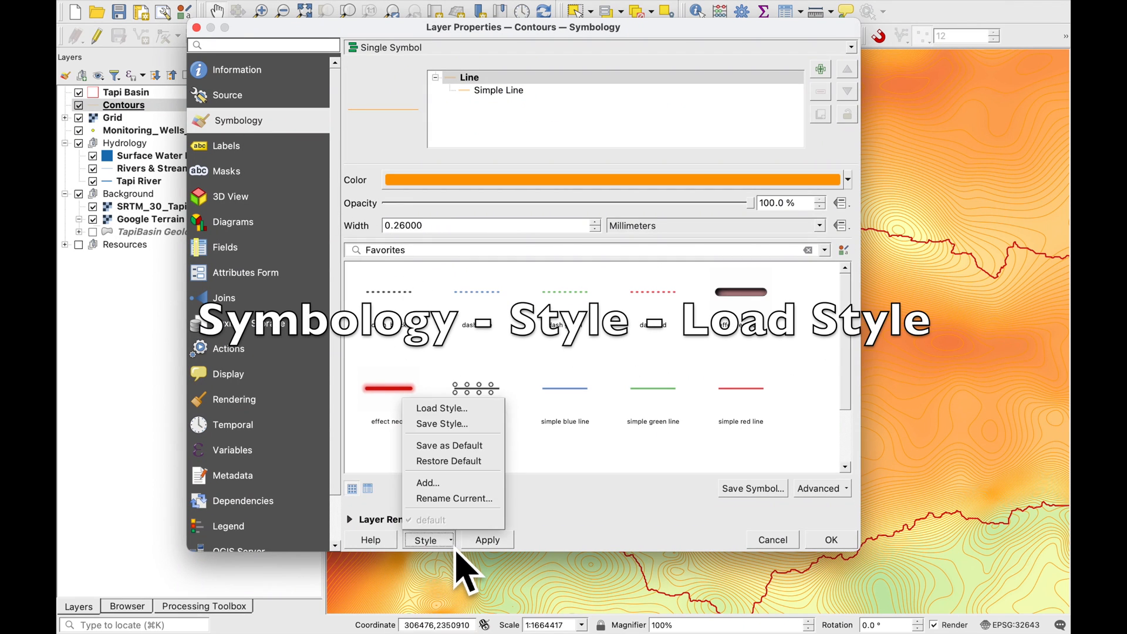
click(441, 407)
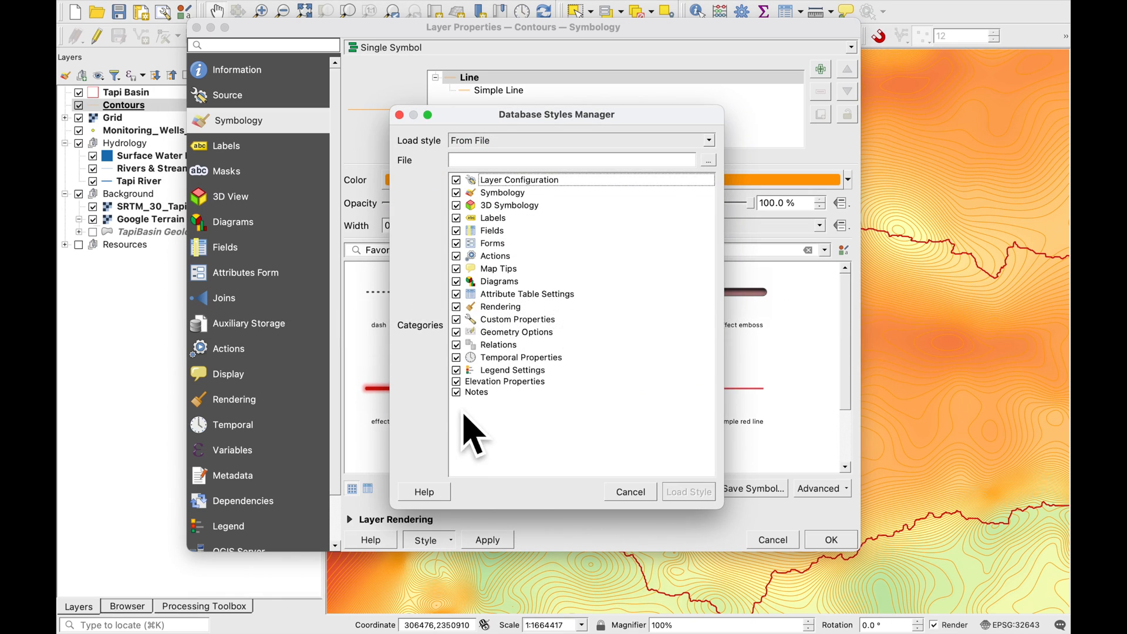
click(629, 492)
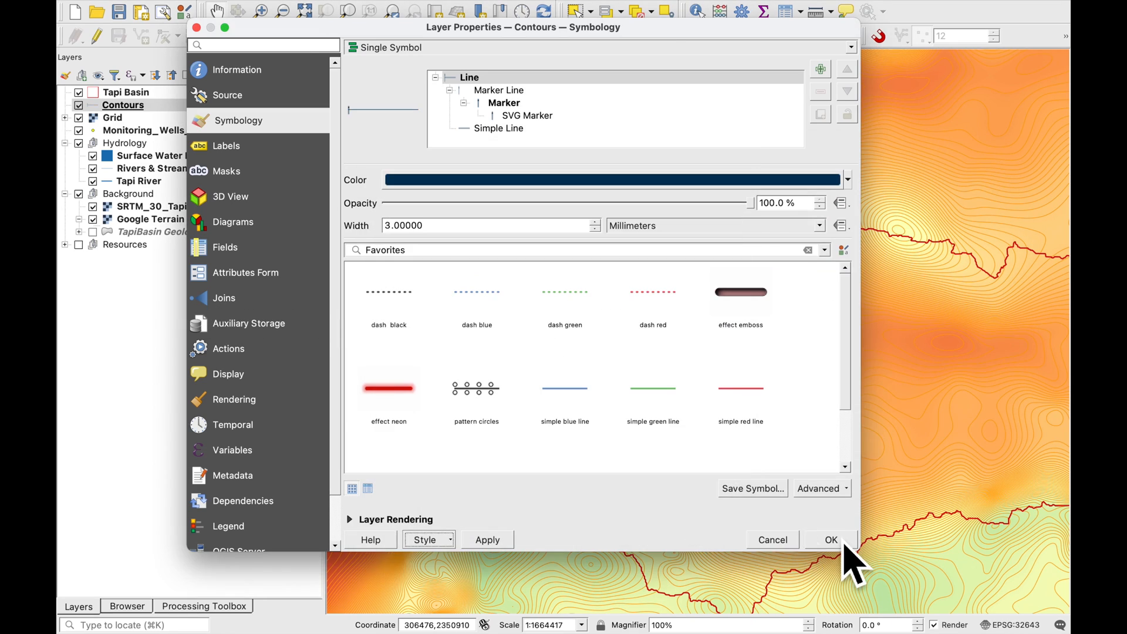
click(831, 539)
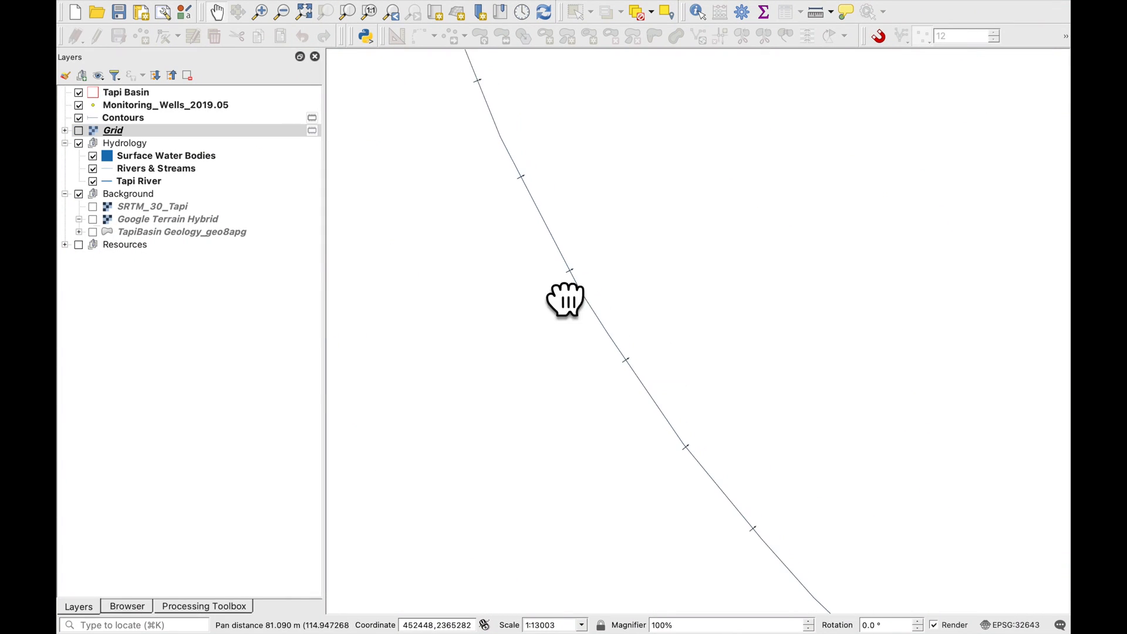
drag(565, 299, 648, 412)
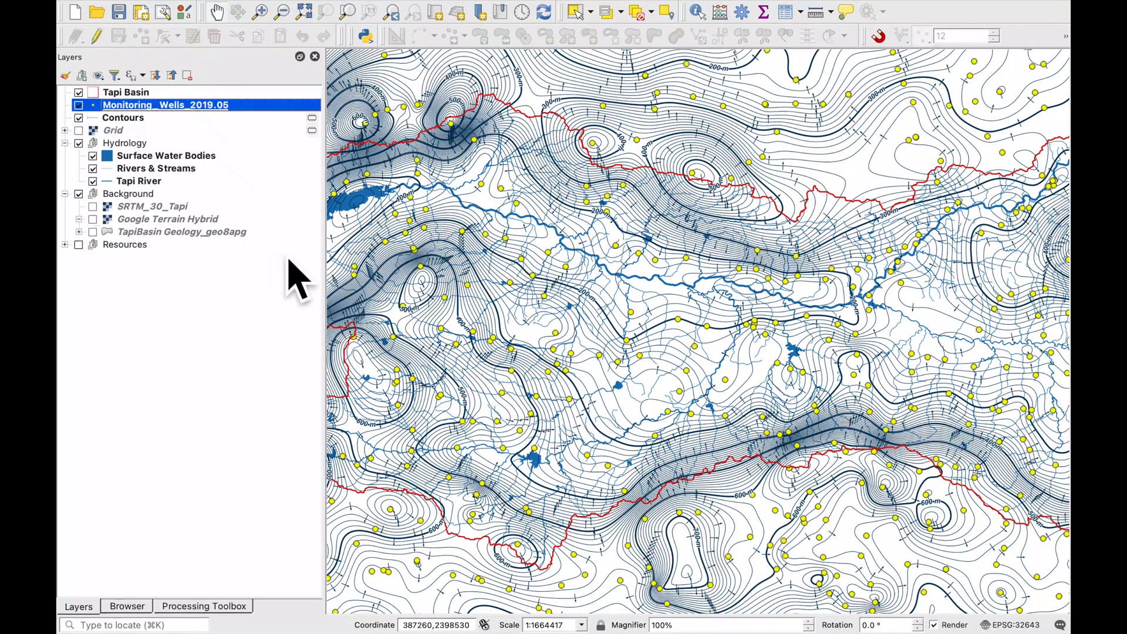
mouse_move(190, 622)
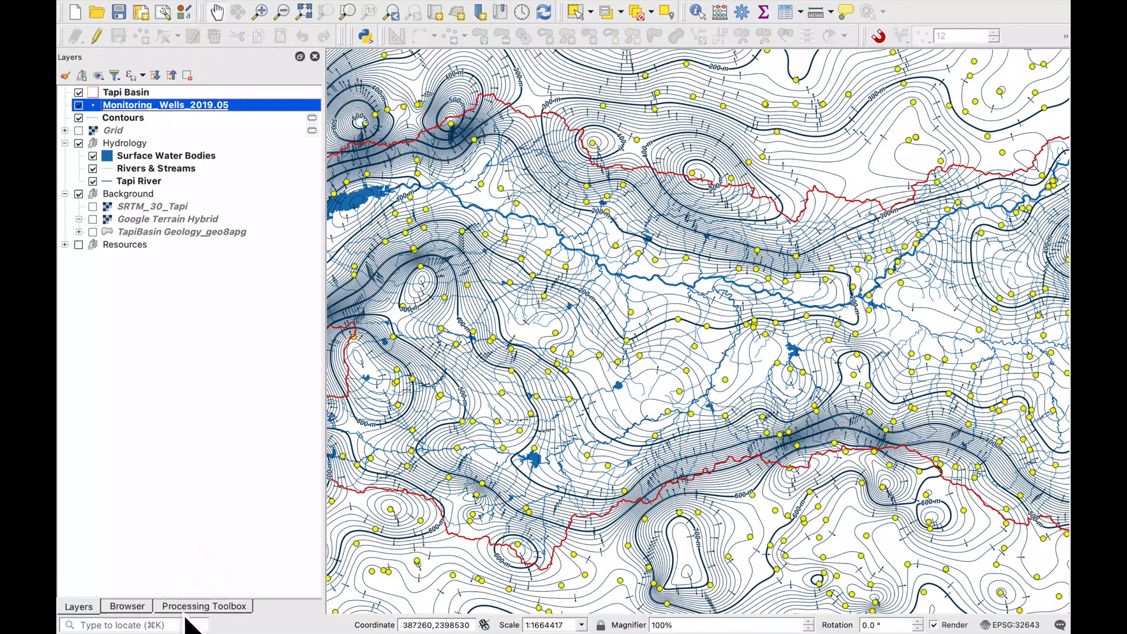
click(203, 606)
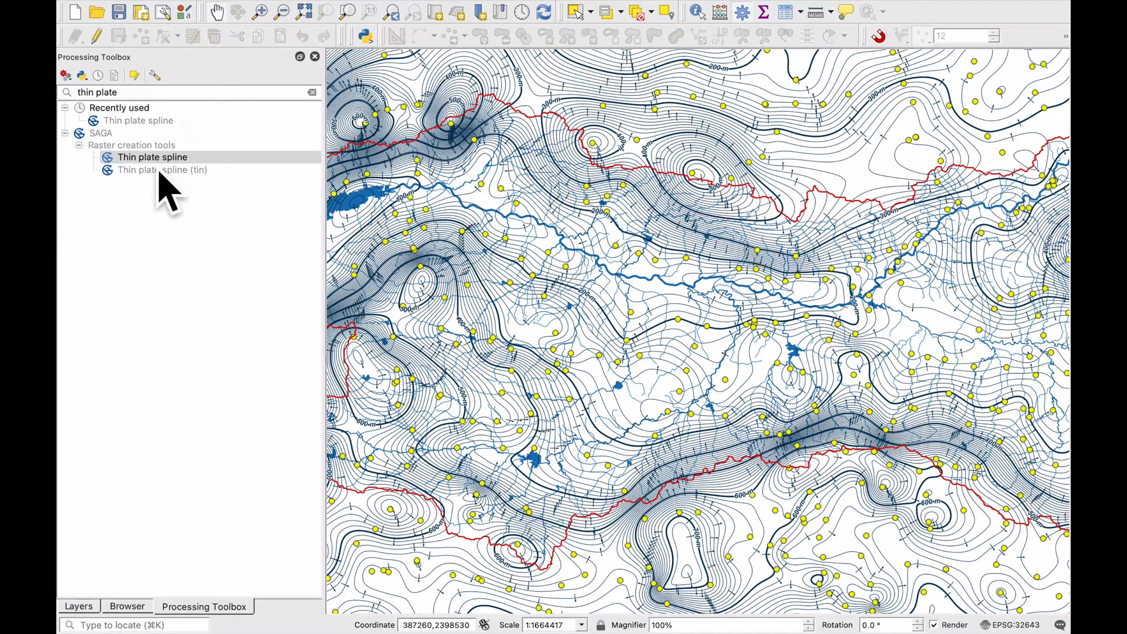
double_click(152, 156)
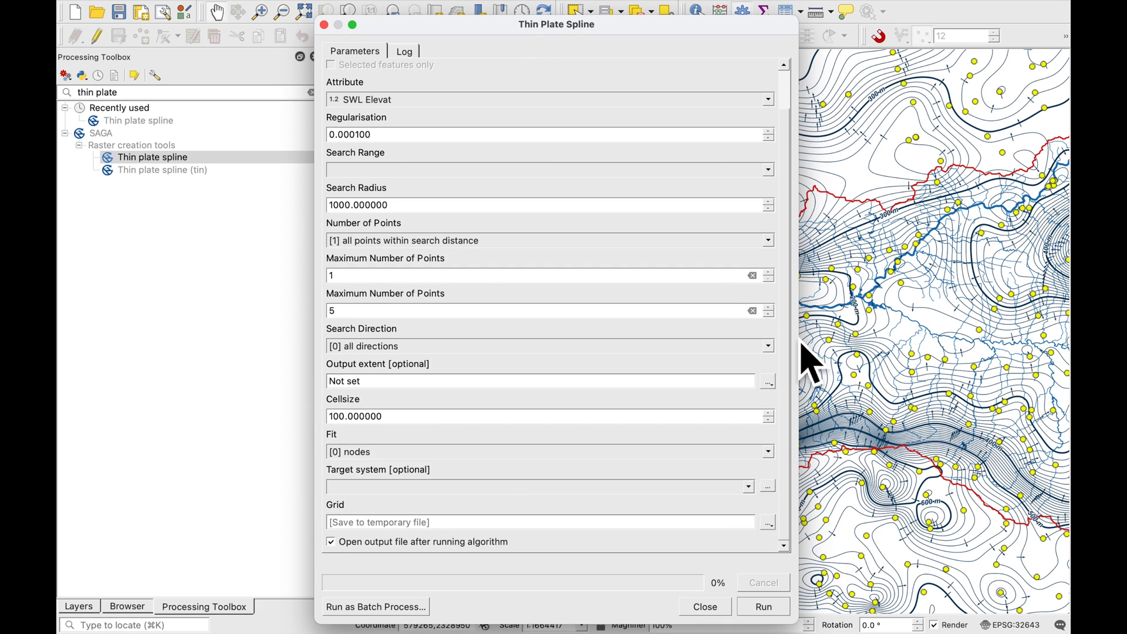
mouse_move(305, 460)
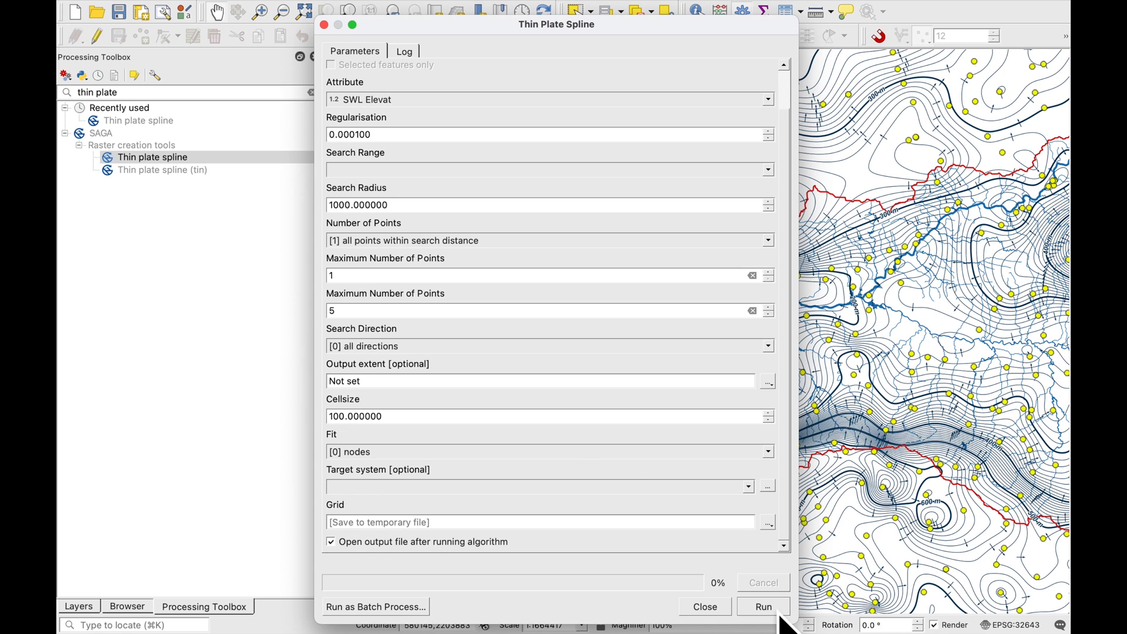
click(762, 606)
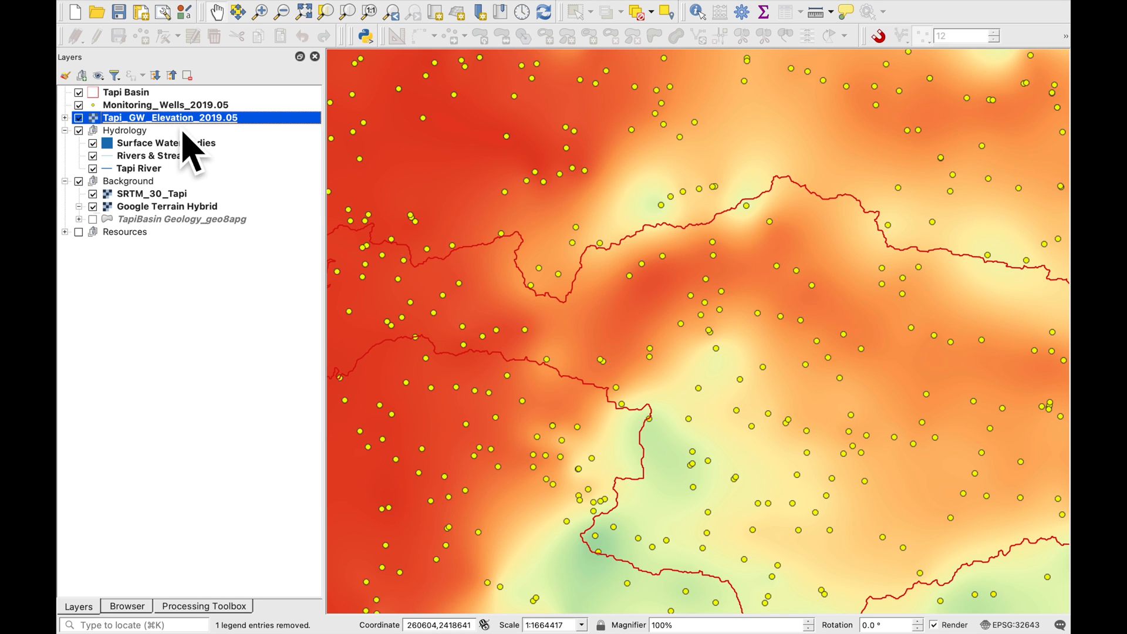
mouse_move(169, 117)
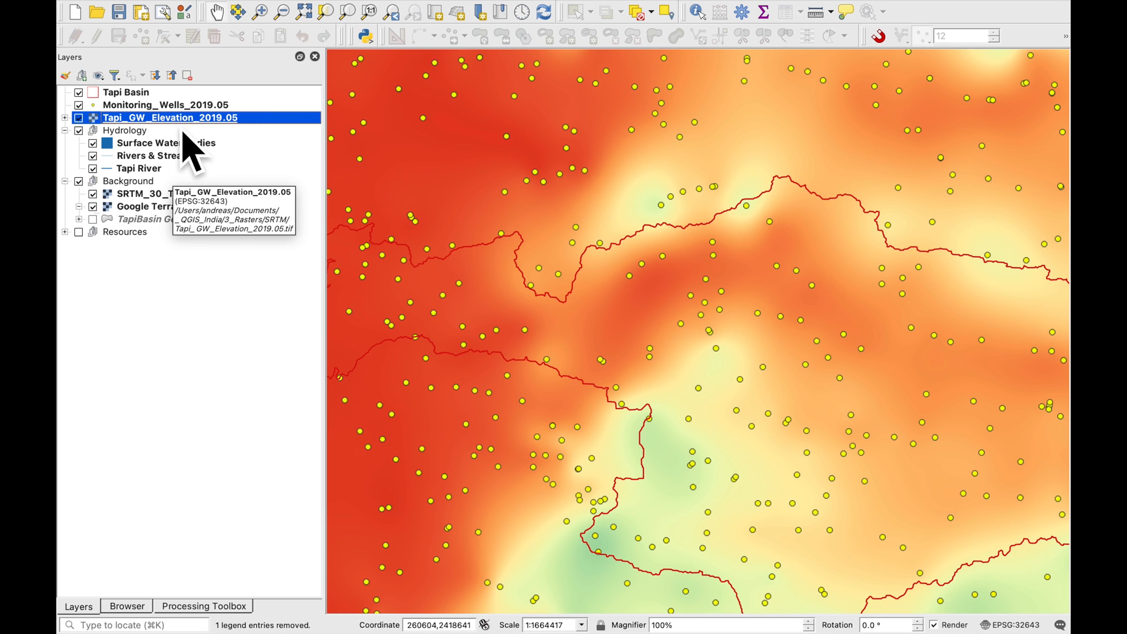
- Run the Contour tool on Tapi_GW_Elevation_2019.05 at interval 10 with ELEV, then close it
click(455, 8)
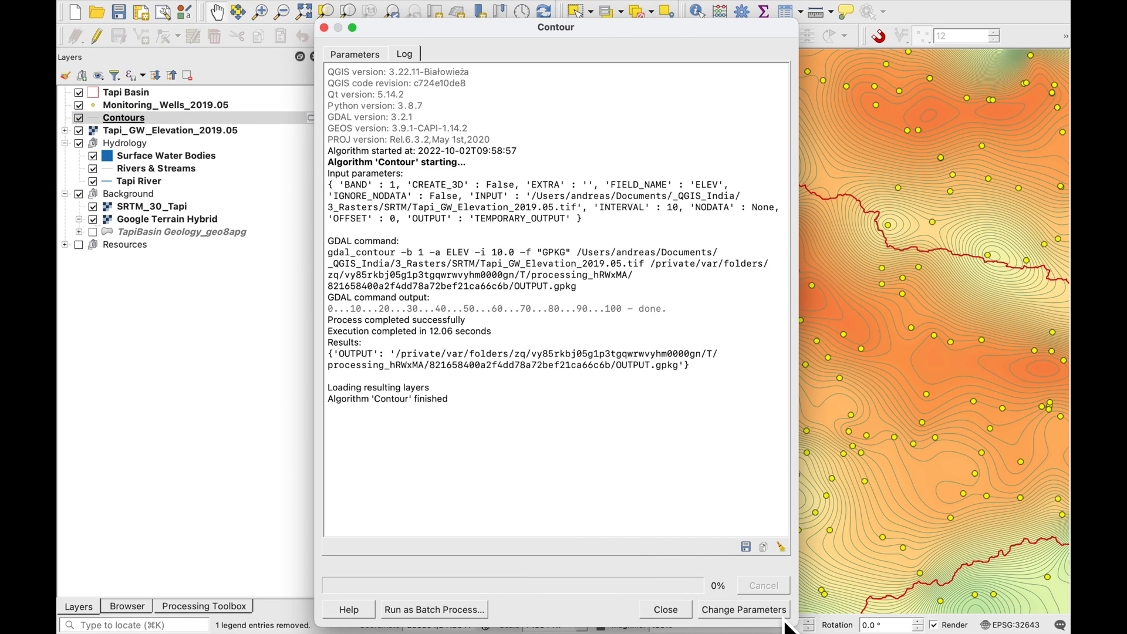
click(663, 609)
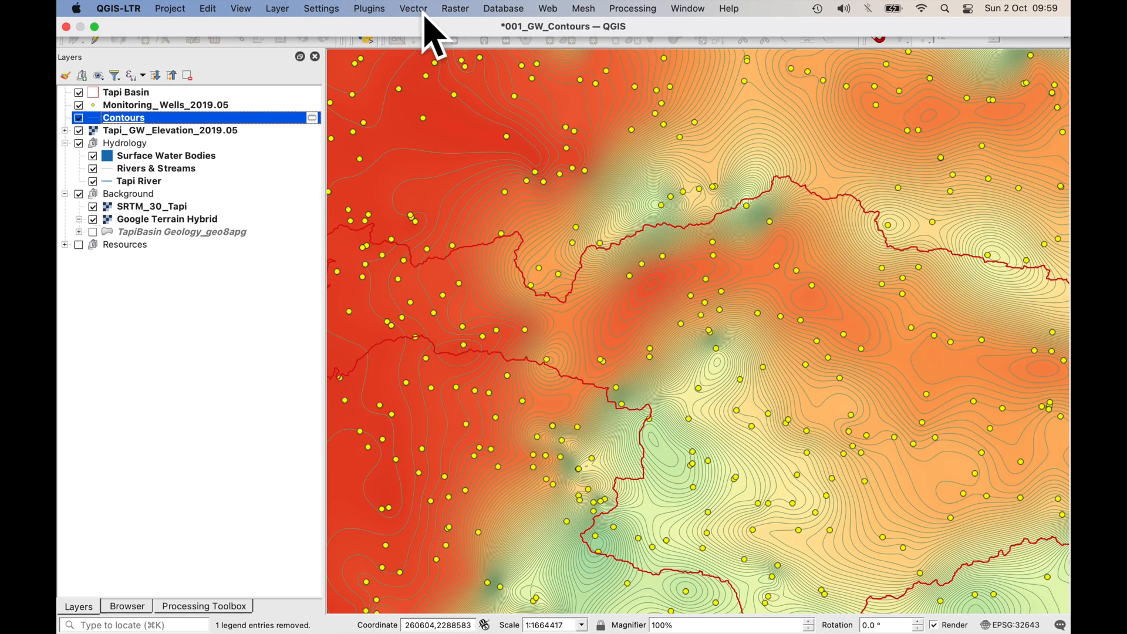
- Run Multipart to Singleparts on the Contours layer, producing a Single parts layer
click(412, 8)
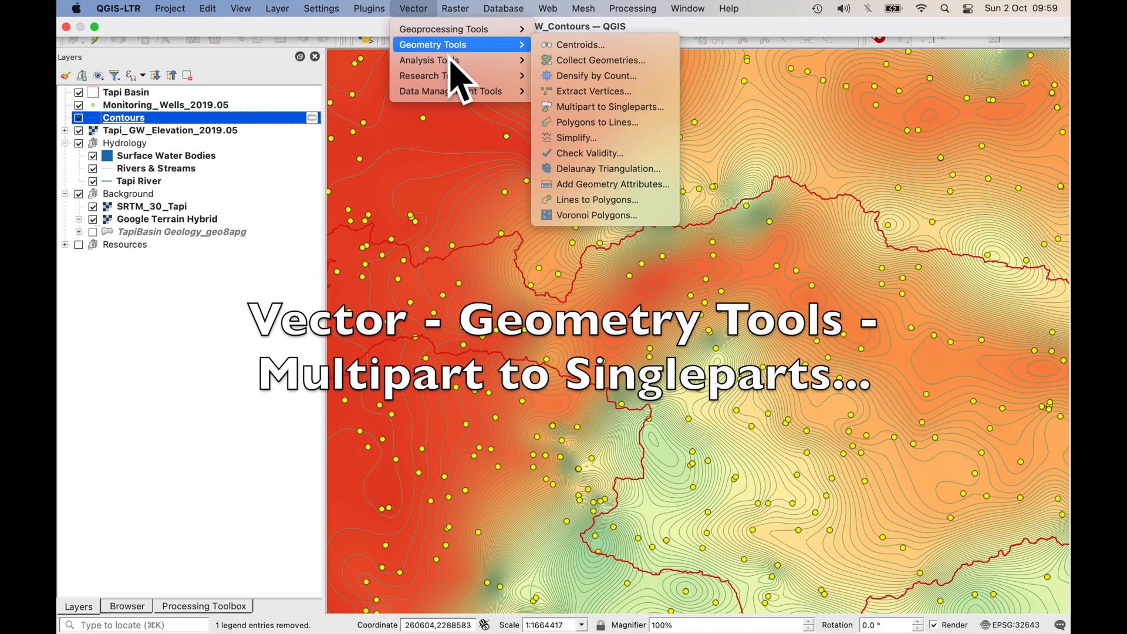
mouse_move(596, 123)
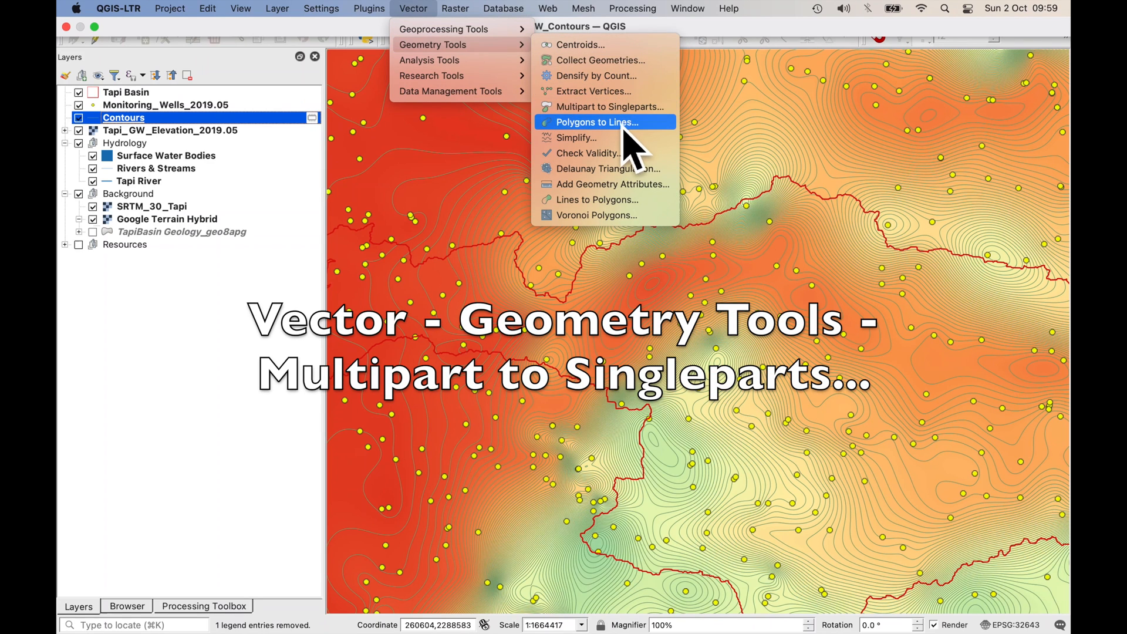
mouse_move(607, 107)
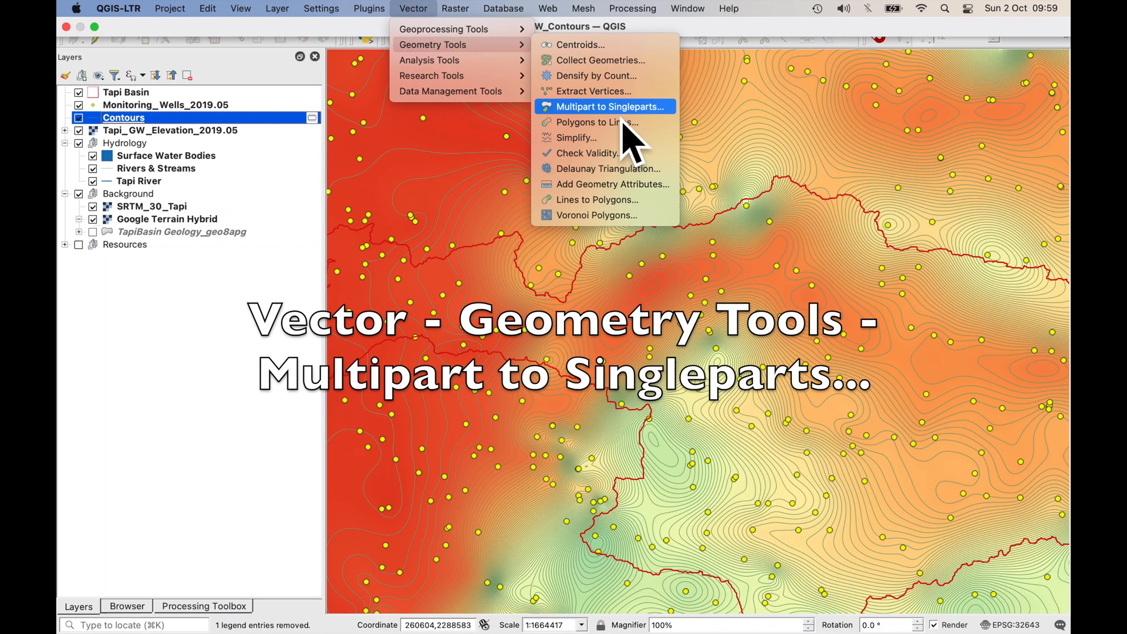
click(603, 107)
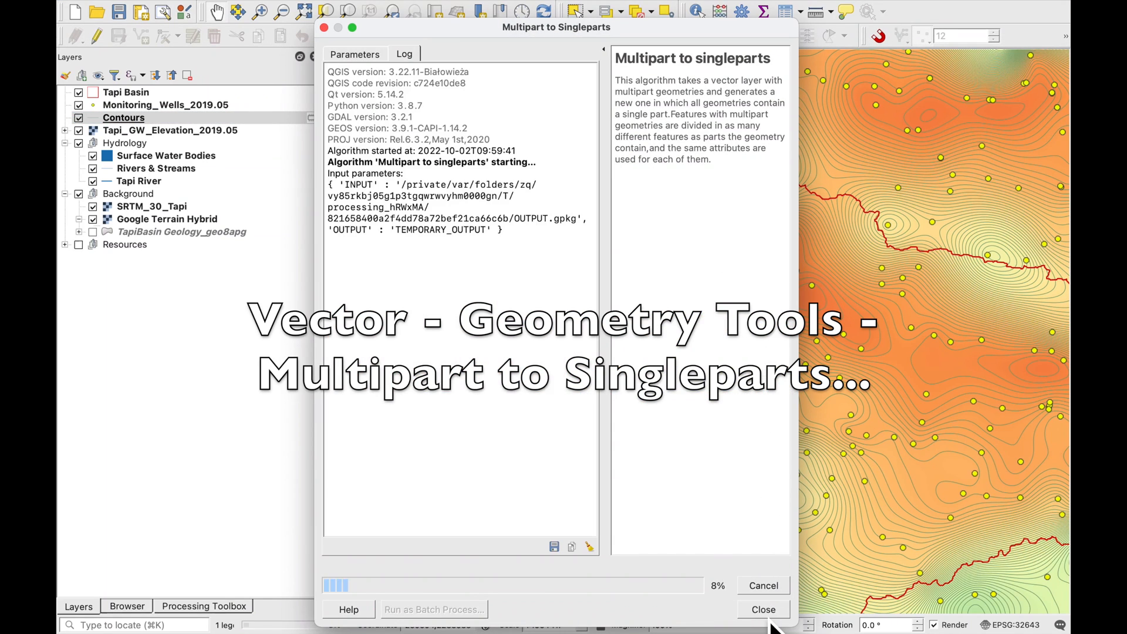
click(762, 609)
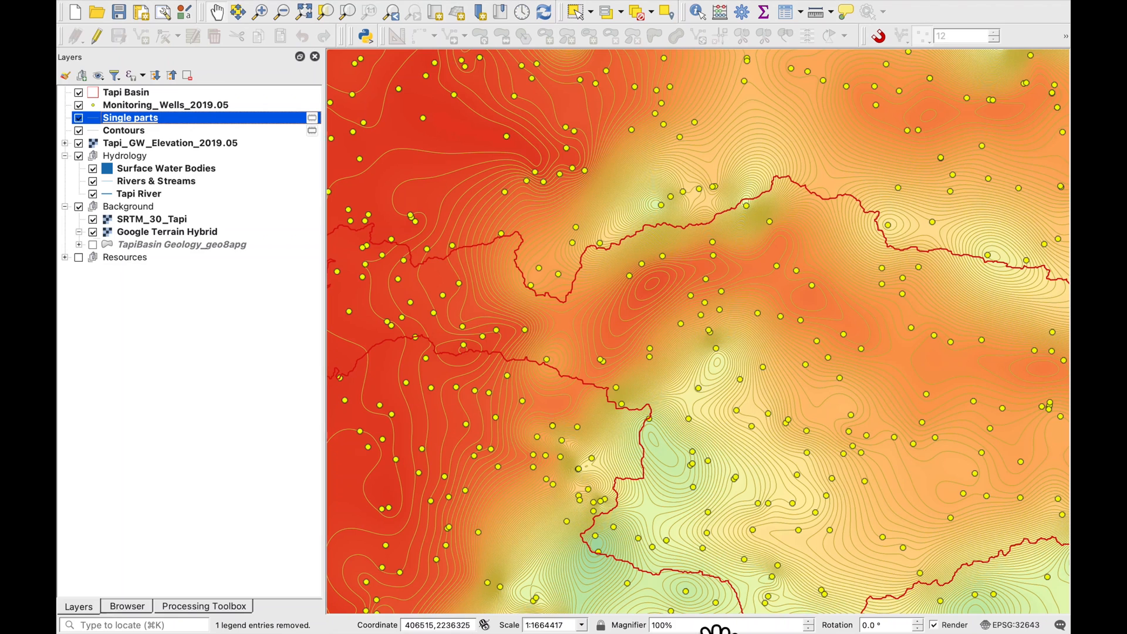
mouse_move(166, 37)
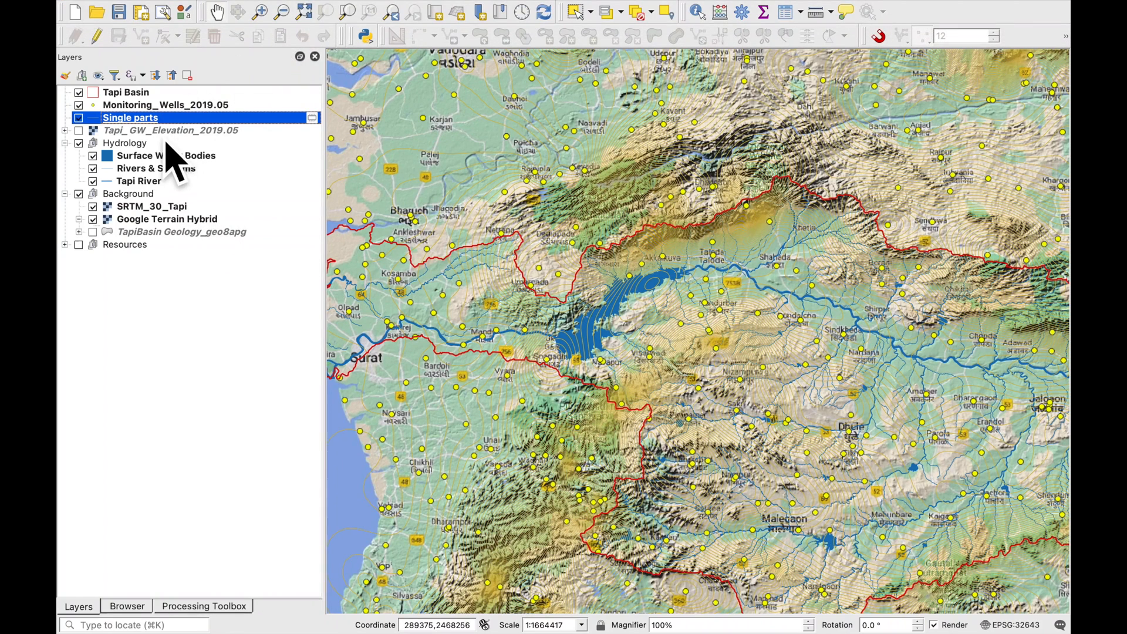
- Export Single parts into Tapi_GW_Elevations.gpkg as Regional_GW_2019.05, overwriting the existing layer
right_click(130, 117)
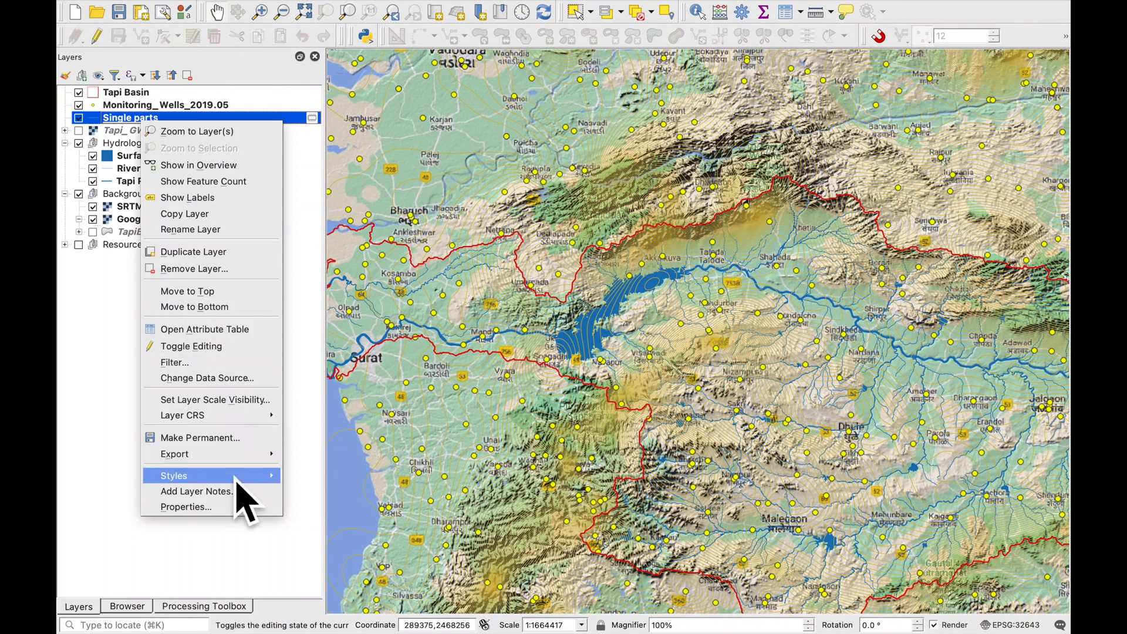
click(199, 436)
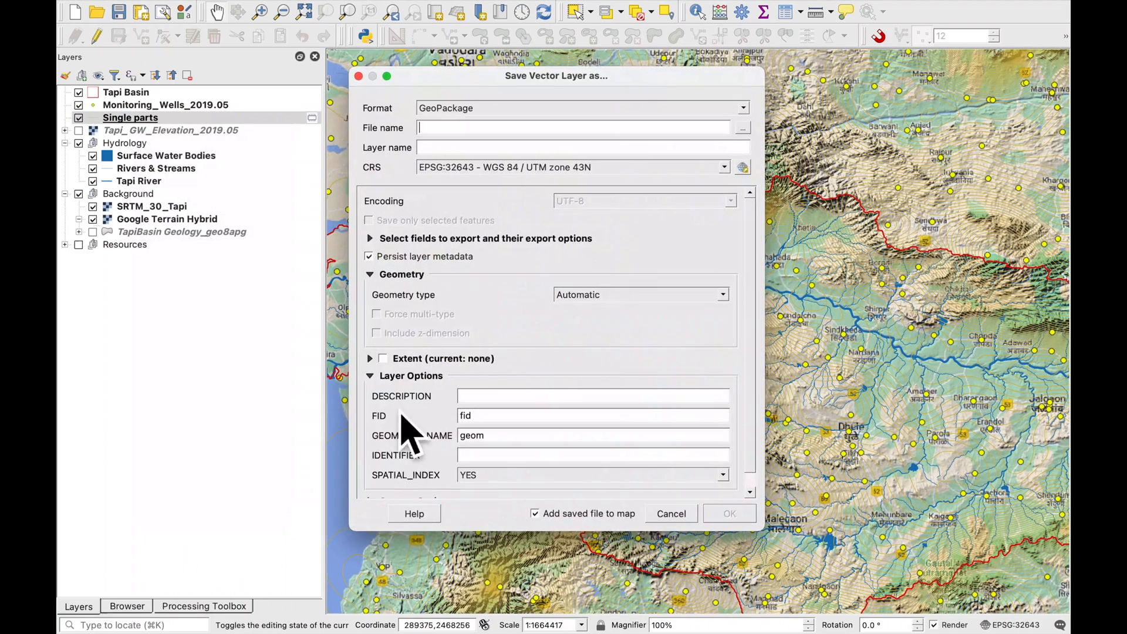
click(742, 127)
text(Regional_GW_2019.05)
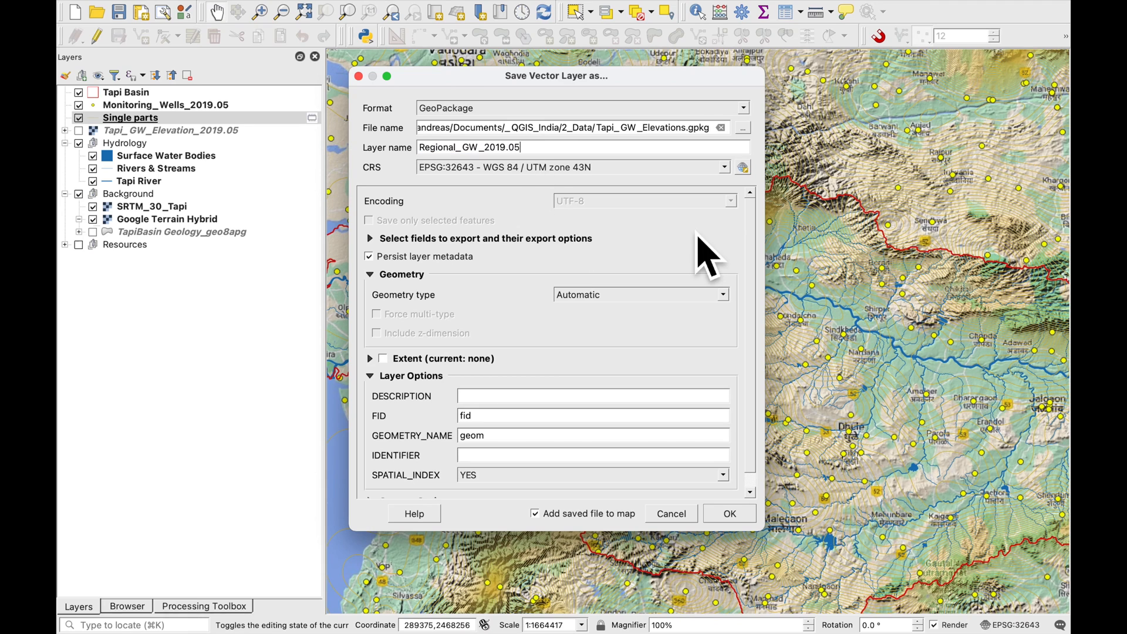
mouse_move(457, 193)
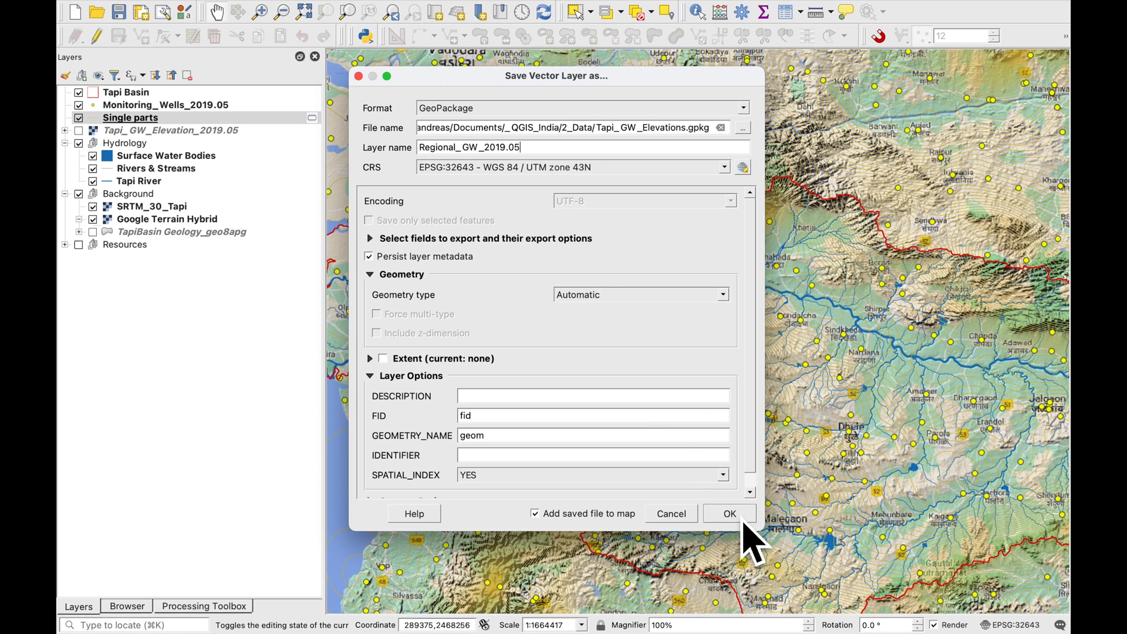
click(728, 512)
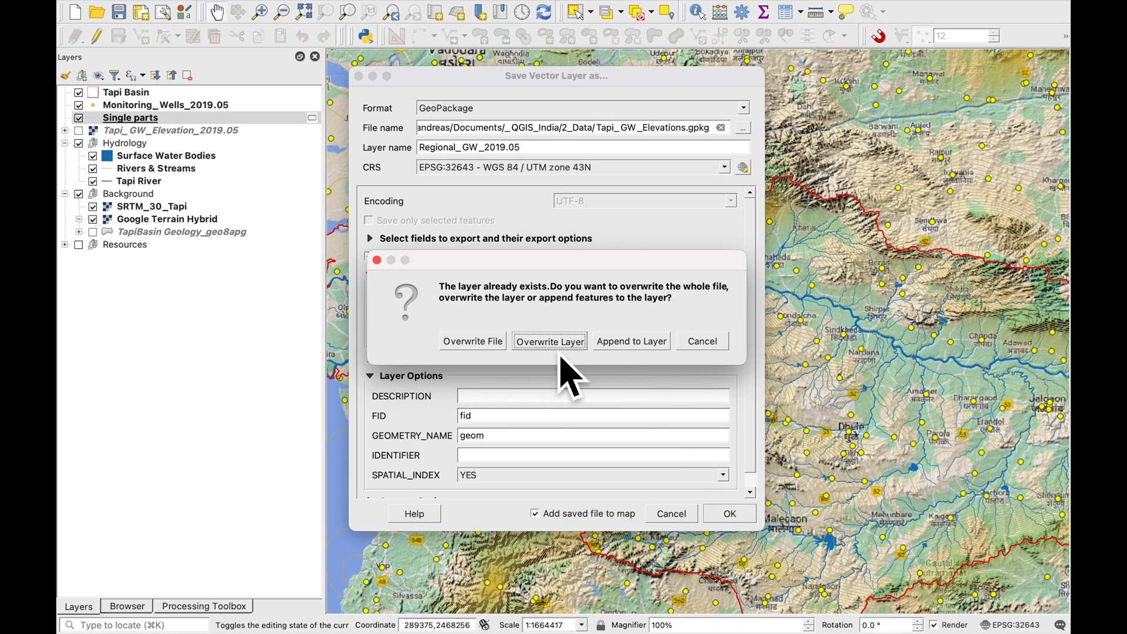
click(549, 340)
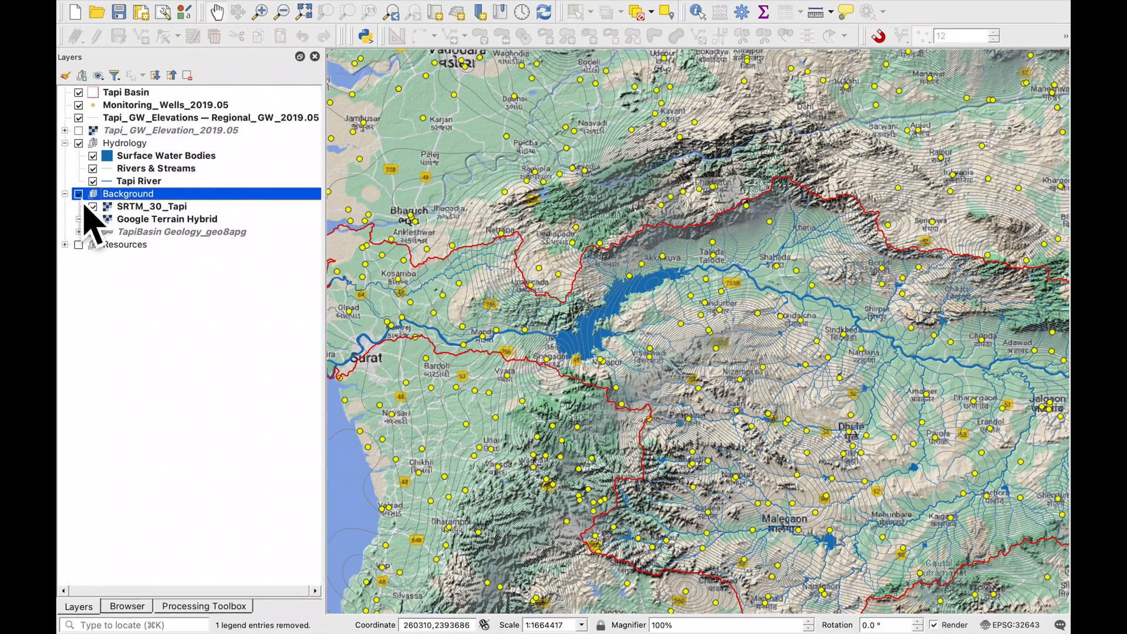
- Hide the Background group and bring up Symbology for the Regional_GW_2019.05 contours
click(77, 193)
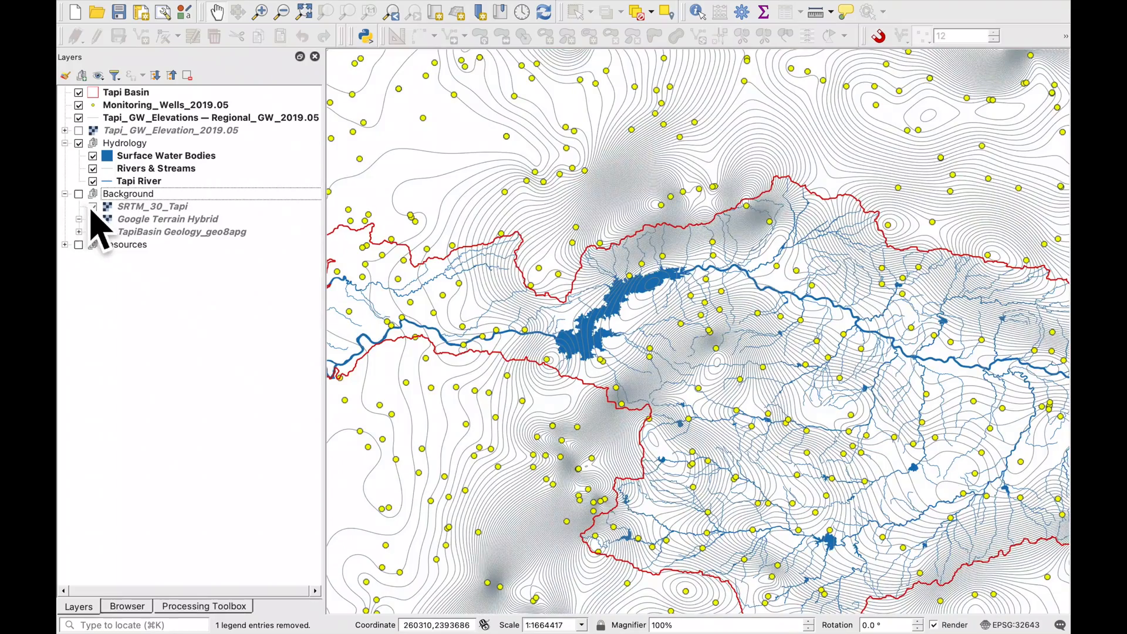
drag(632, 338, 524, 319)
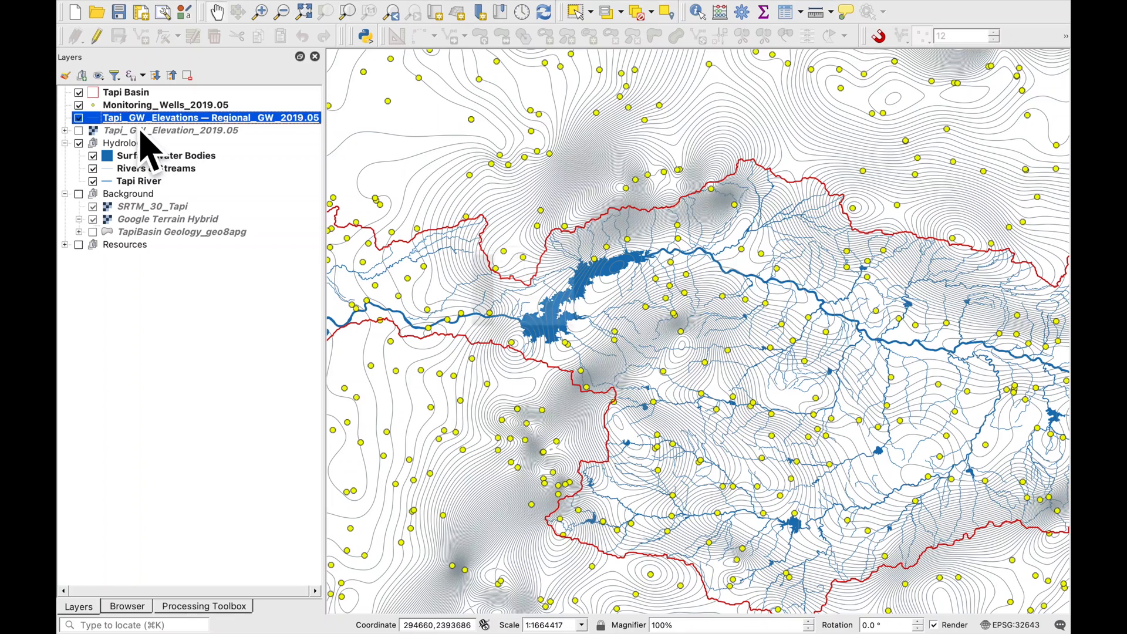
double_click(208, 117)
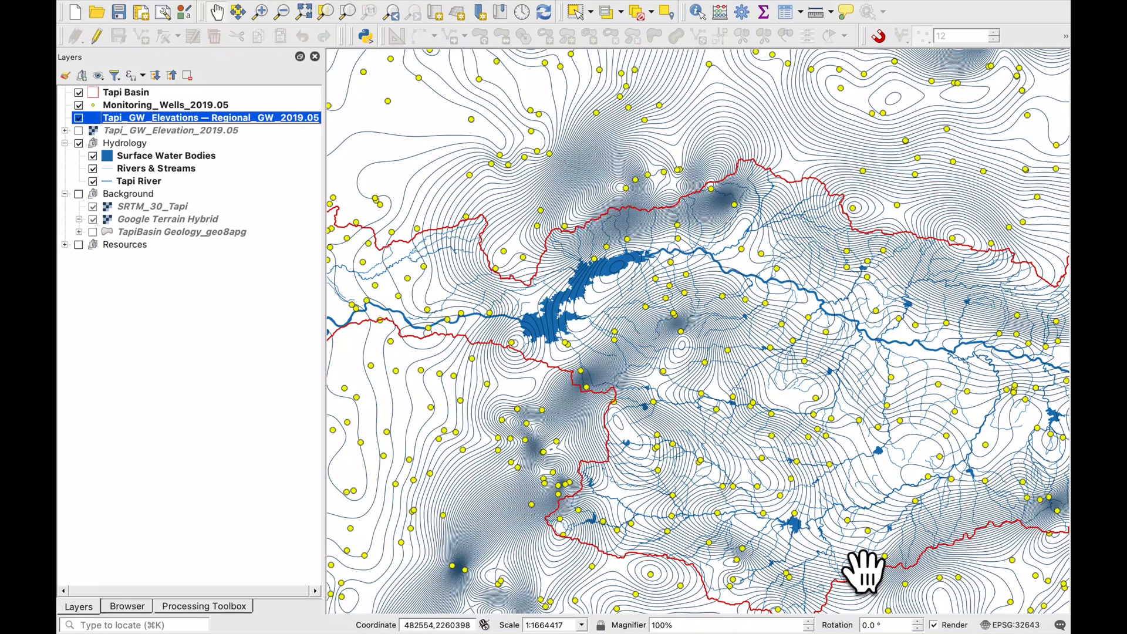
mouse_move(258, 173)
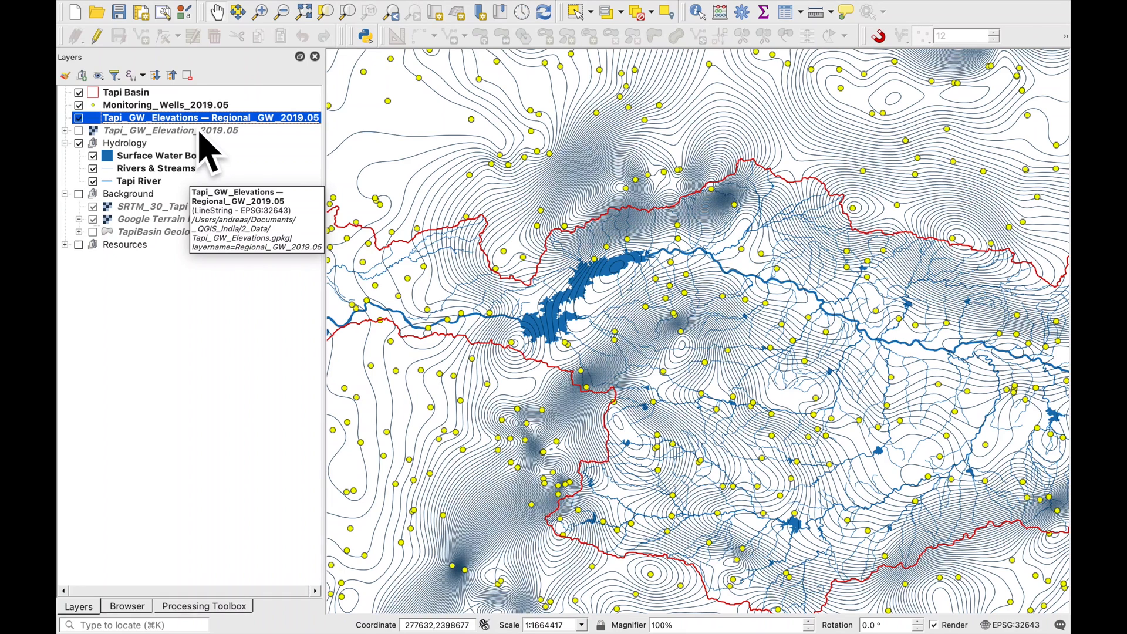
double_click(179, 117)
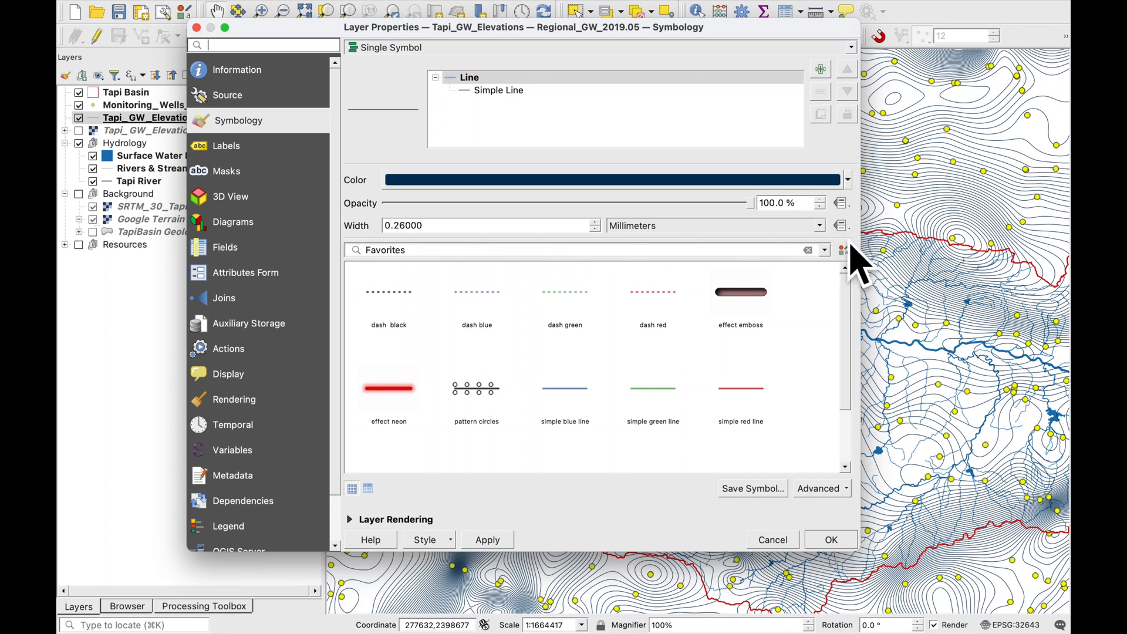
- Drive line width by an ELEV expression: 0.5 for 100 m, 0.25 for 10 m, 0.1 otherwise
click(841, 225)
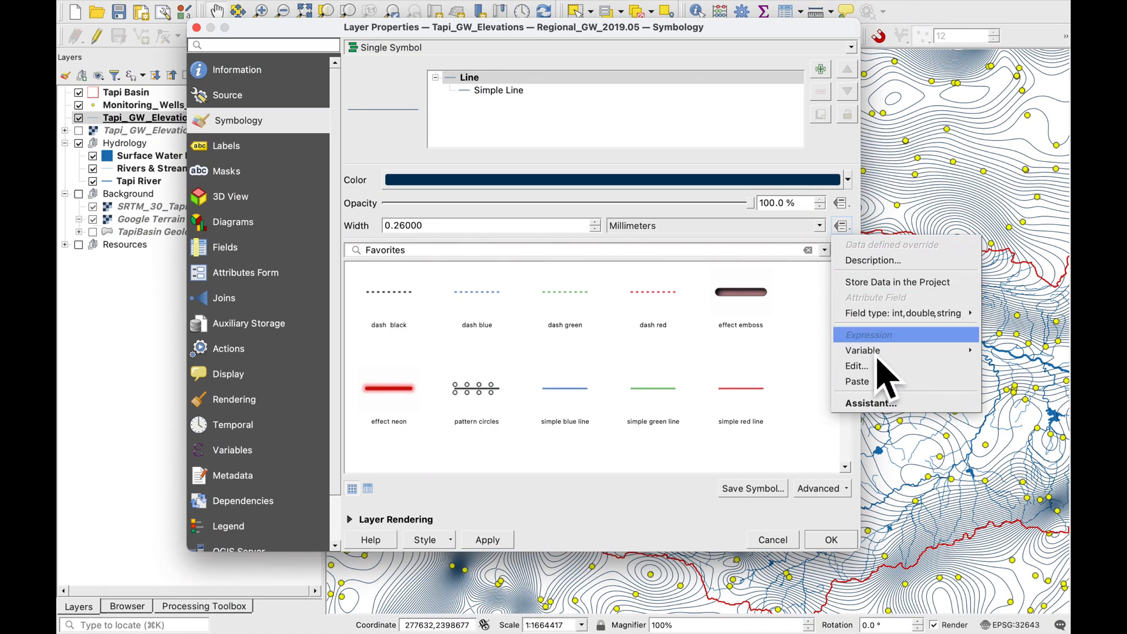
click(855, 366)
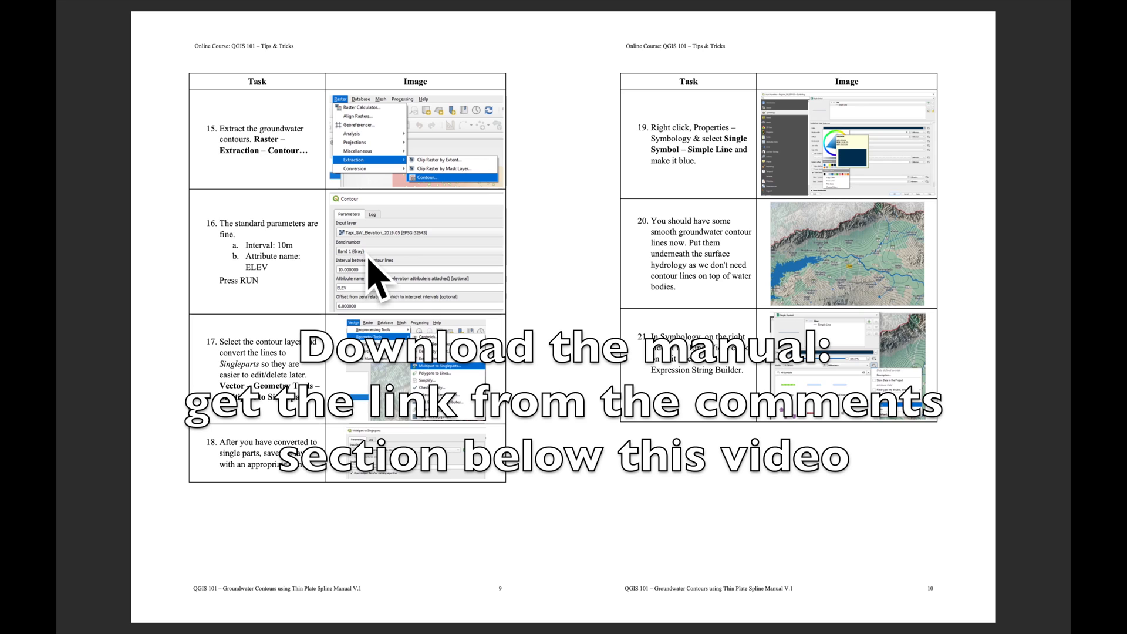
scroll(down, 3)
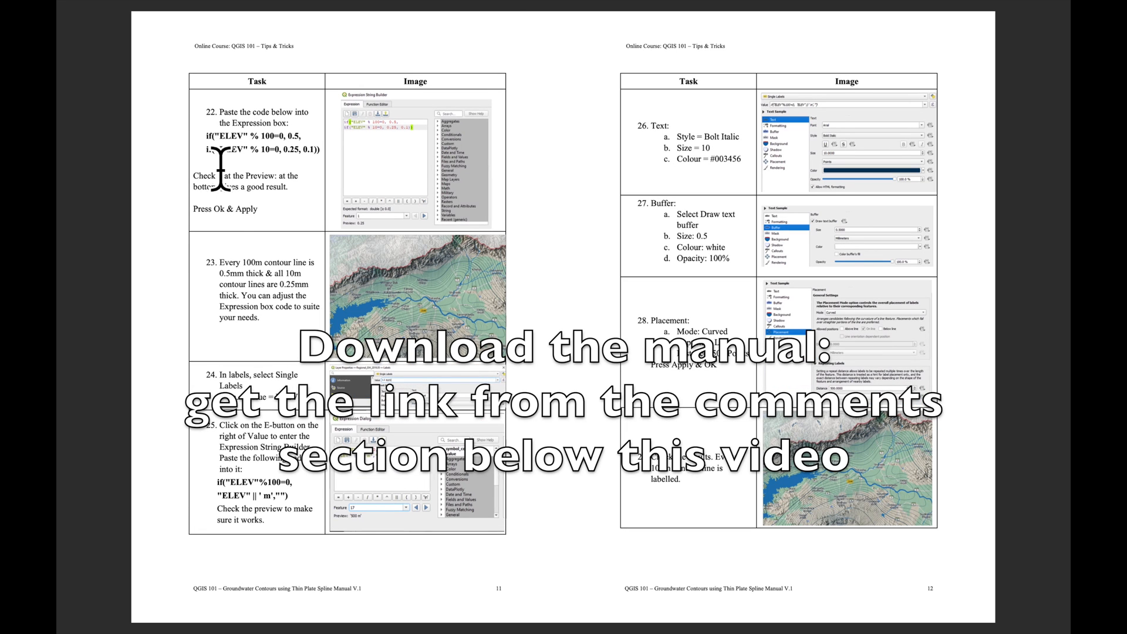
key(ctrl+c)
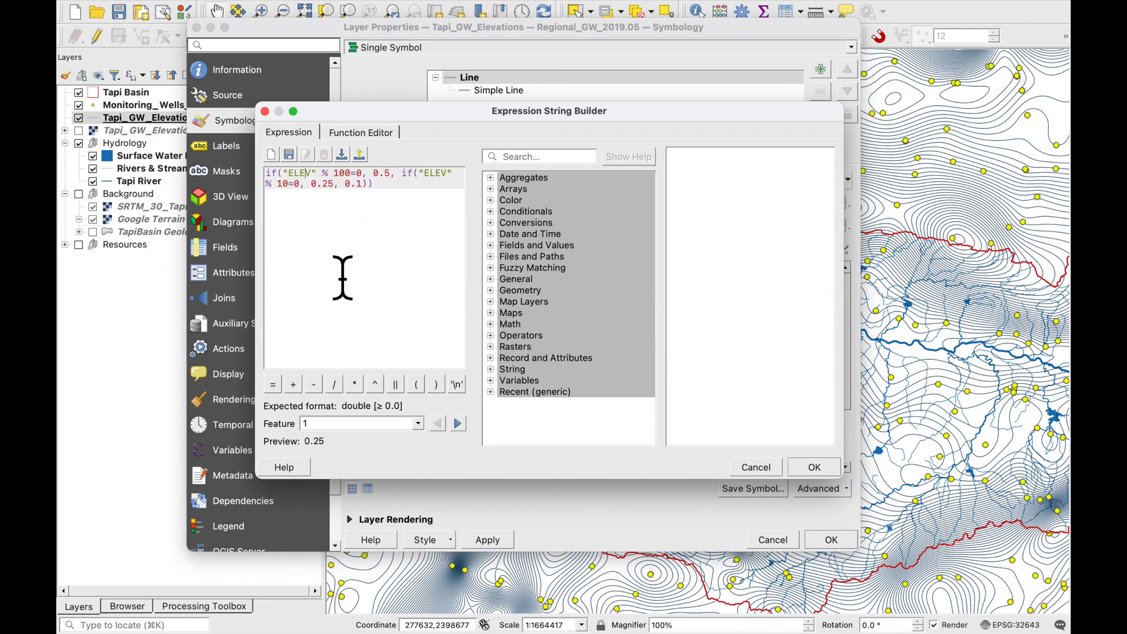
mouse_move(331, 477)
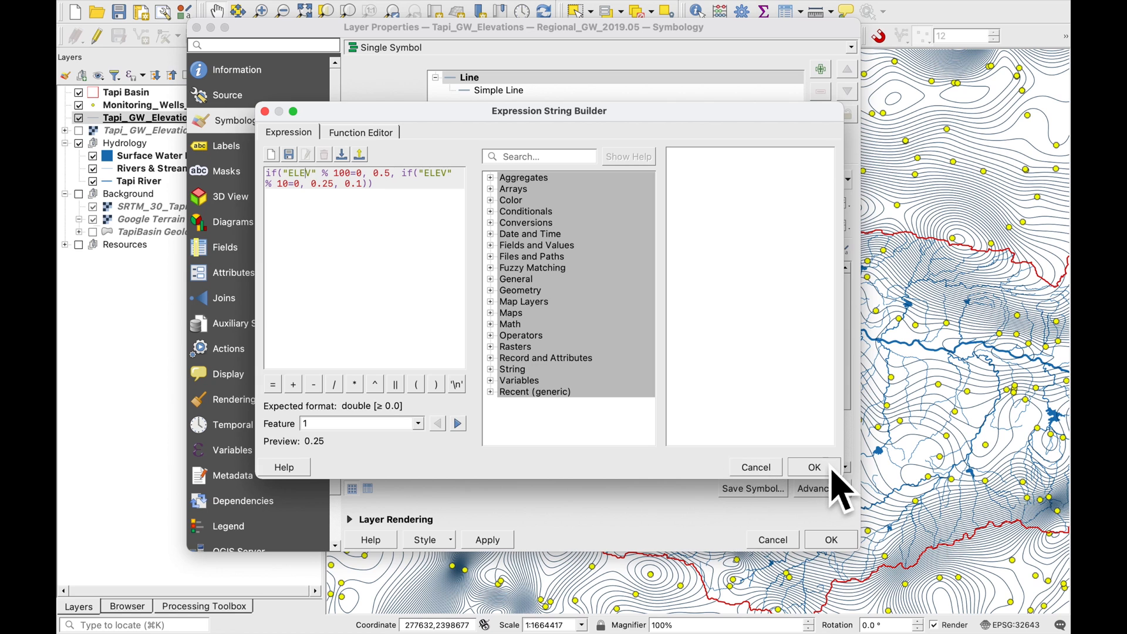
click(813, 466)
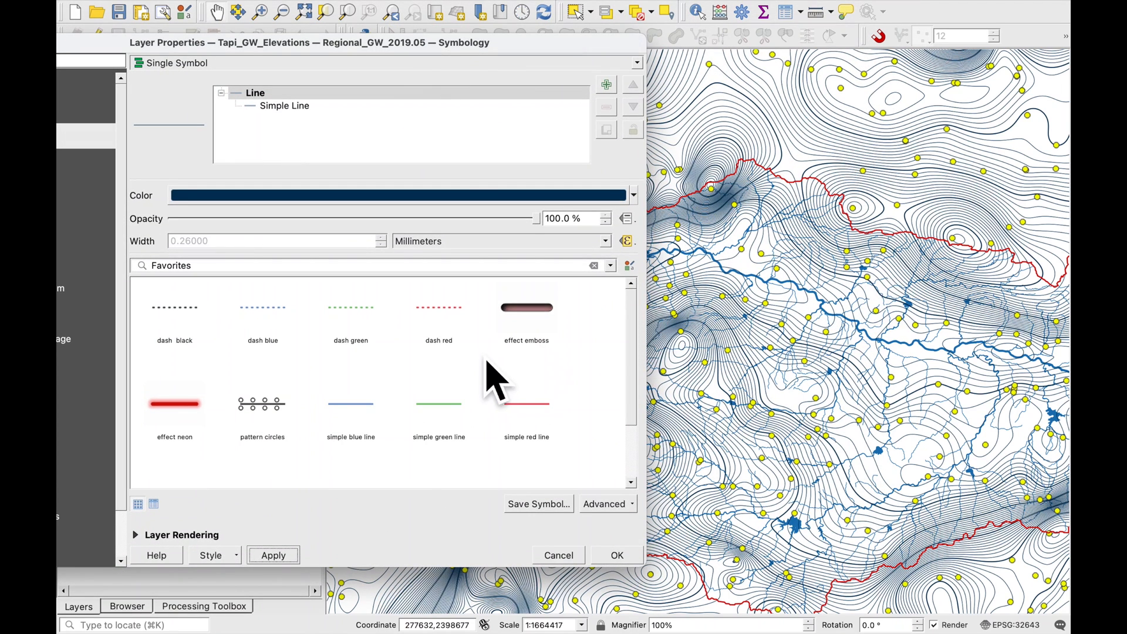
- Edit the width expression so 100 m contours use 0.75, and apply it to the map
click(625, 241)
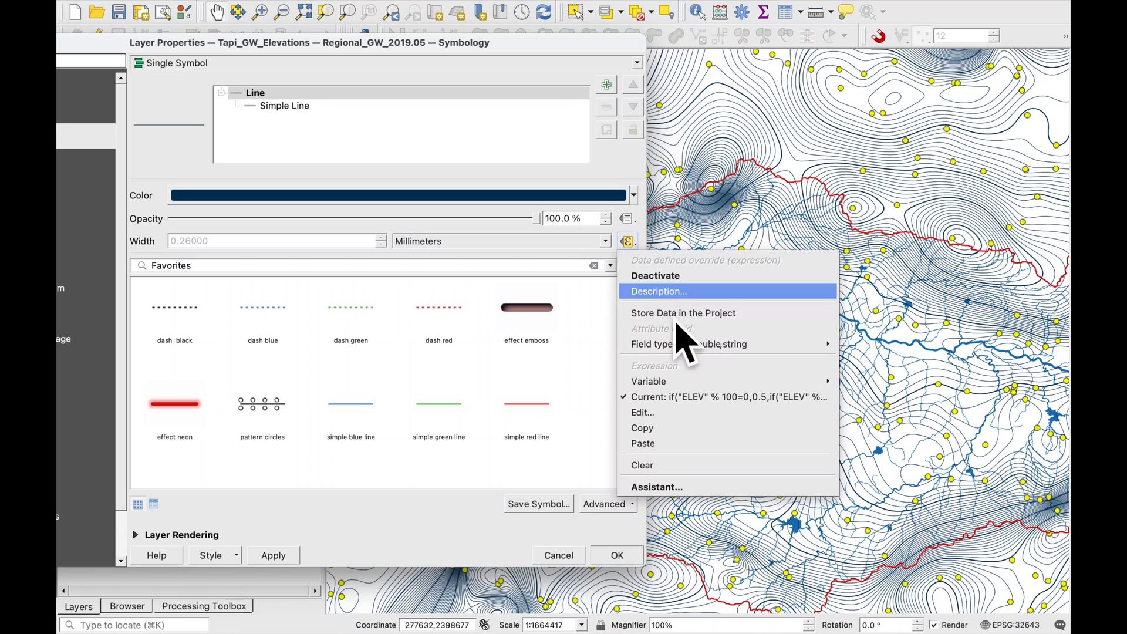
click(641, 412)
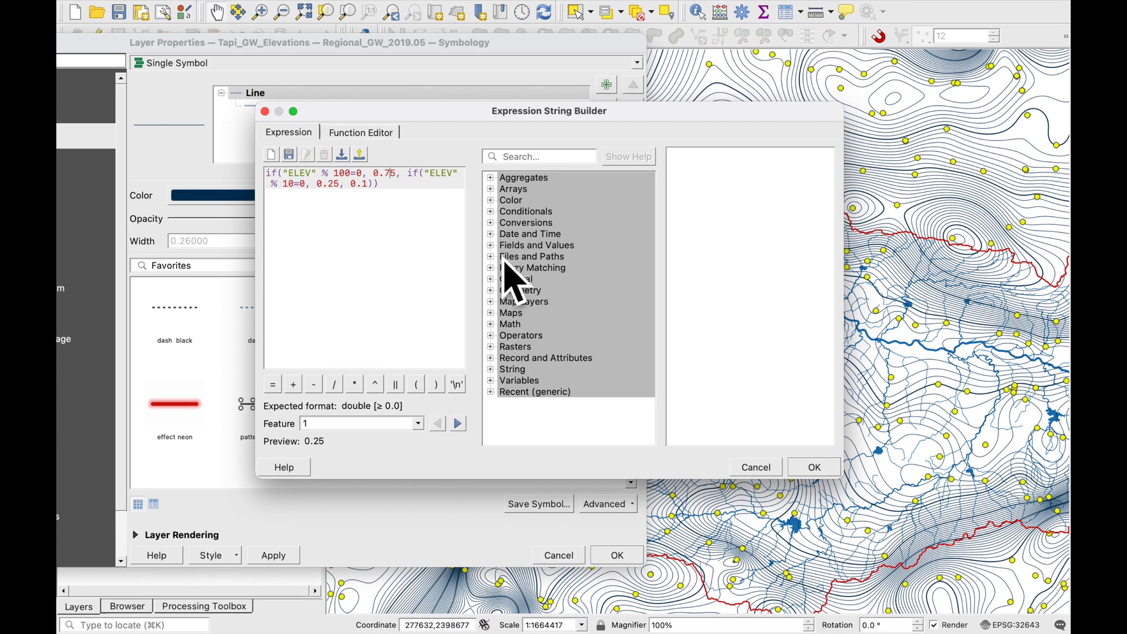
click(755, 466)
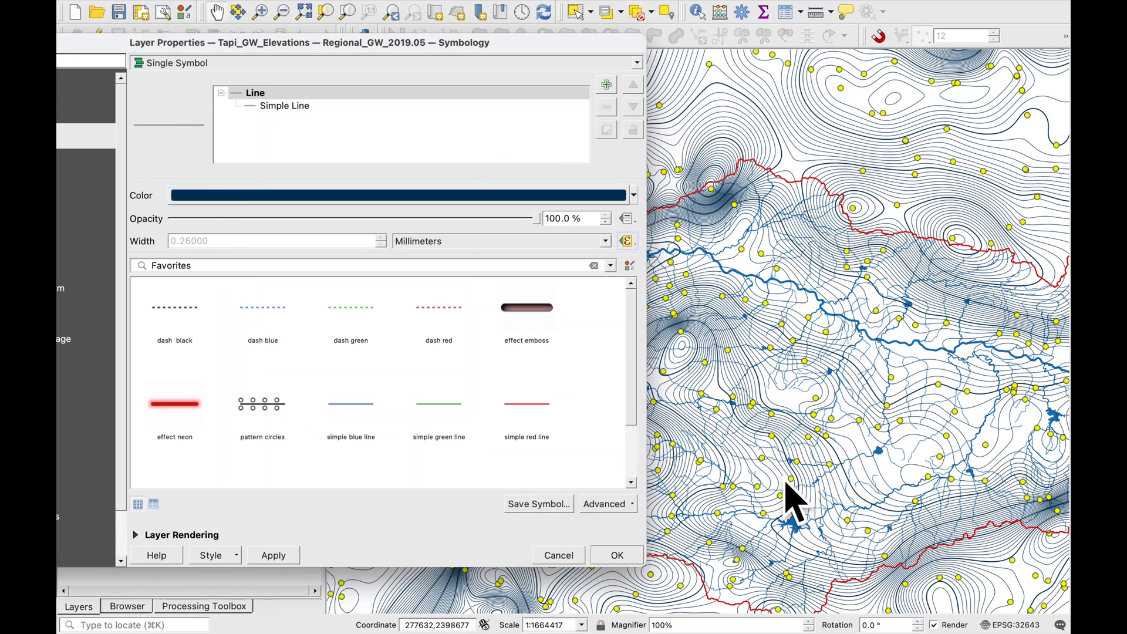
click(273, 555)
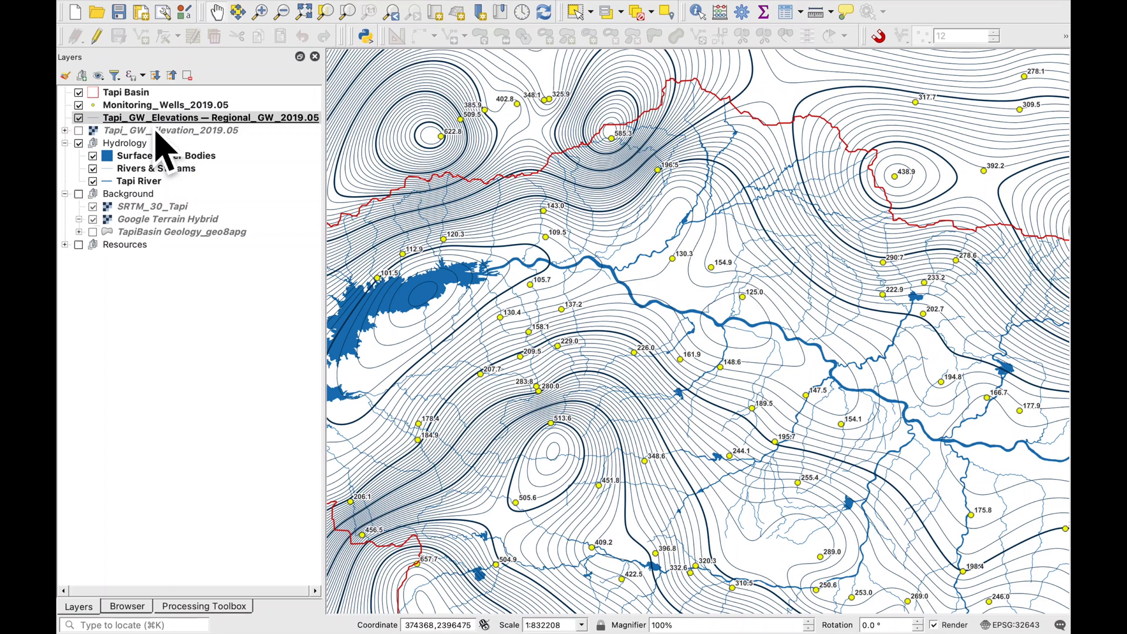
- Enable Single Labels on the contour layer using the ELEV field
double_click(179, 117)
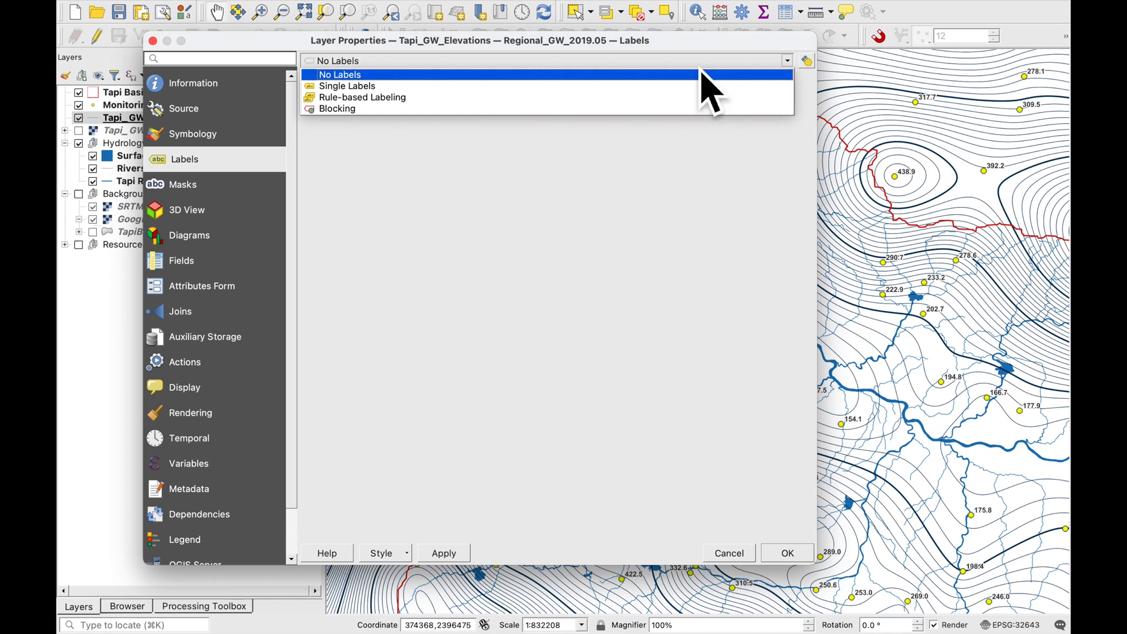
click(348, 86)
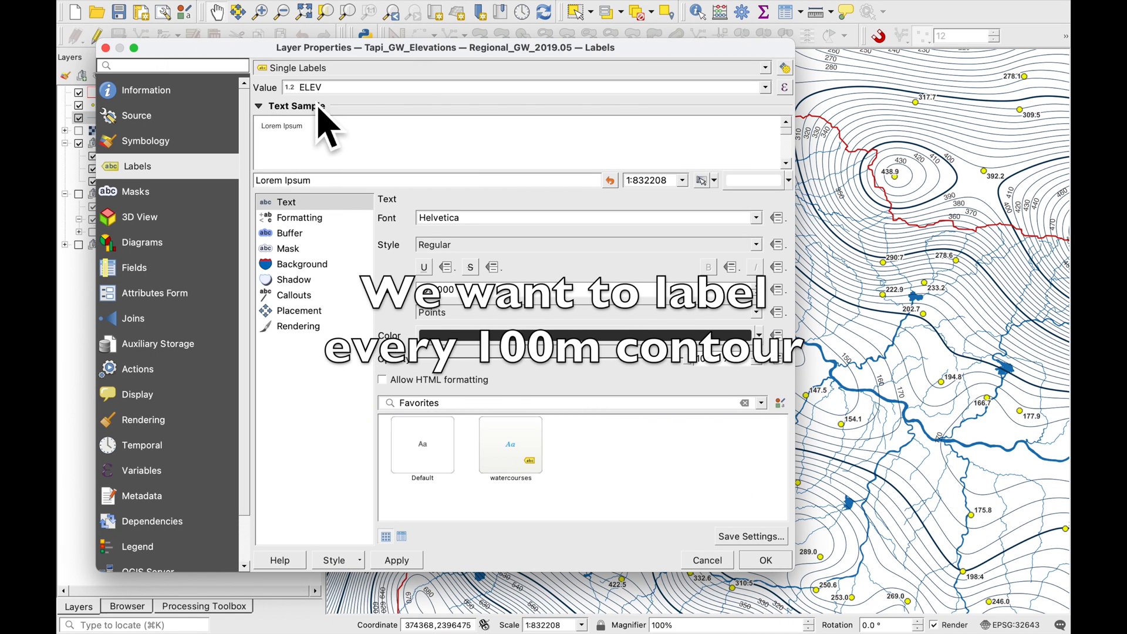
mouse_move(812, 122)
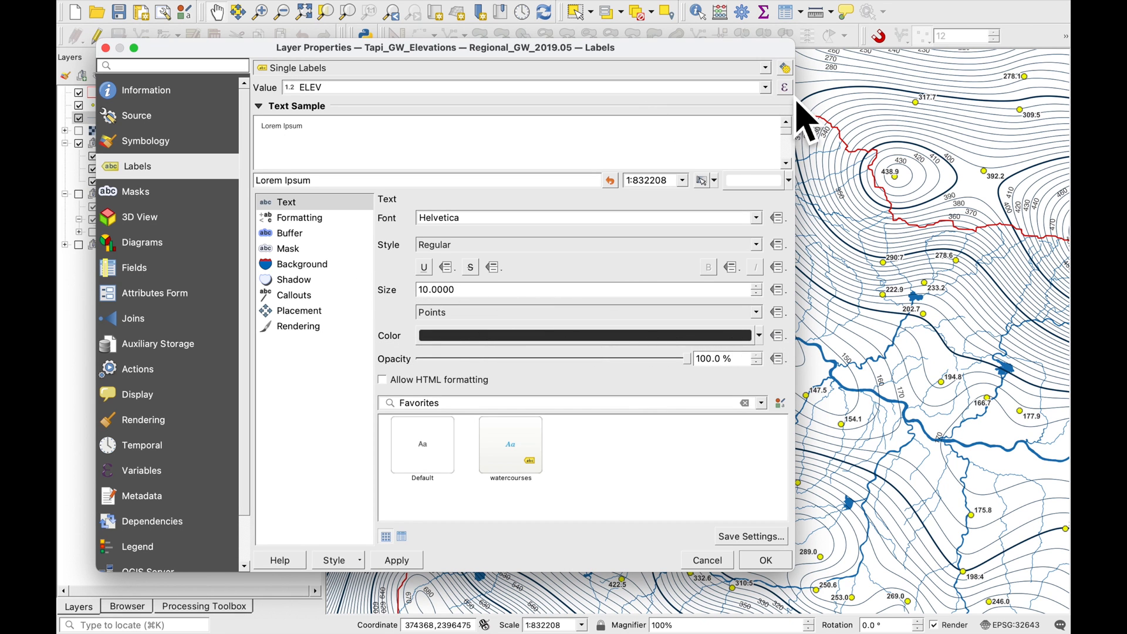
- Label only 100 m multiples with if("ELEV"%100=0,"ELEV"||' m','') and check the result on the map
click(782, 87)
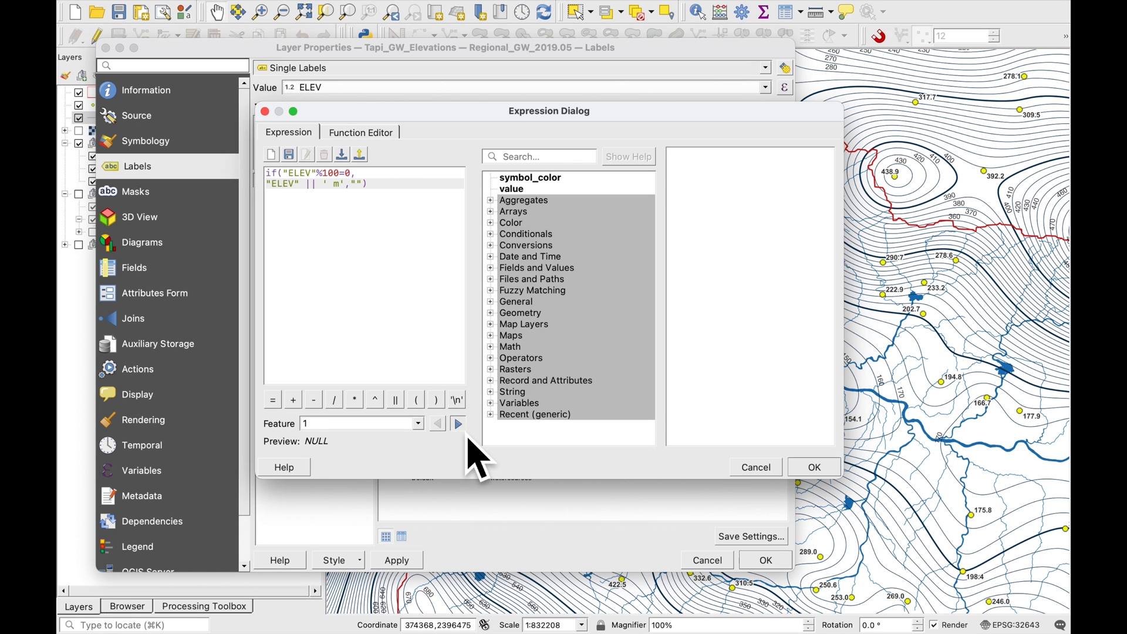
click(458, 422)
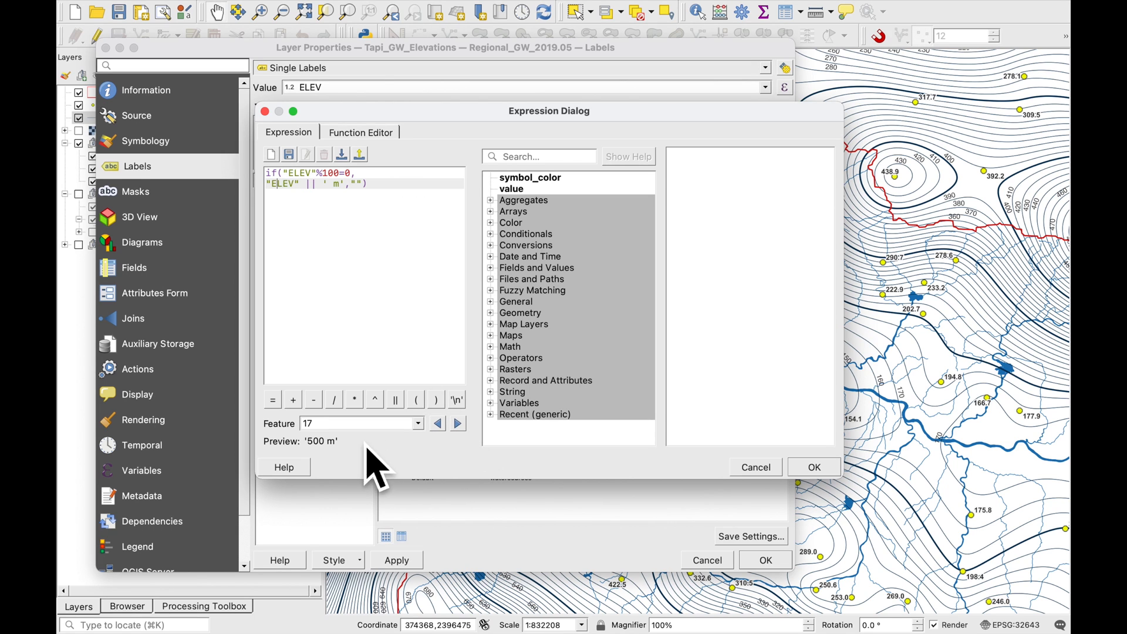
mouse_move(328, 488)
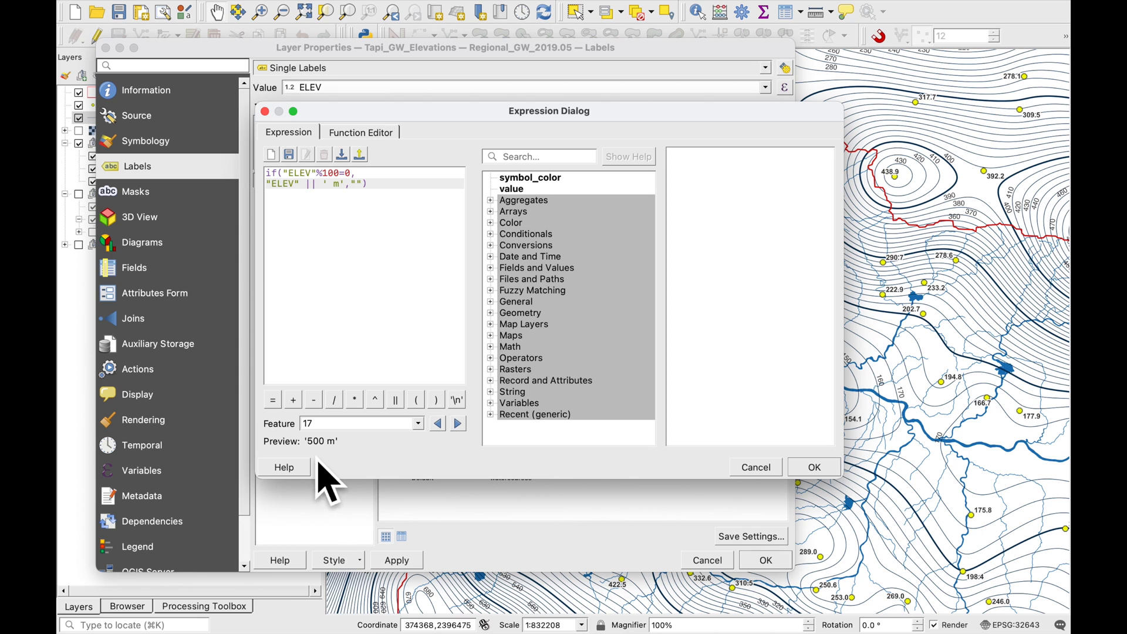
mouse_move(694, 470)
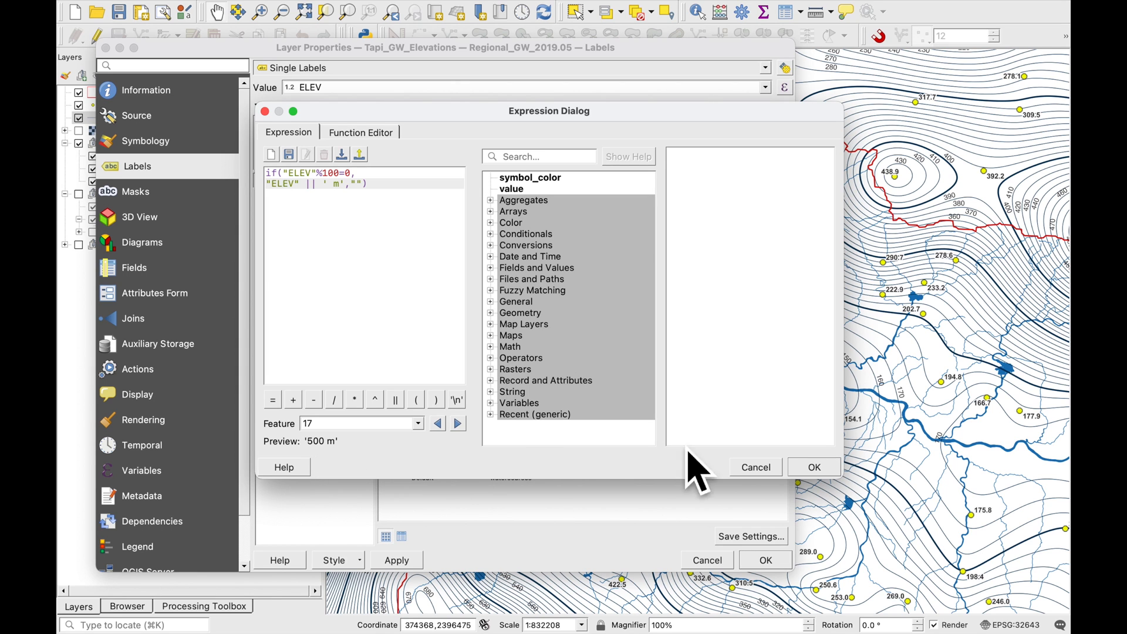
click(812, 466)
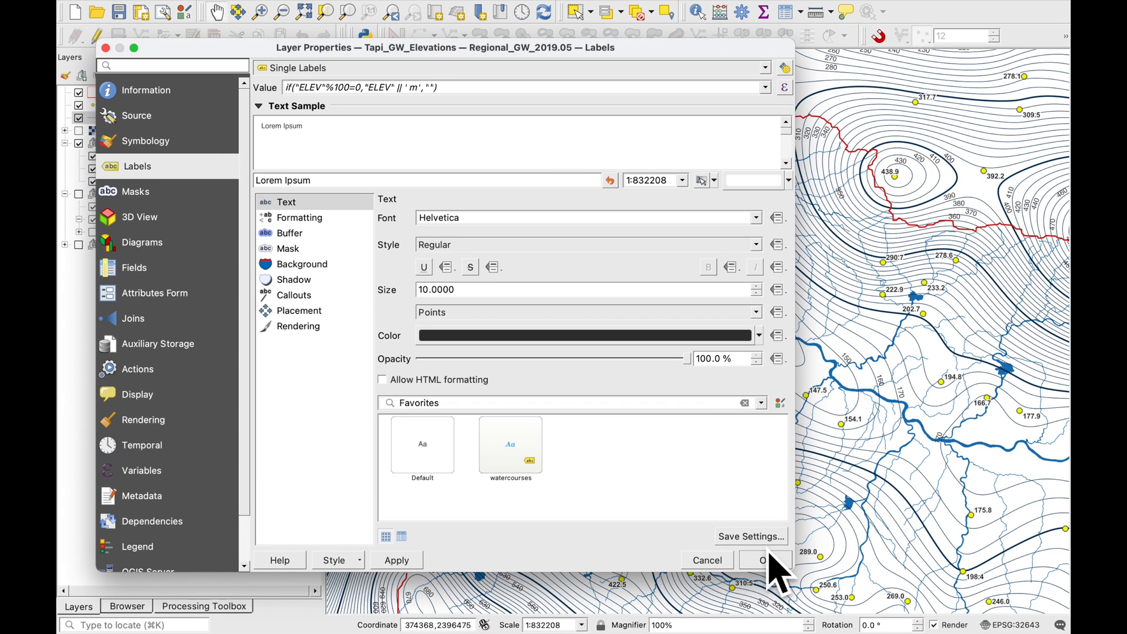
click(395, 560)
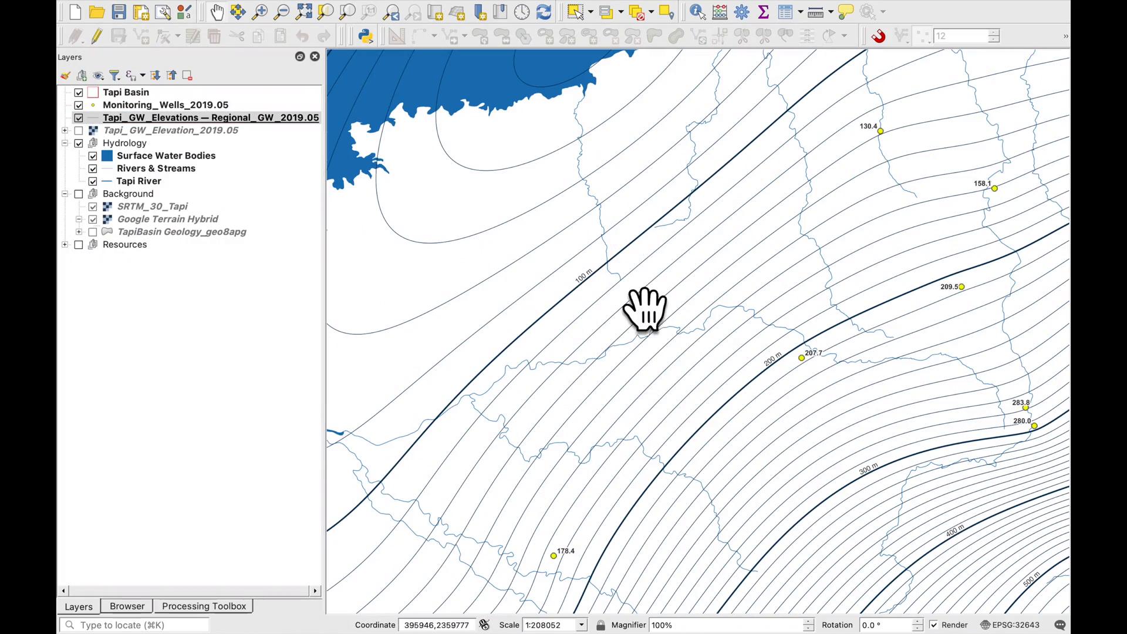
drag(643, 312, 898, 538)
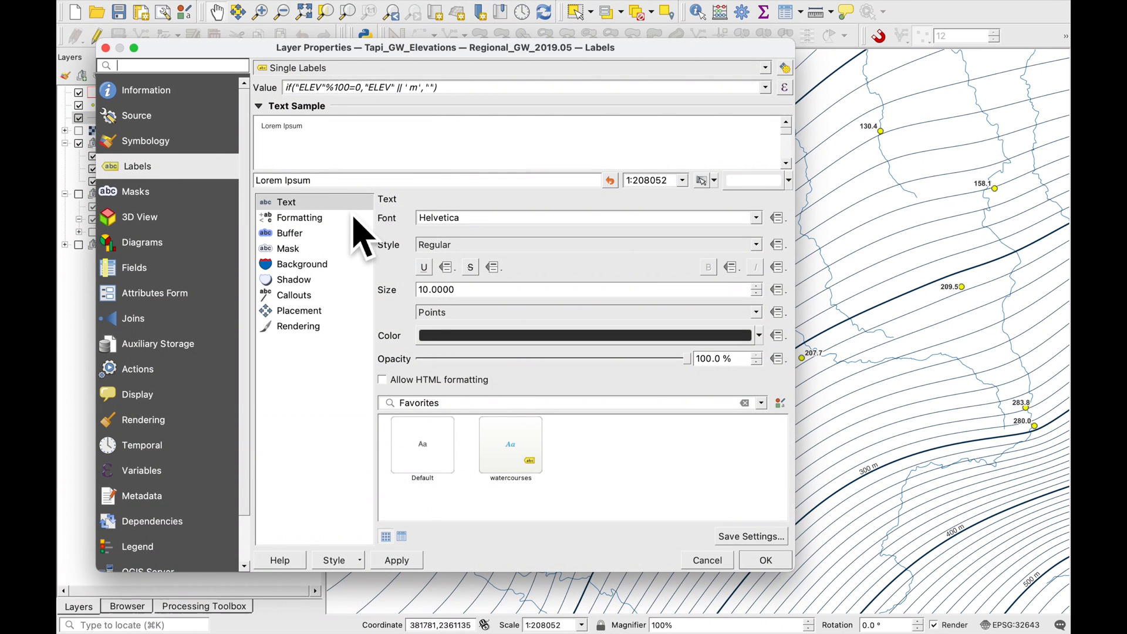
- Set labels to Arial Bold 12 with a text buffer, placed On line rather than Above line
click(585, 244)
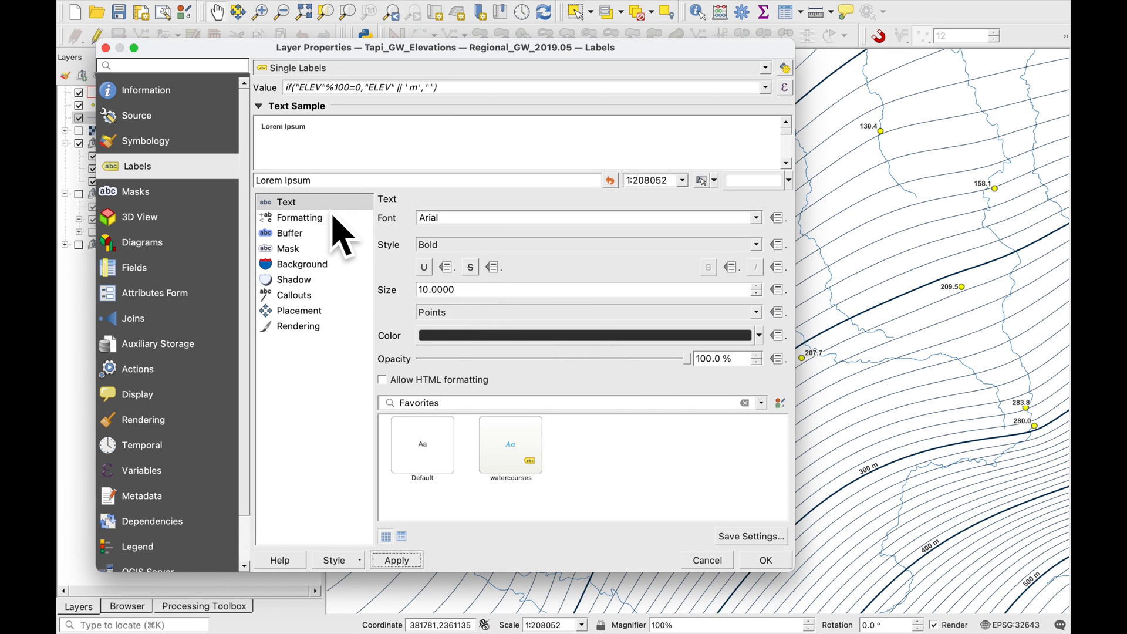
click(299, 217)
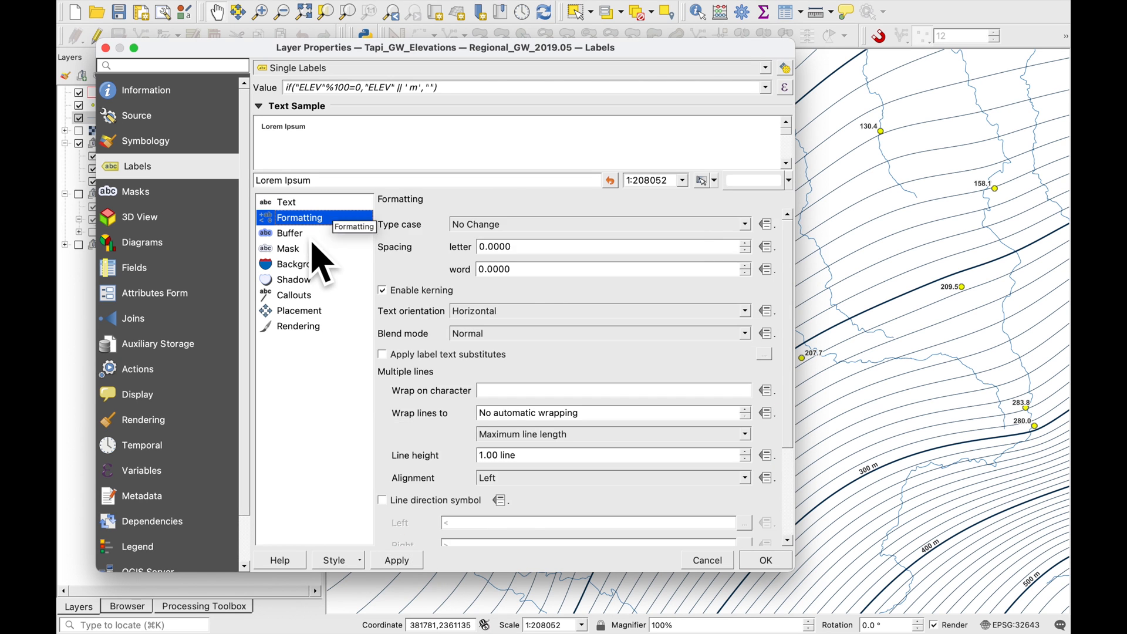
click(290, 233)
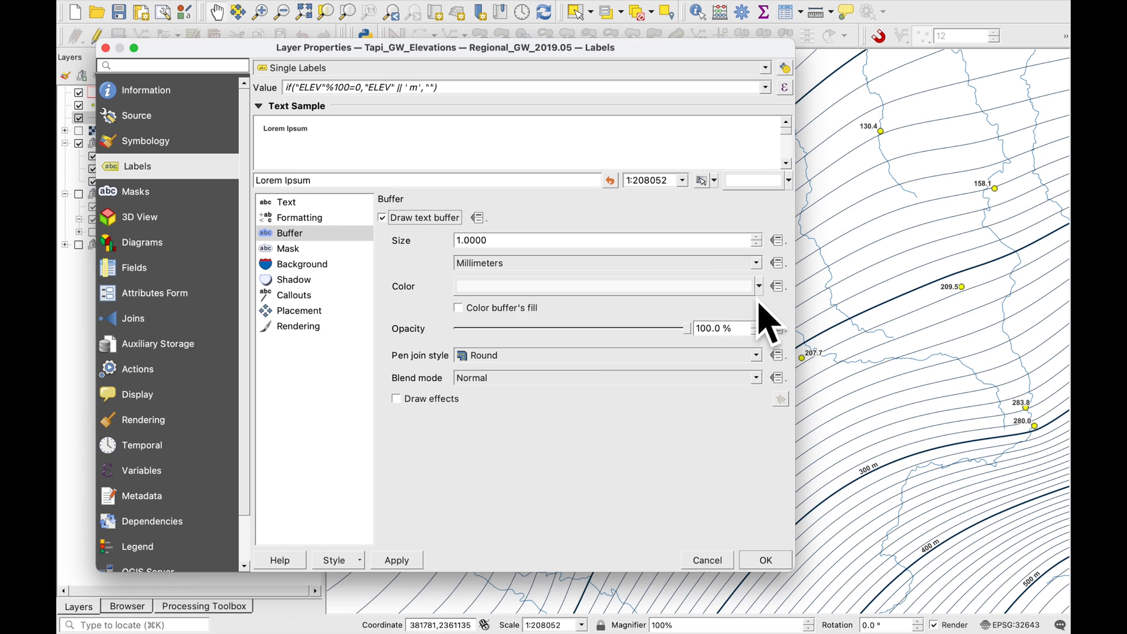
click(297, 310)
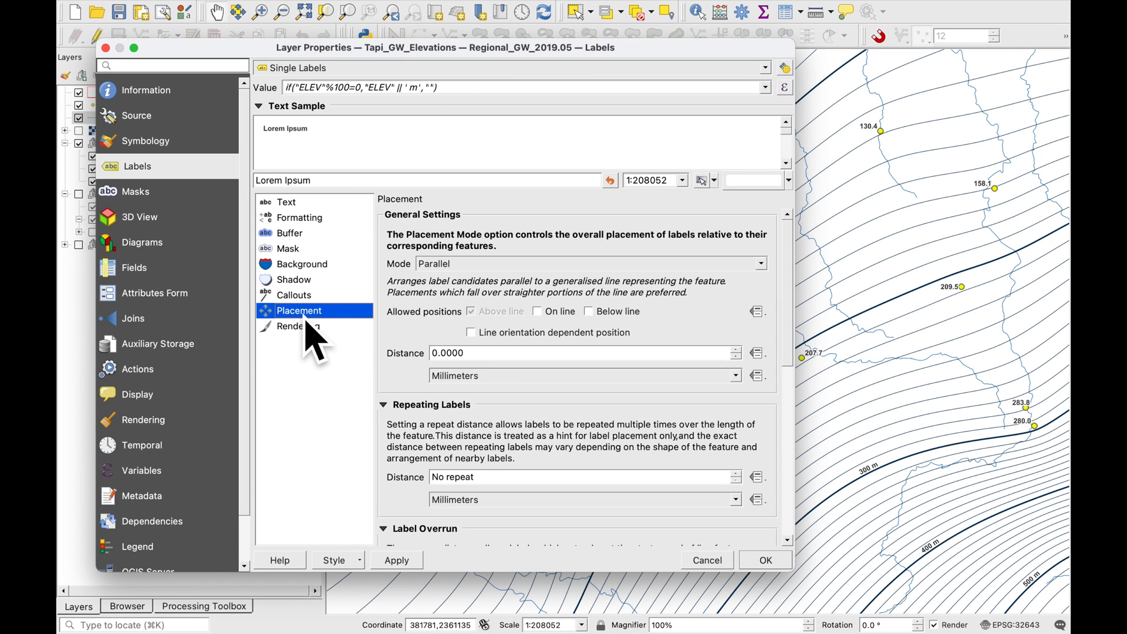
click(537, 311)
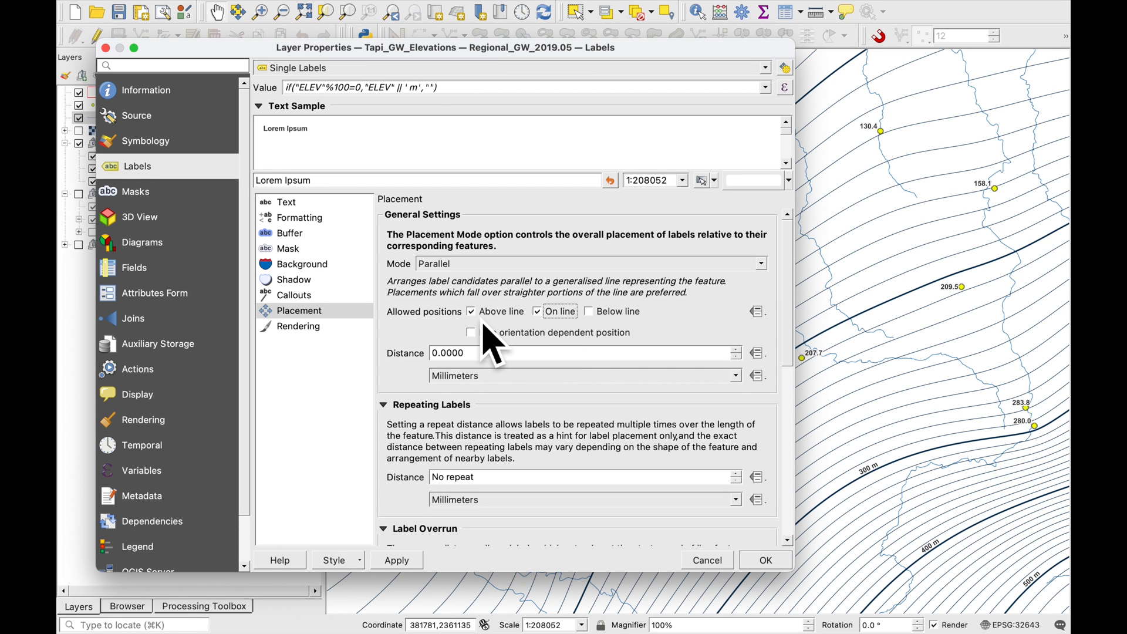
click(472, 311)
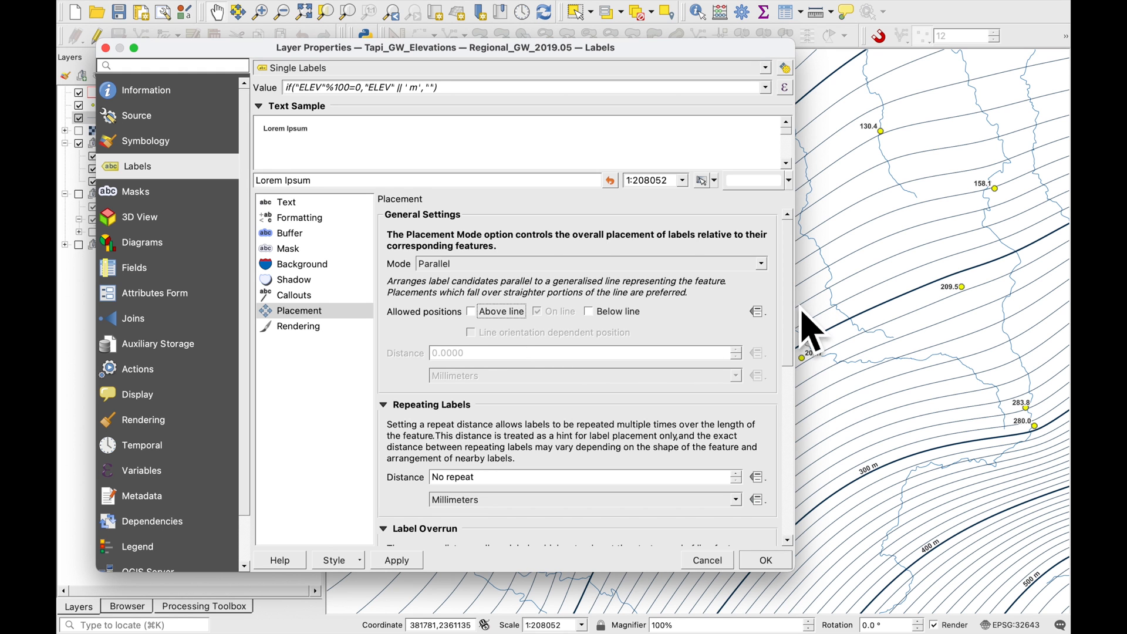
- Review the rendering options and apply the label styling to the whole basin
click(299, 217)
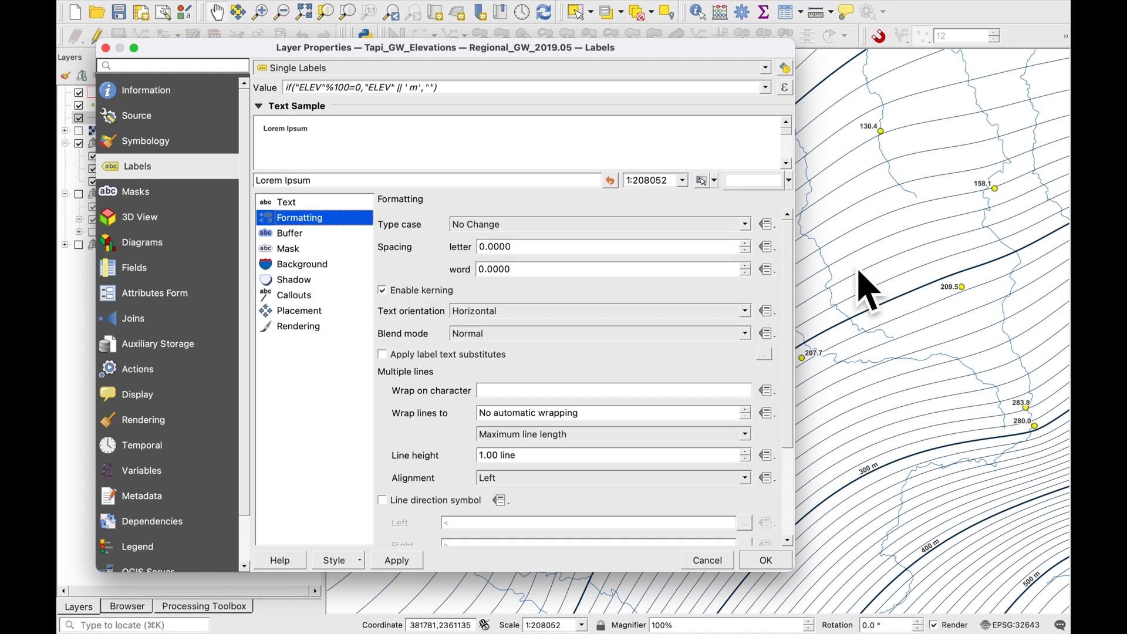
click(297, 325)
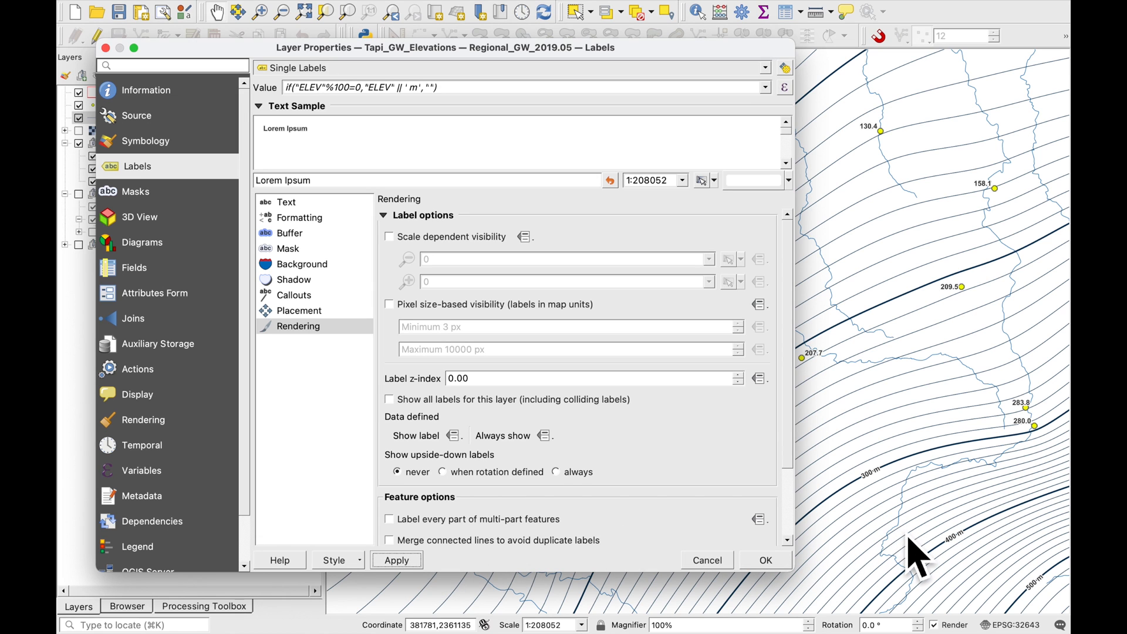
click(287, 202)
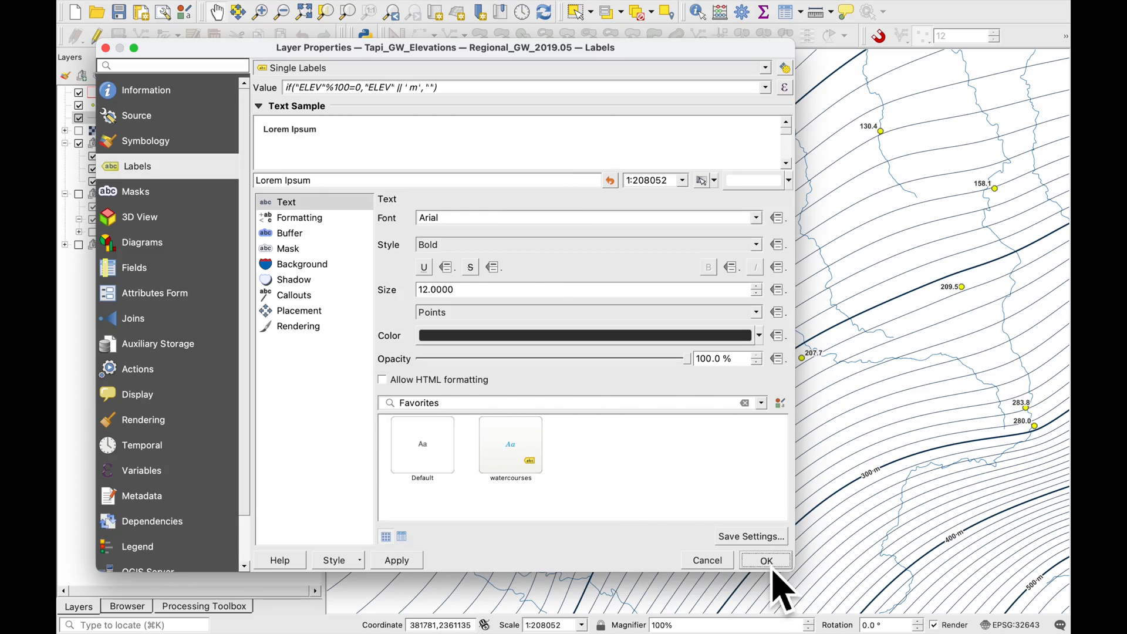
click(764, 560)
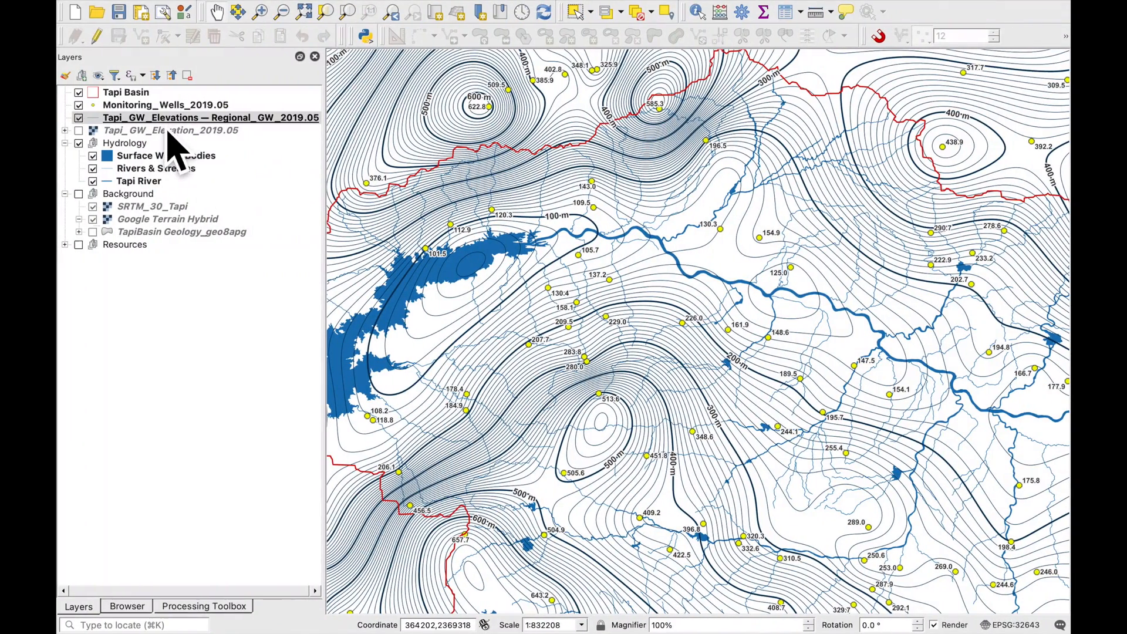
- Add a second symbol layer to the contour line symbol and reorder the two layers
double_click(209, 118)
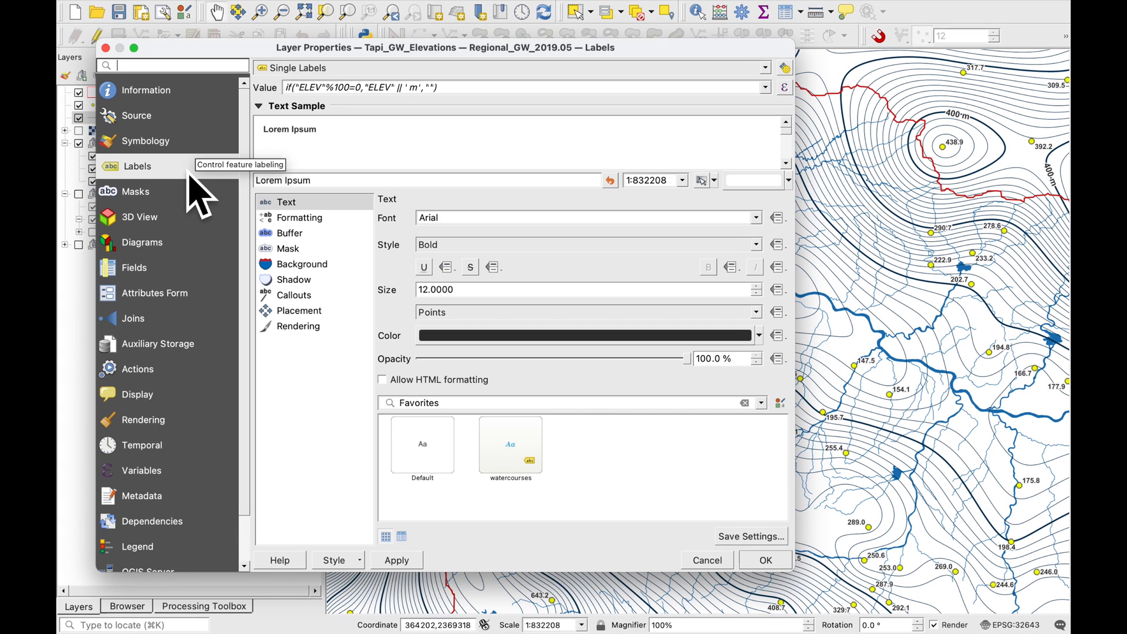
click(147, 141)
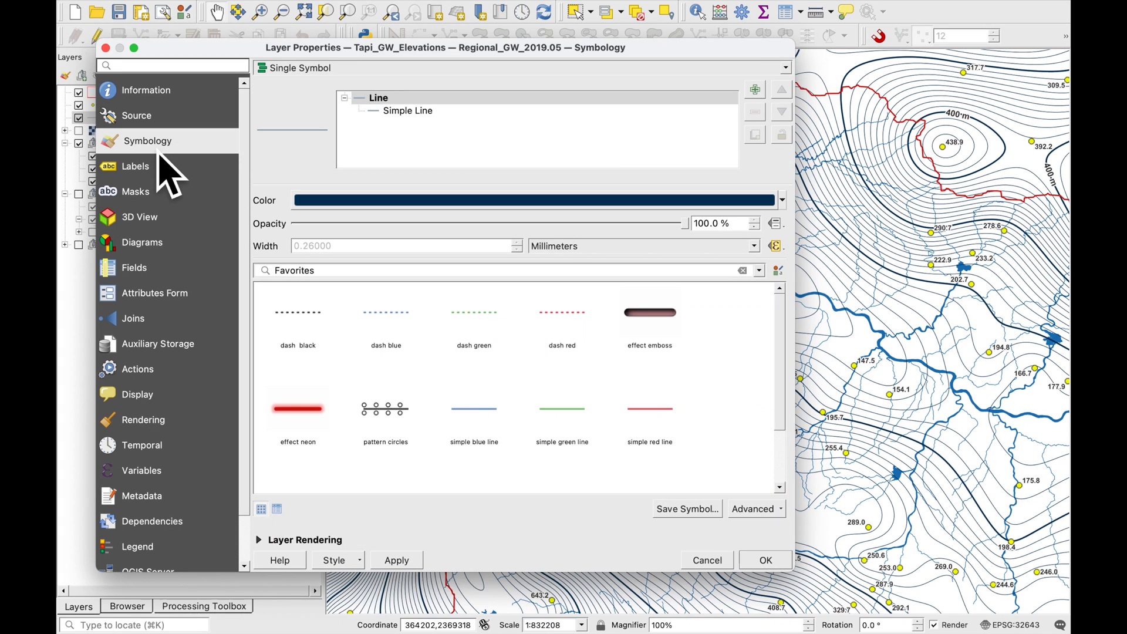
click(407, 110)
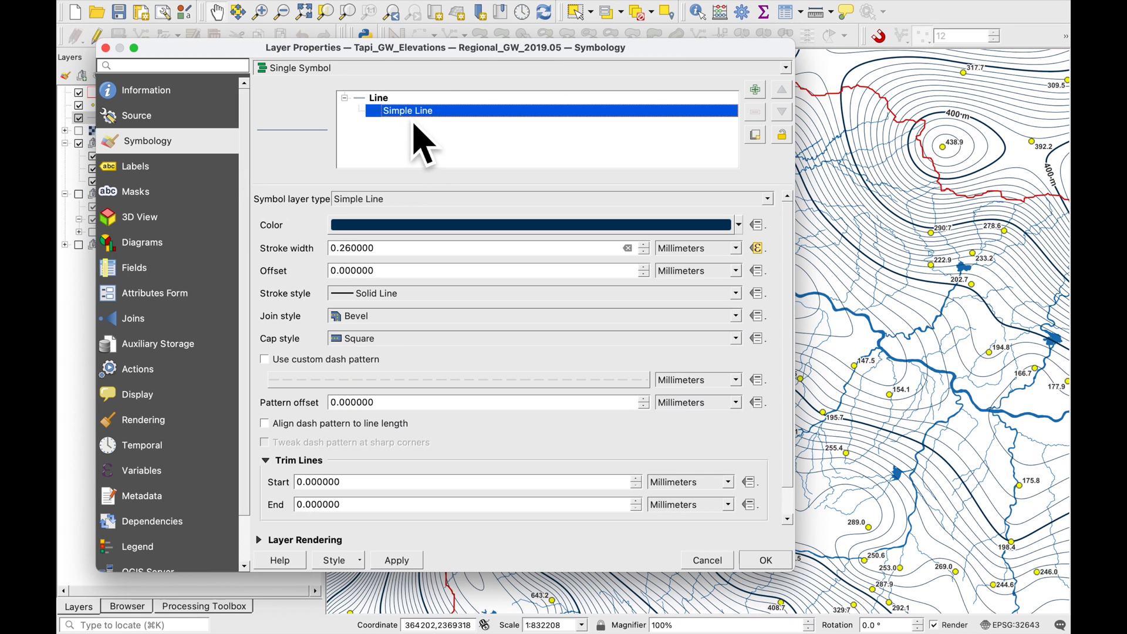
click(753, 89)
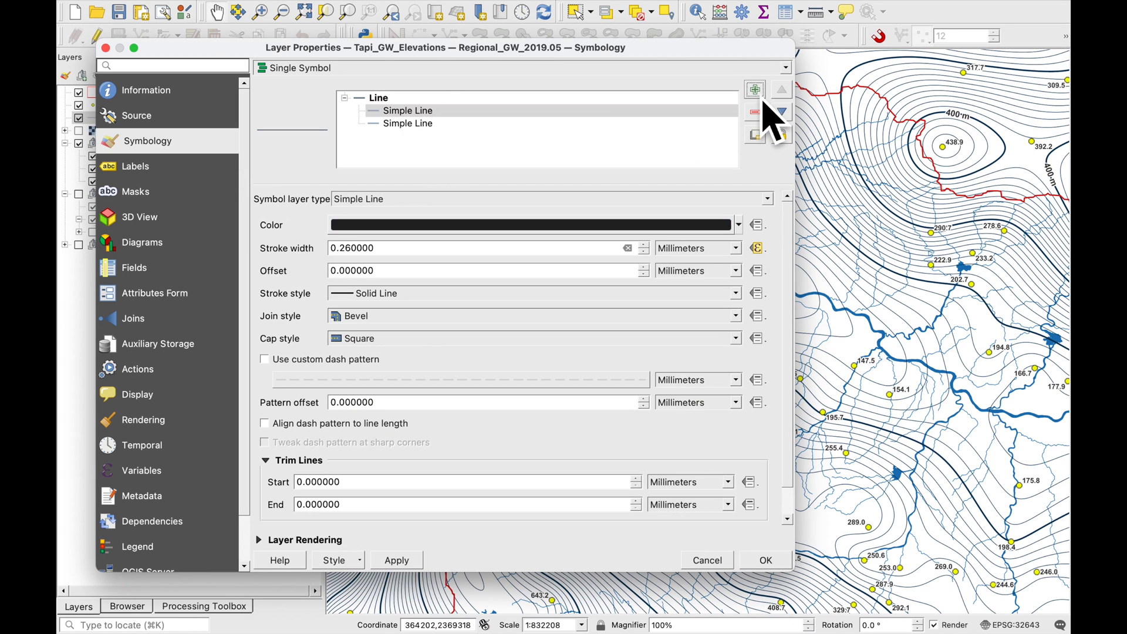
click(407, 123)
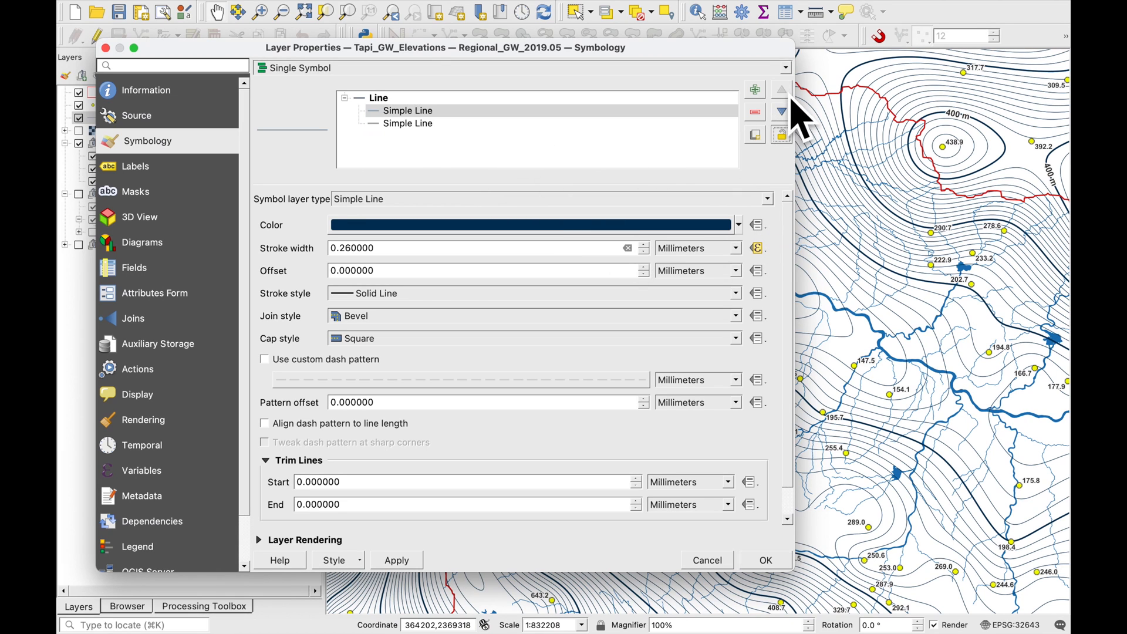
click(766, 199)
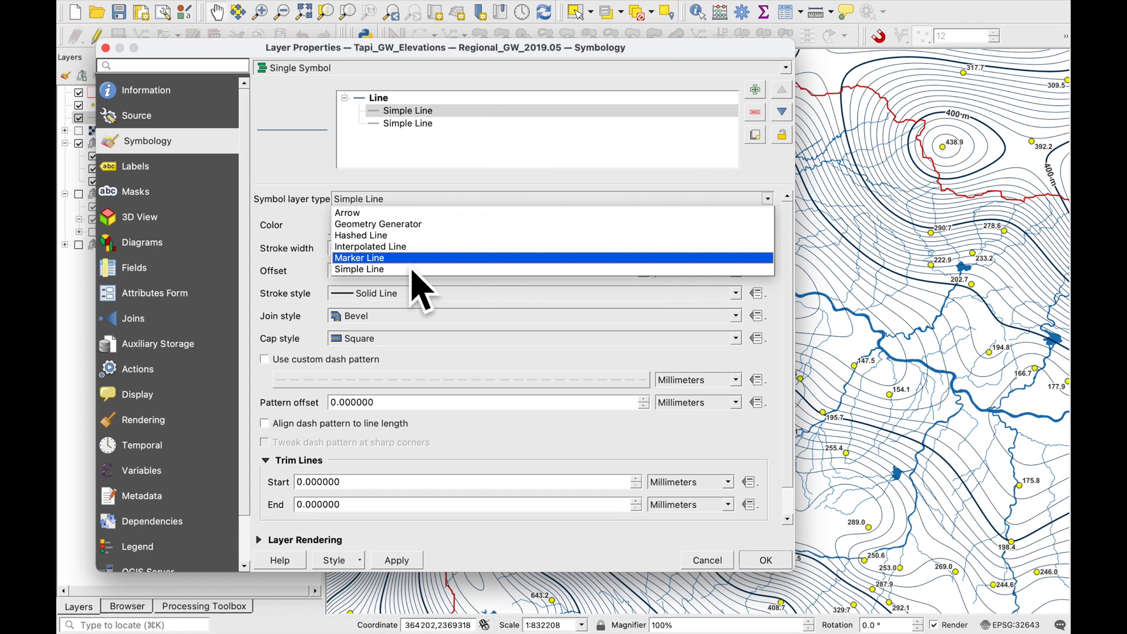
- Turn the added layer into a marker line using the Arrow_06 SVG and apply it to the contours
click(360, 257)
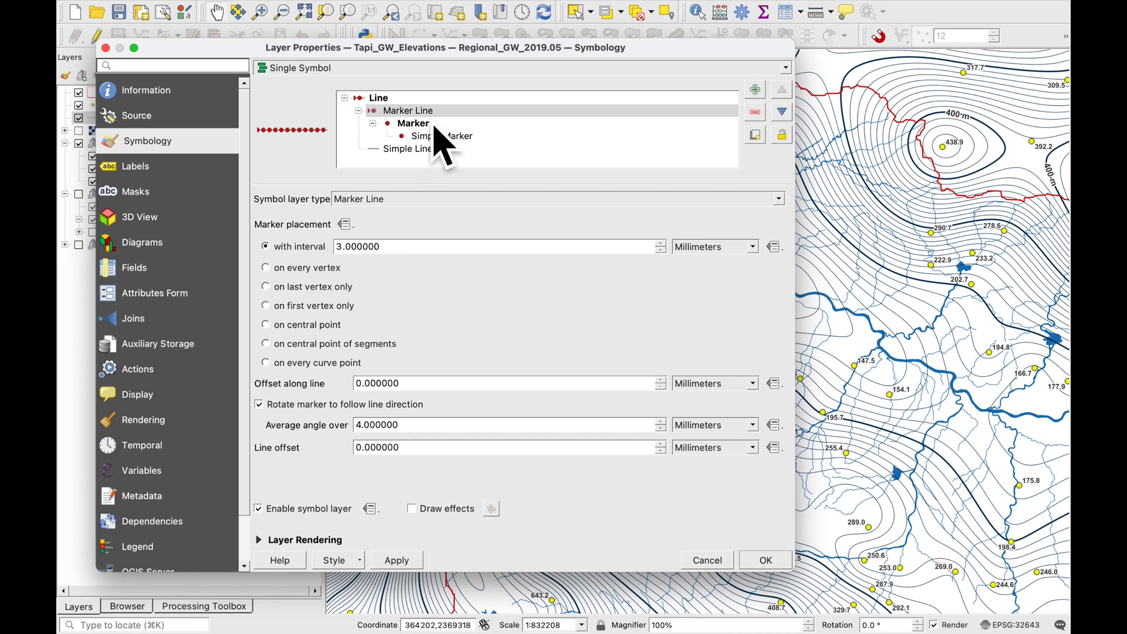
click(412, 123)
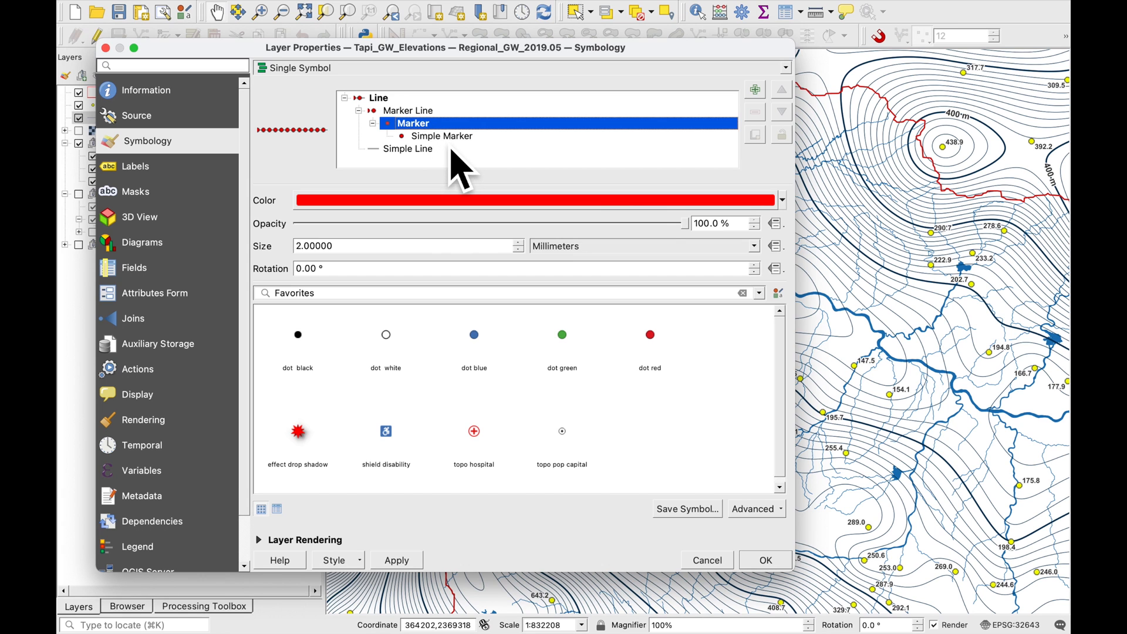
click(442, 136)
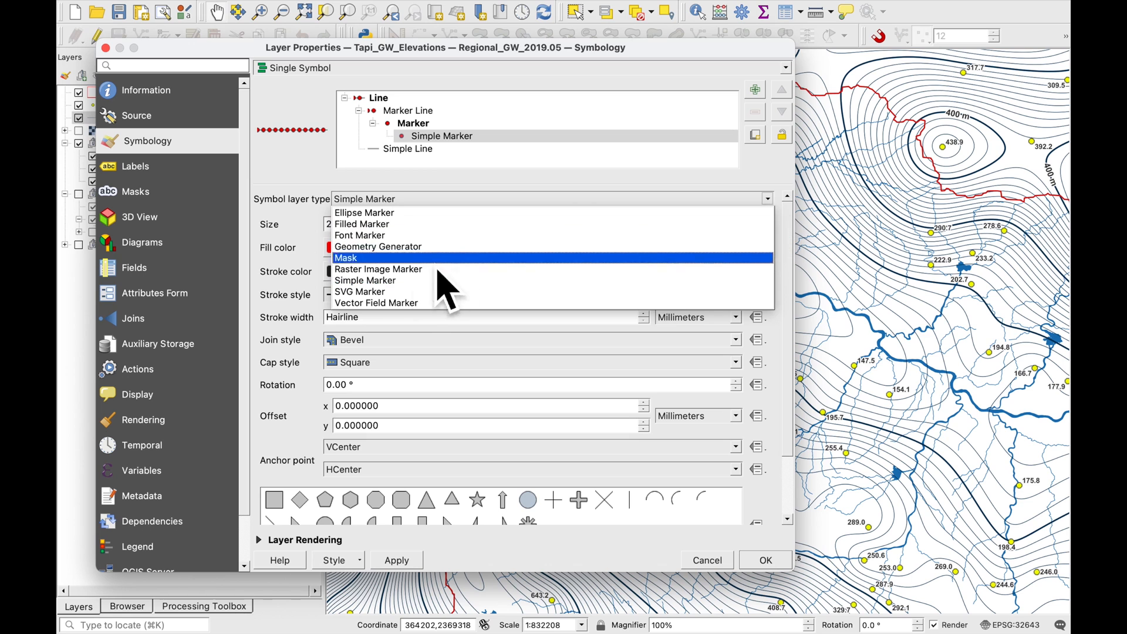
click(359, 291)
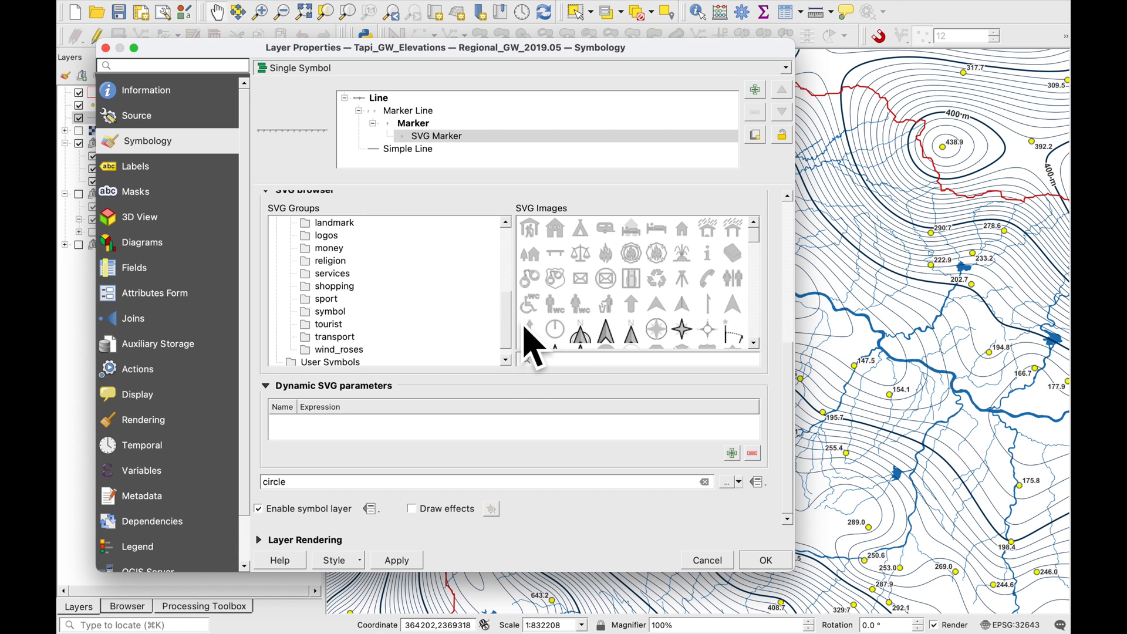
click(329, 234)
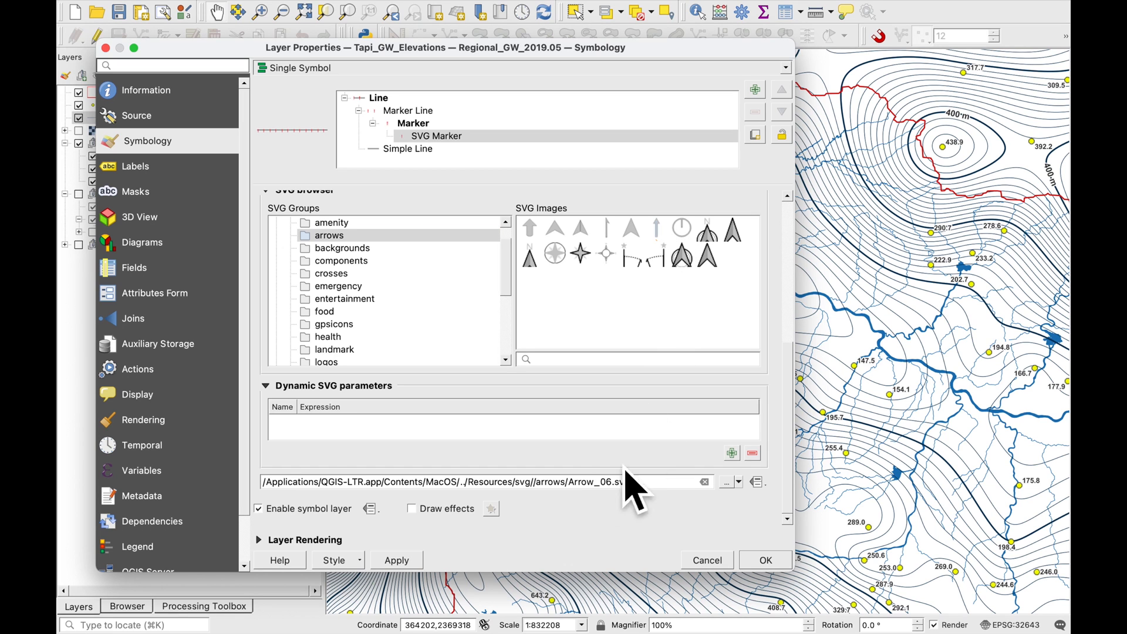
mouse_move(657, 518)
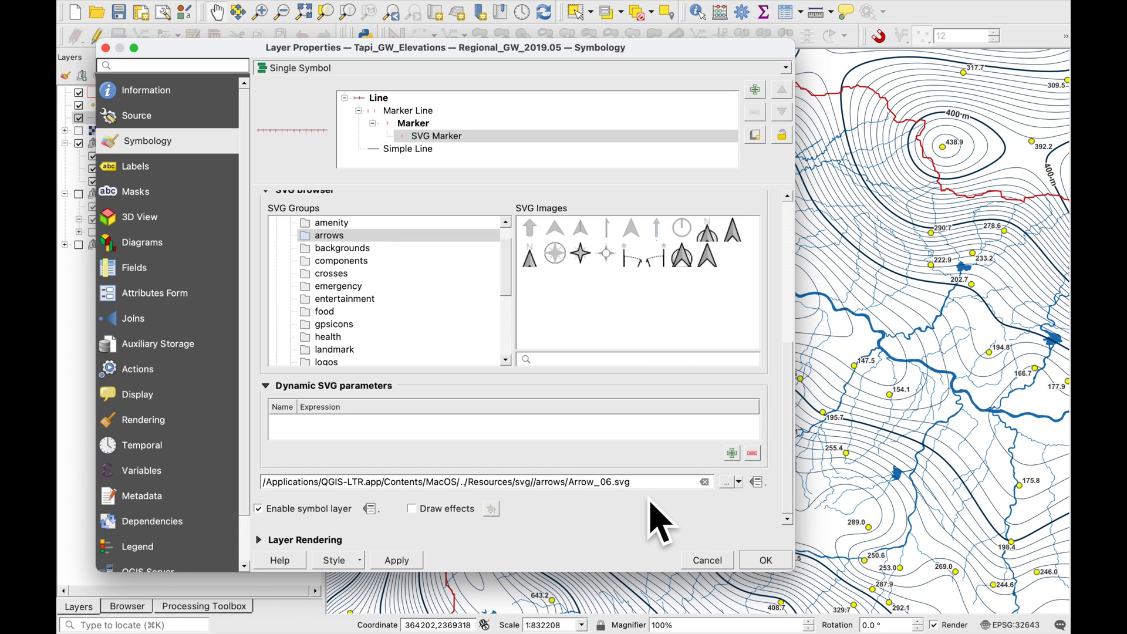
click(395, 560)
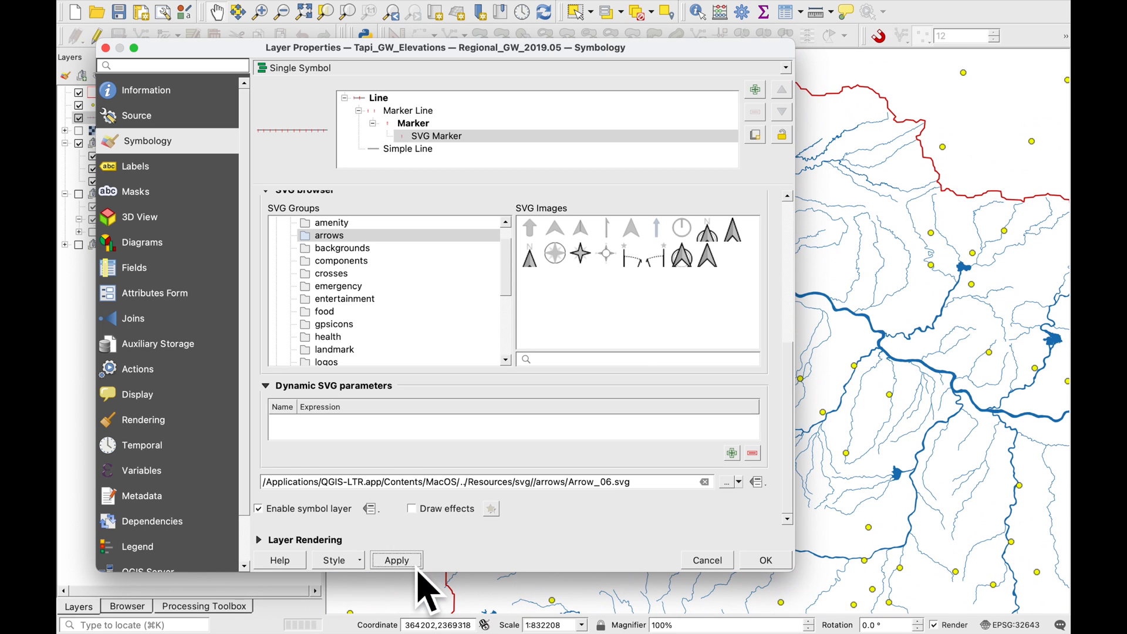
click(395, 560)
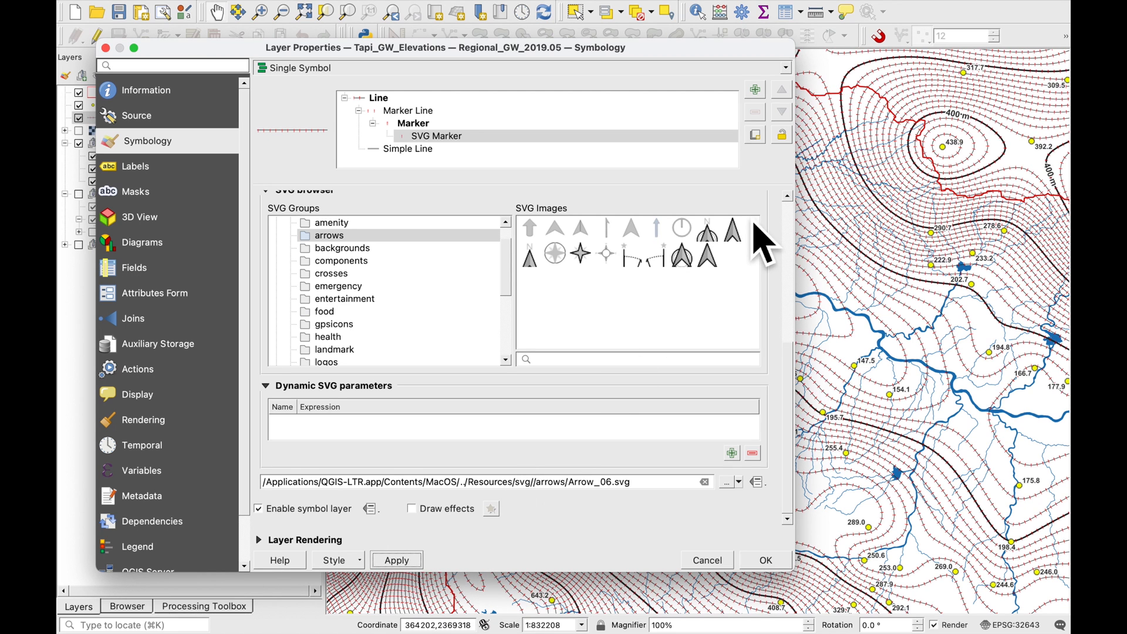
mouse_move(949, 424)
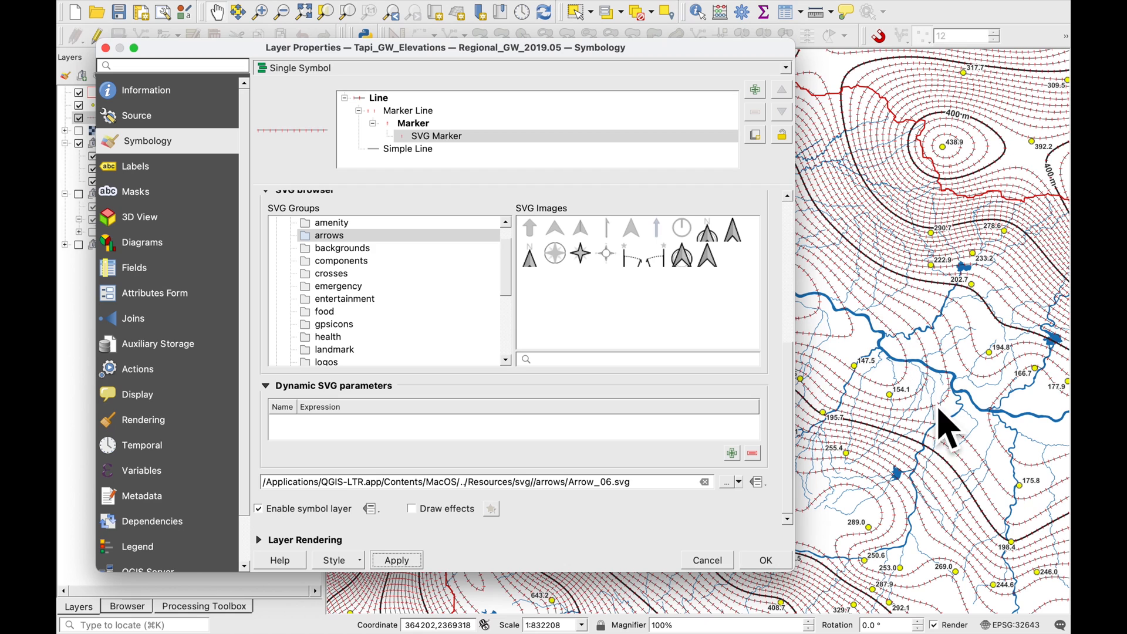
mouse_move(492, 162)
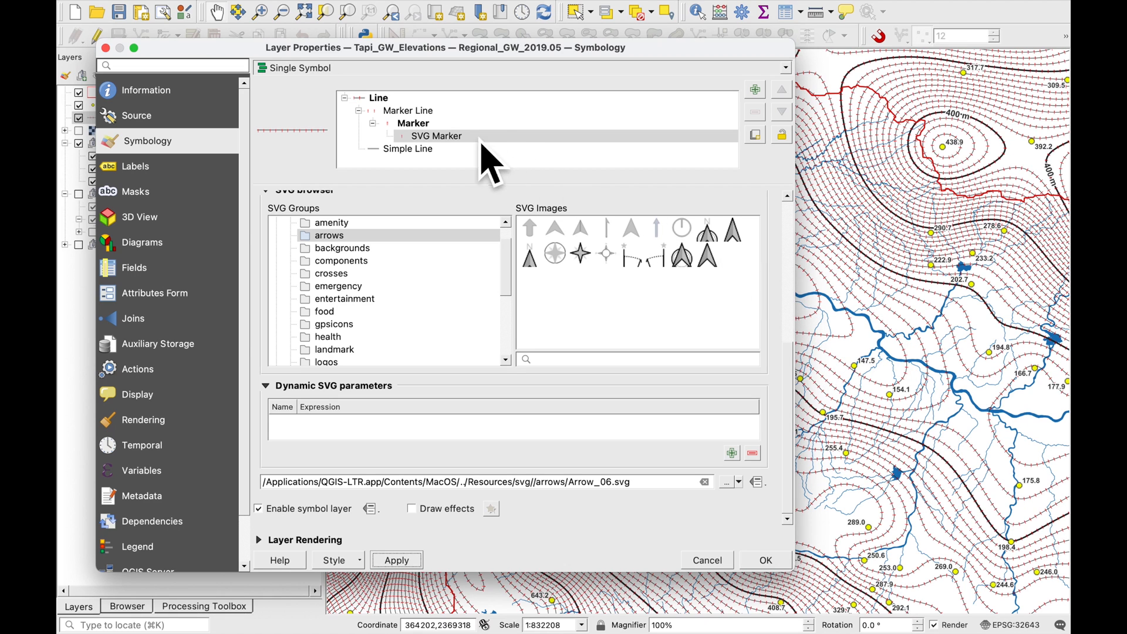
- Colour the contour tick markers dark navy from Recent colors and size them 3 by 3 mm
click(412, 123)
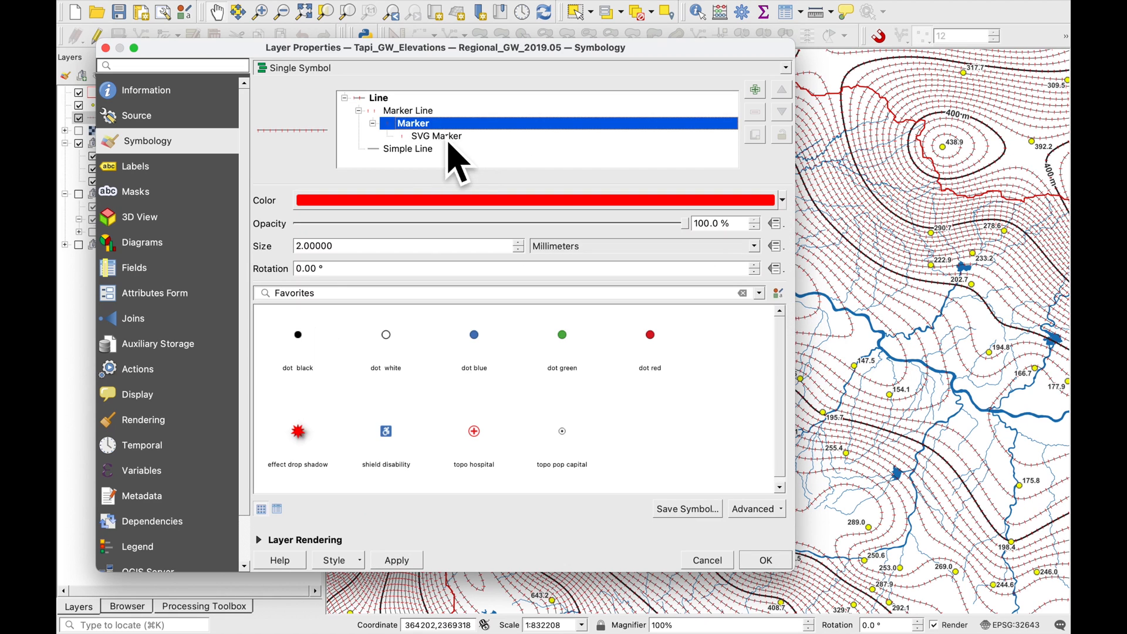
click(781, 200)
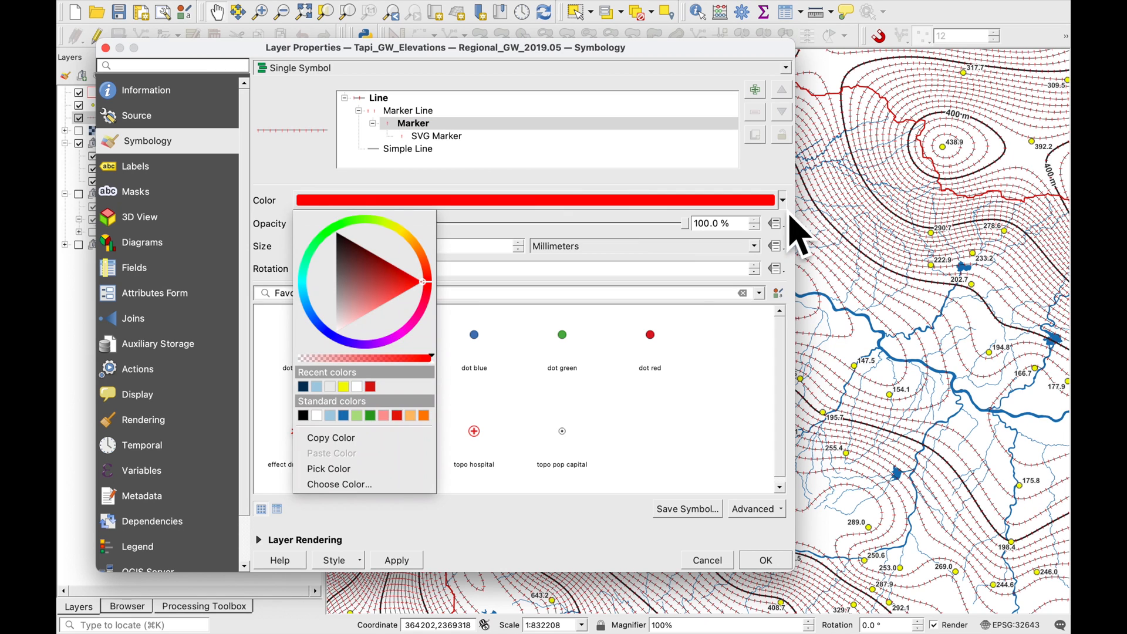
mouse_move(324, 413)
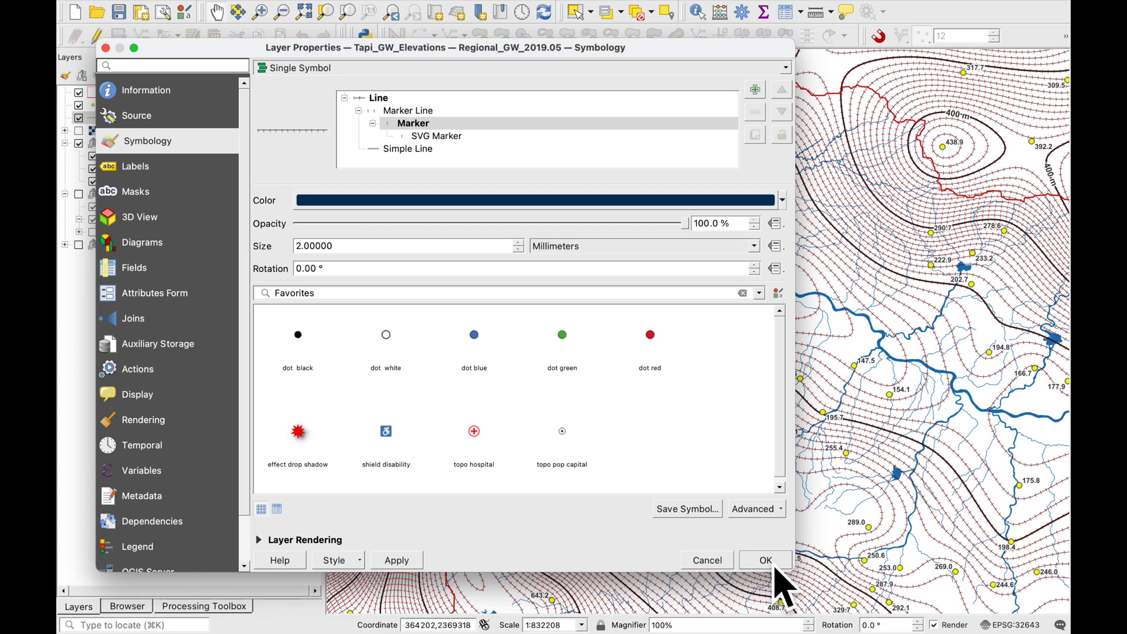
click(395, 560)
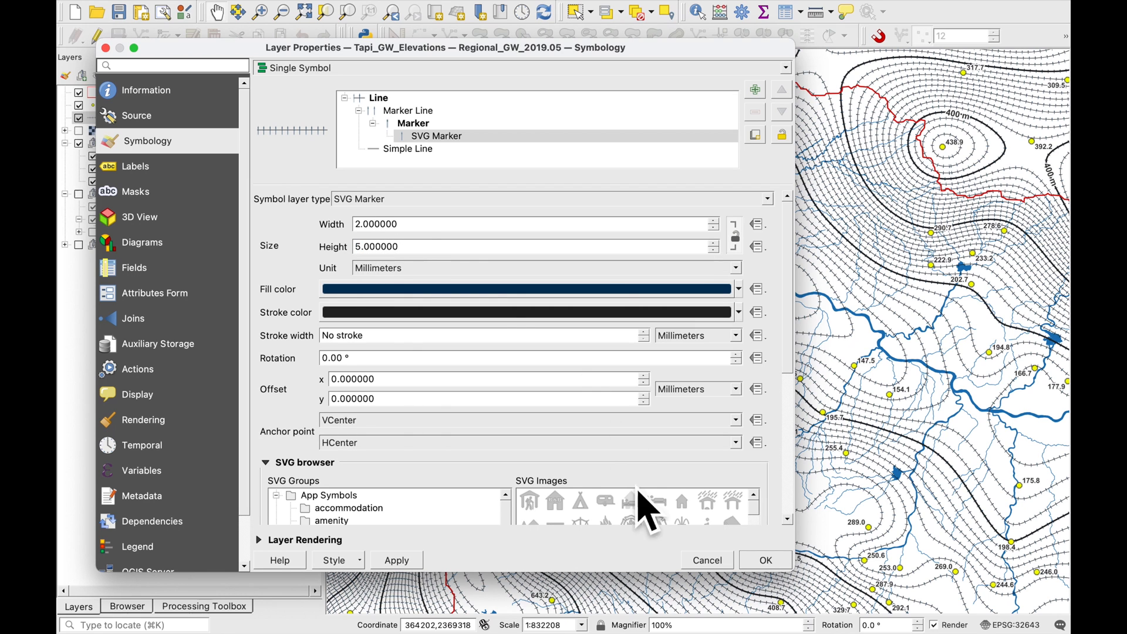
click(396, 560)
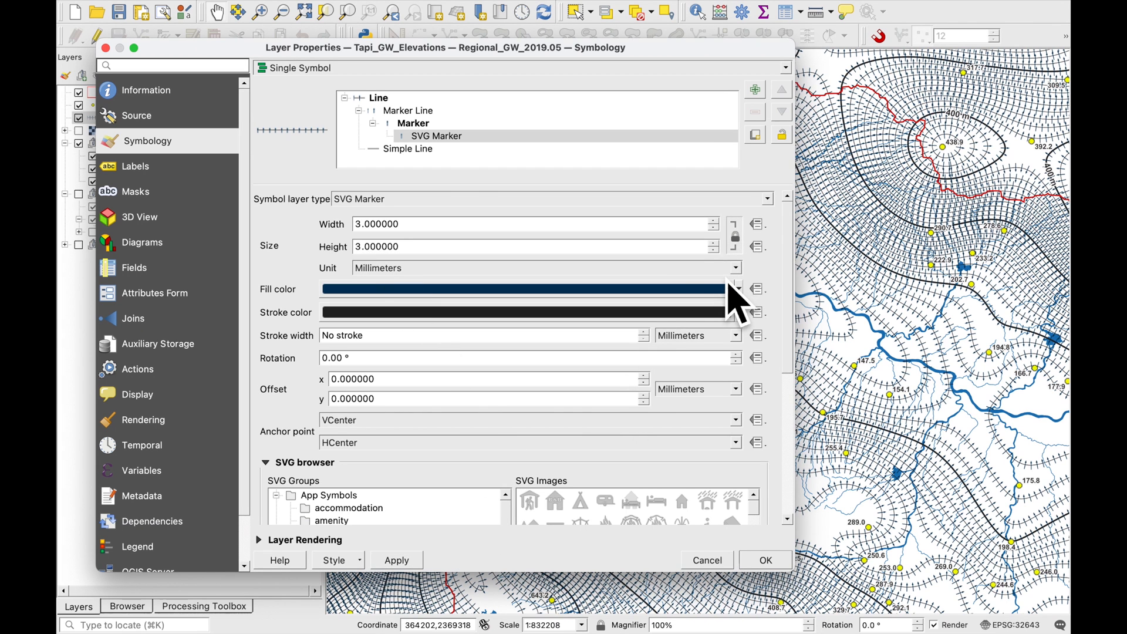
click(407, 110)
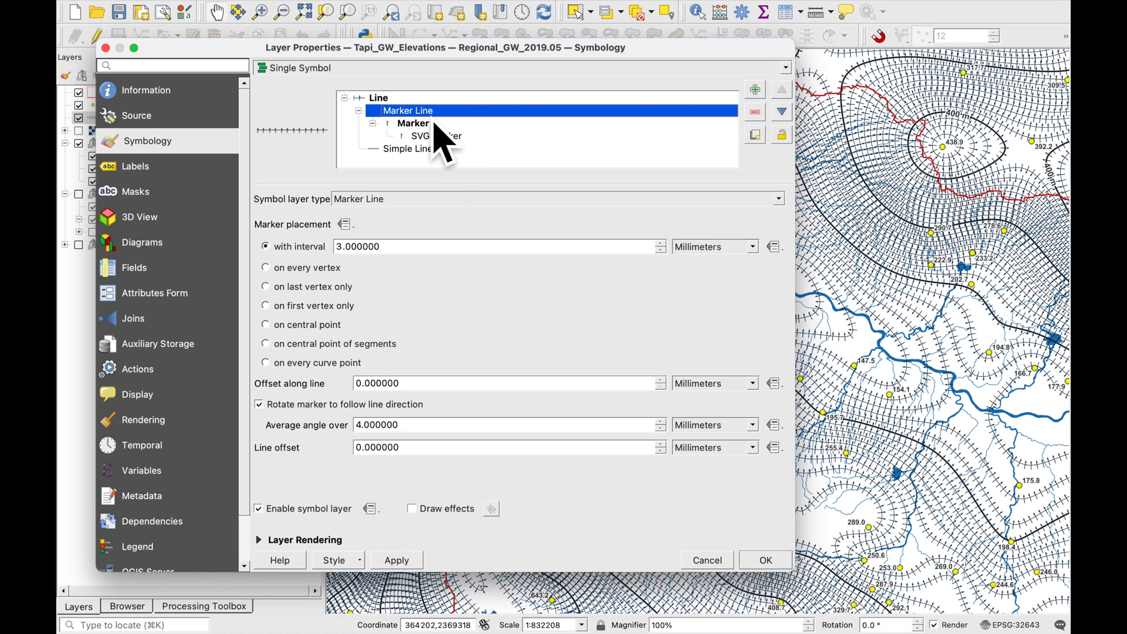
mouse_move(406, 295)
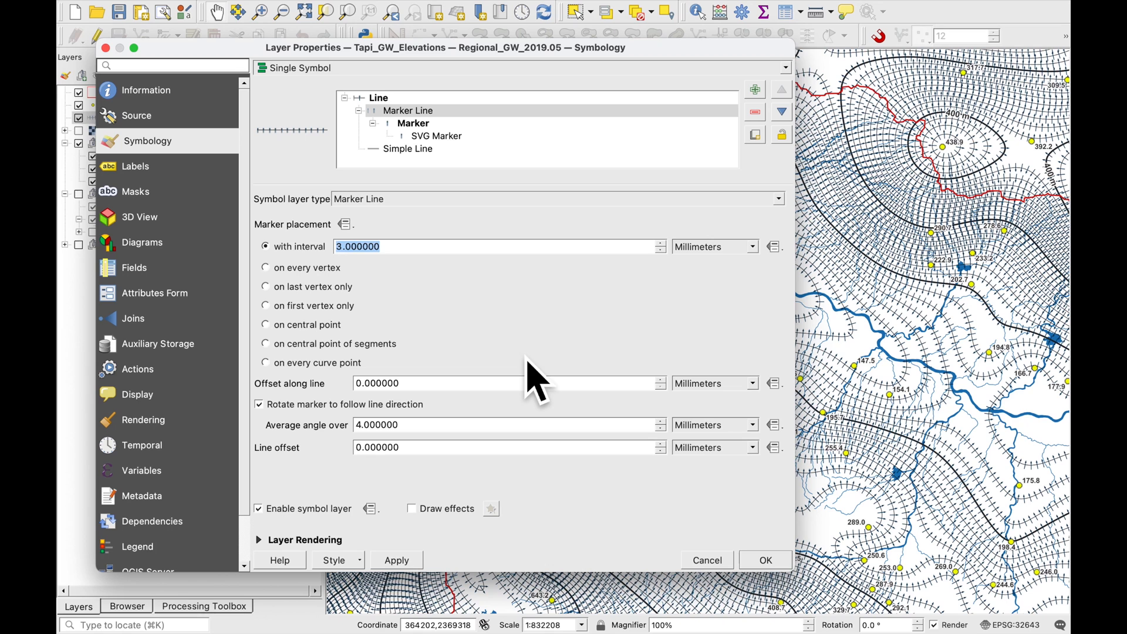
- Set the marker line interval to 150 mm, apply it and close Layer Properties with OK
text(150)
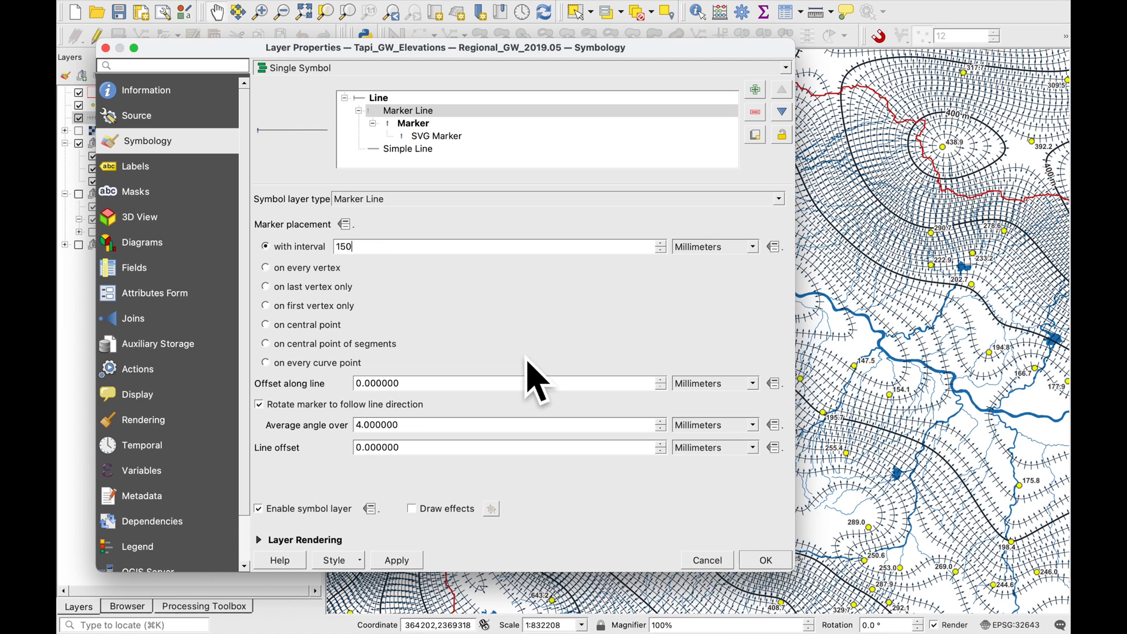
click(395, 560)
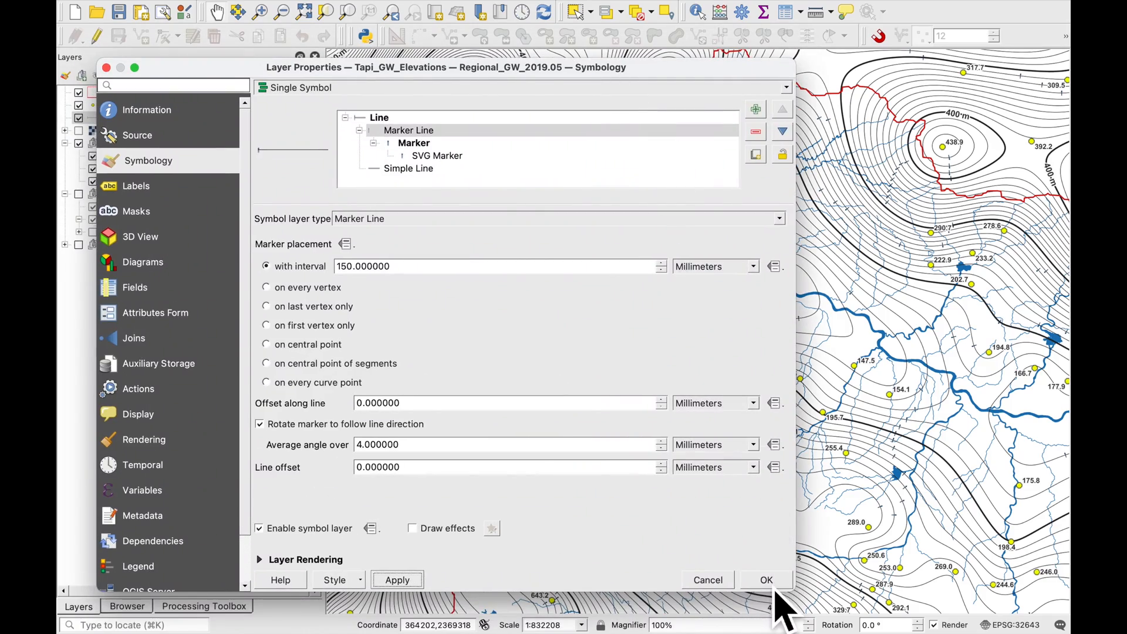
click(765, 580)
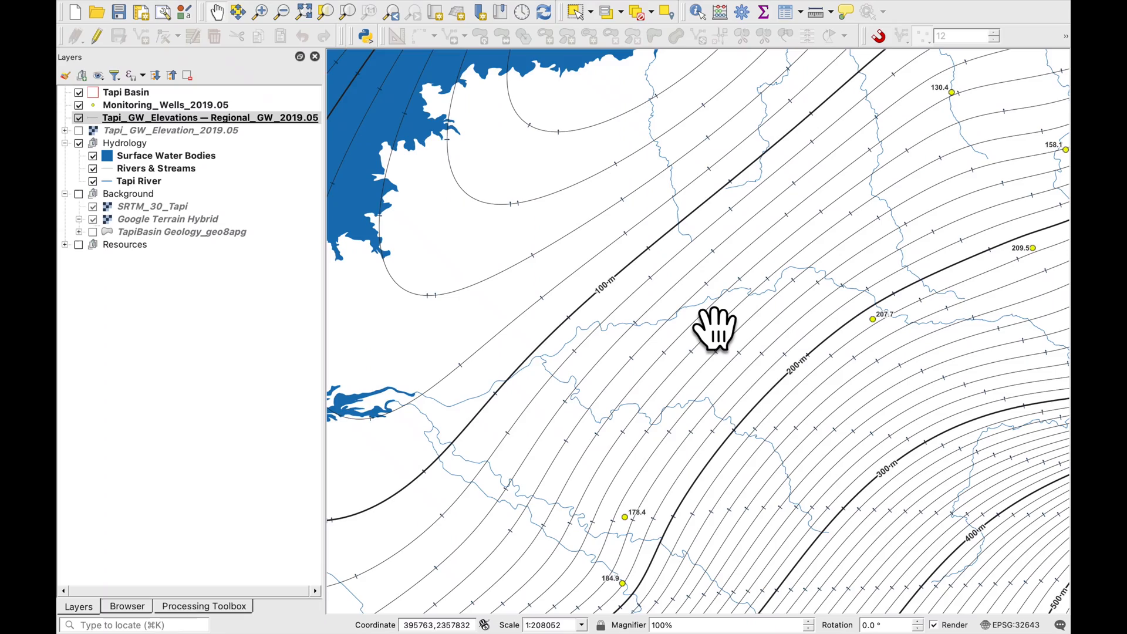
scroll(down, 3)
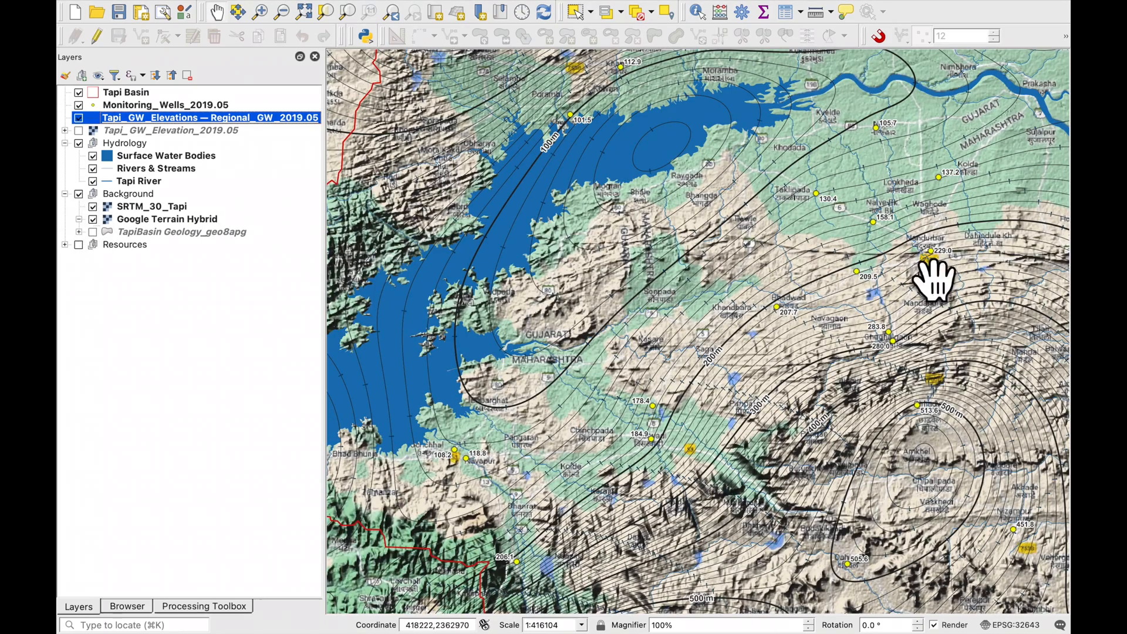
drag(935, 277, 711, 327)
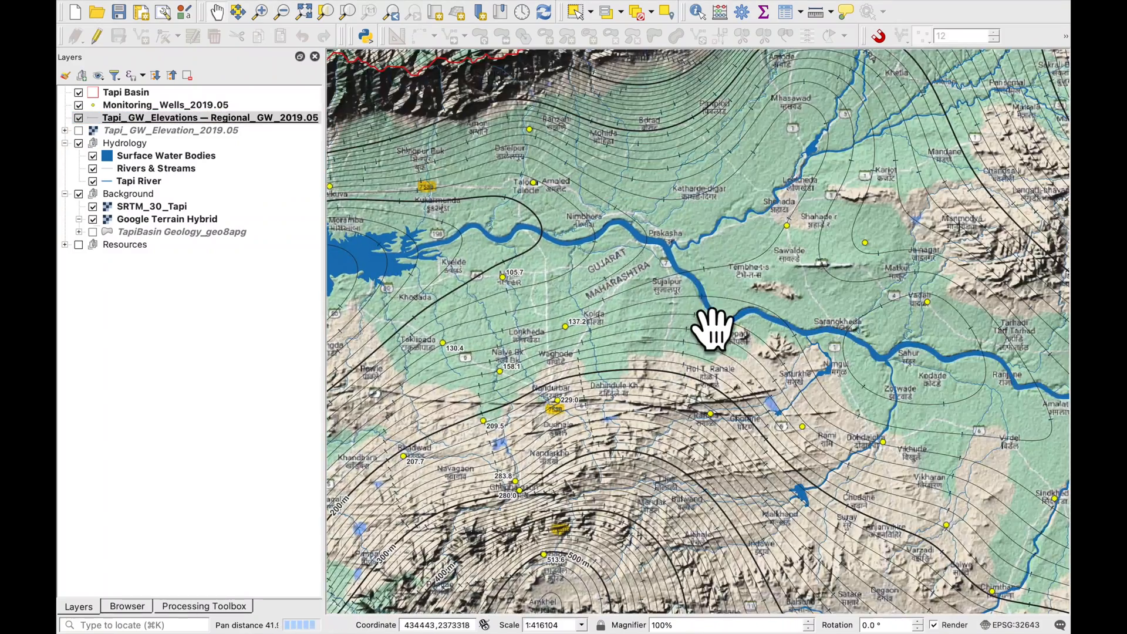
drag(714, 328, 741, 372)
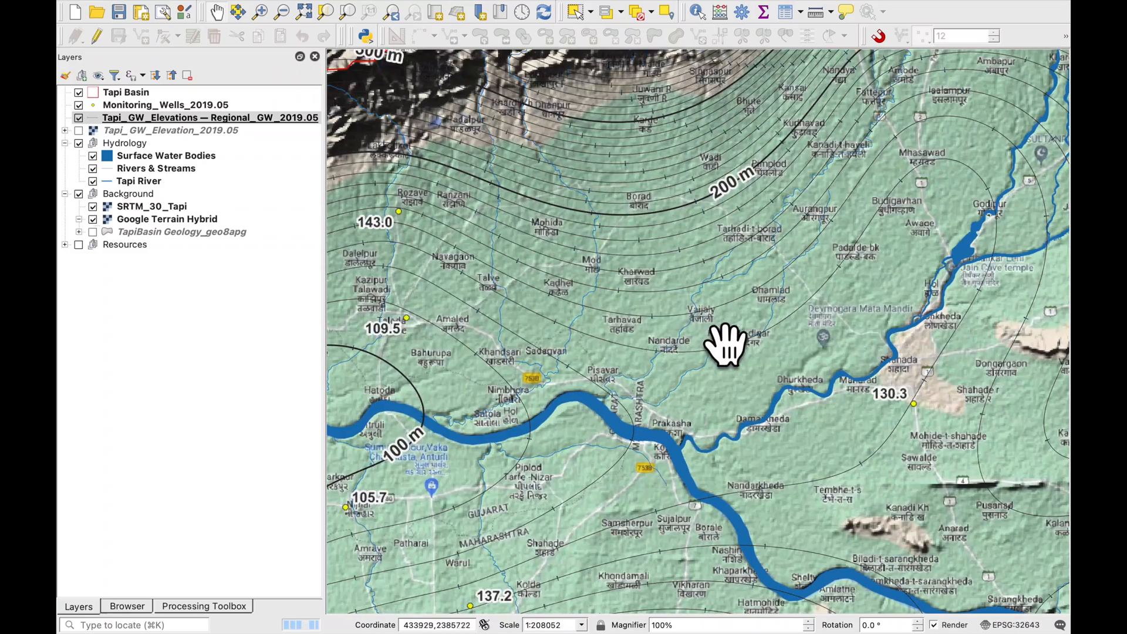
scroll(down, 3)
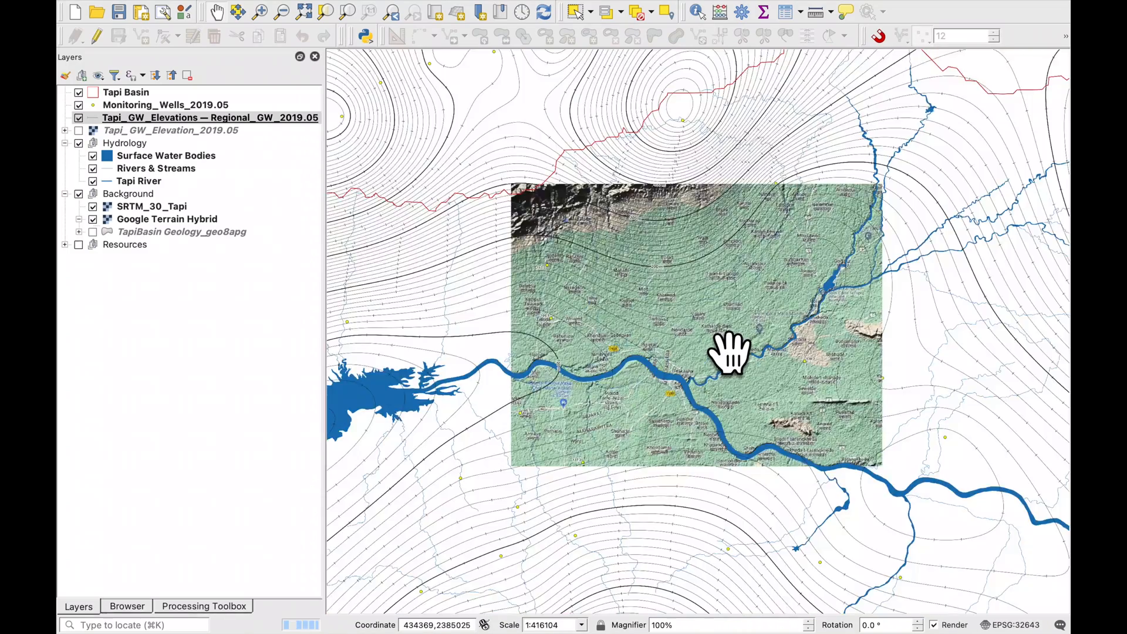
scroll(down, 3)
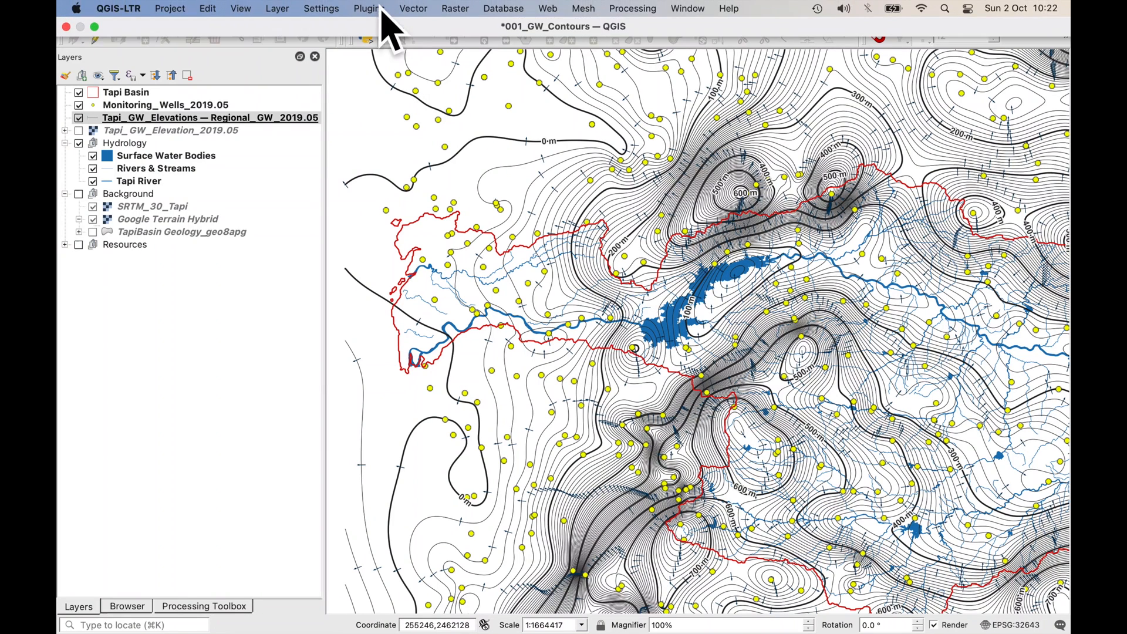
- Run Vector > Geoprocessing > Clip with Tapi Basin as the overlay layer to produce a Clipped layer
click(412, 8)
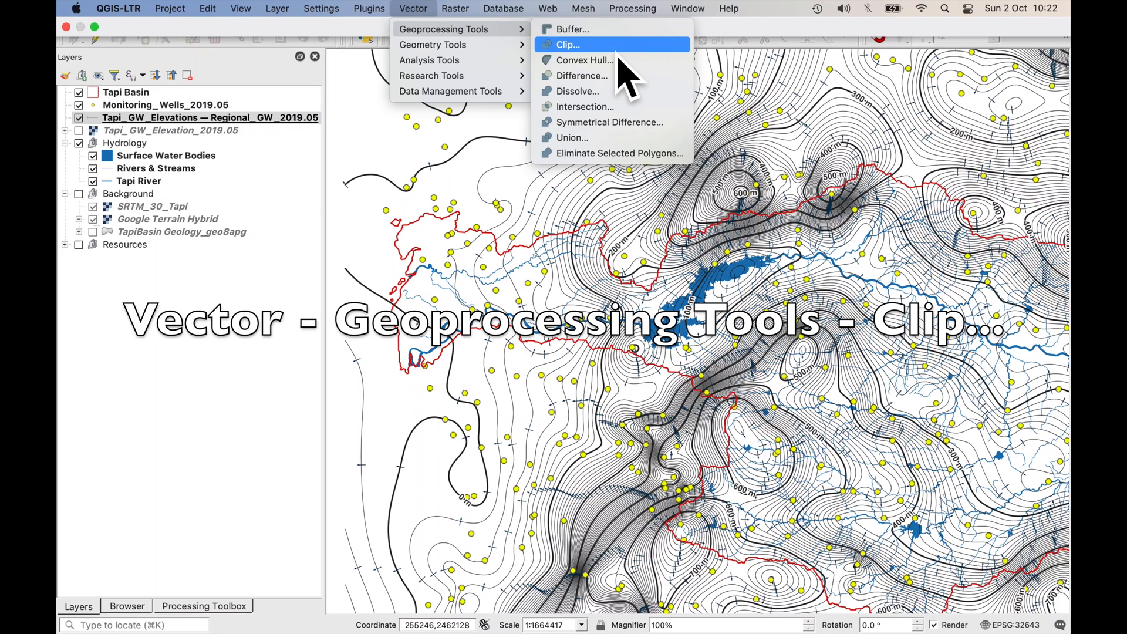
click(568, 45)
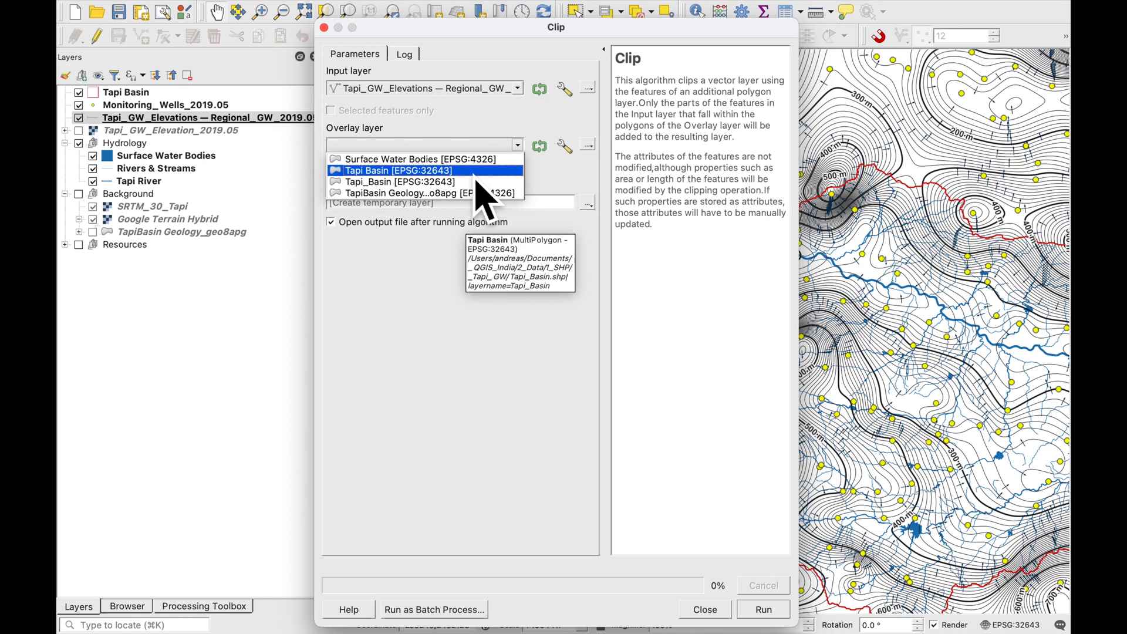
click(397, 170)
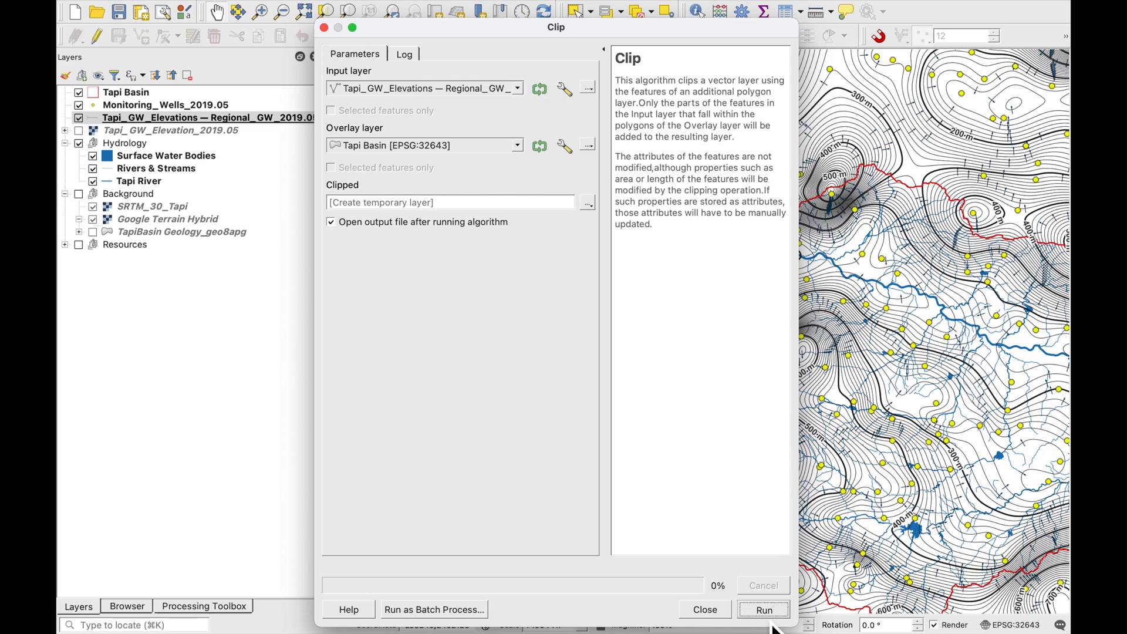
click(762, 609)
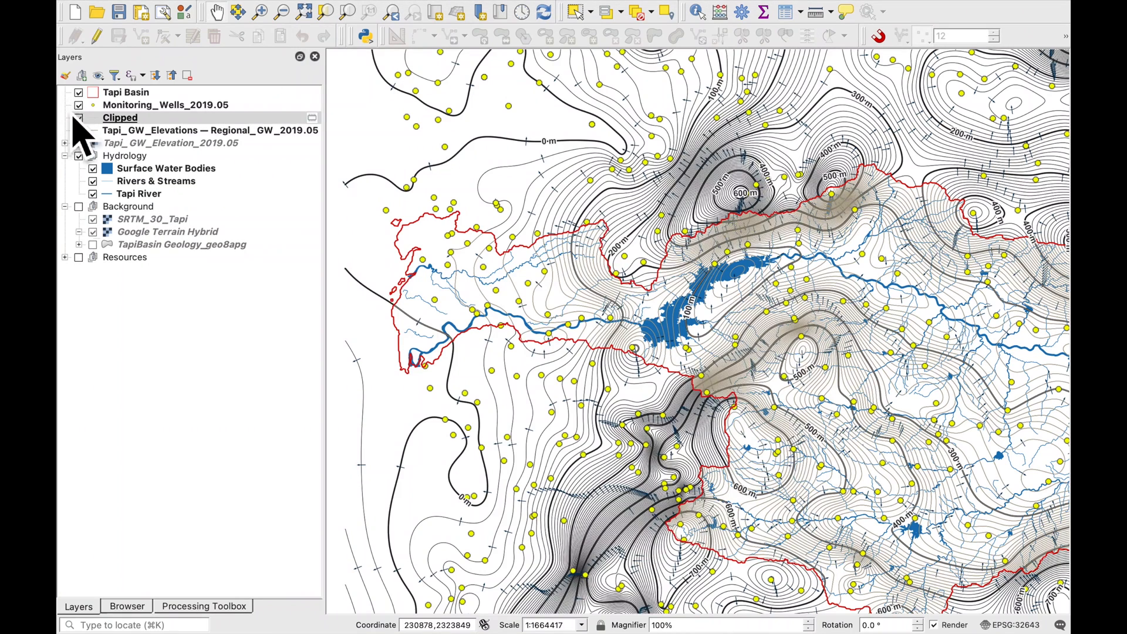
- Hide the Regional_GW_2019.05 contour layer and shift the view across the clipped basin contours
click(79, 117)
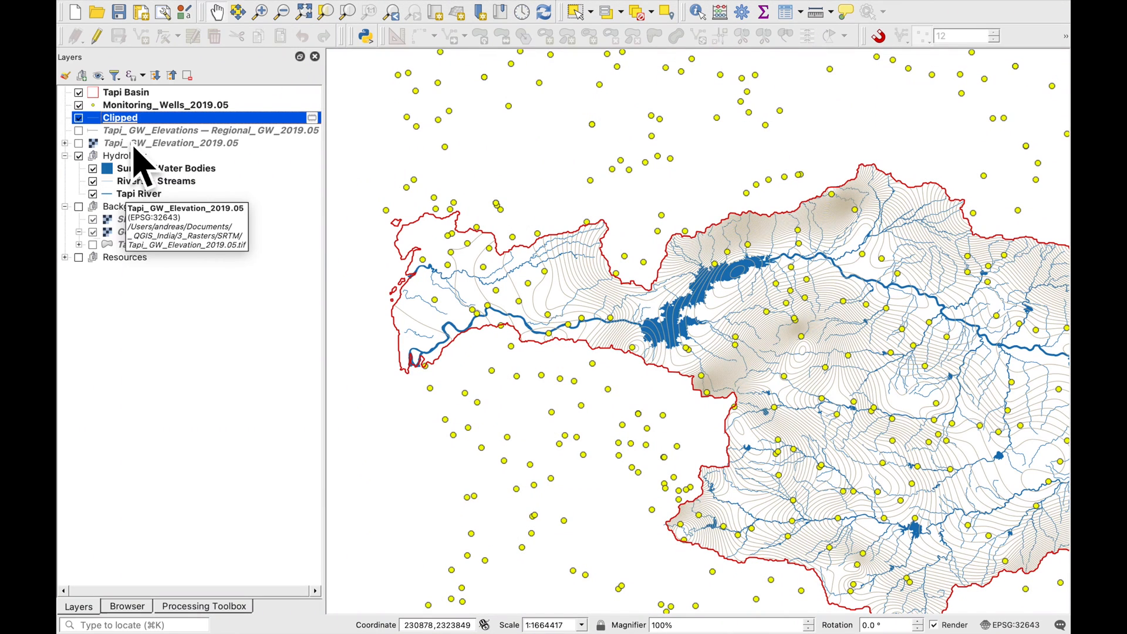
right_click(210, 130)
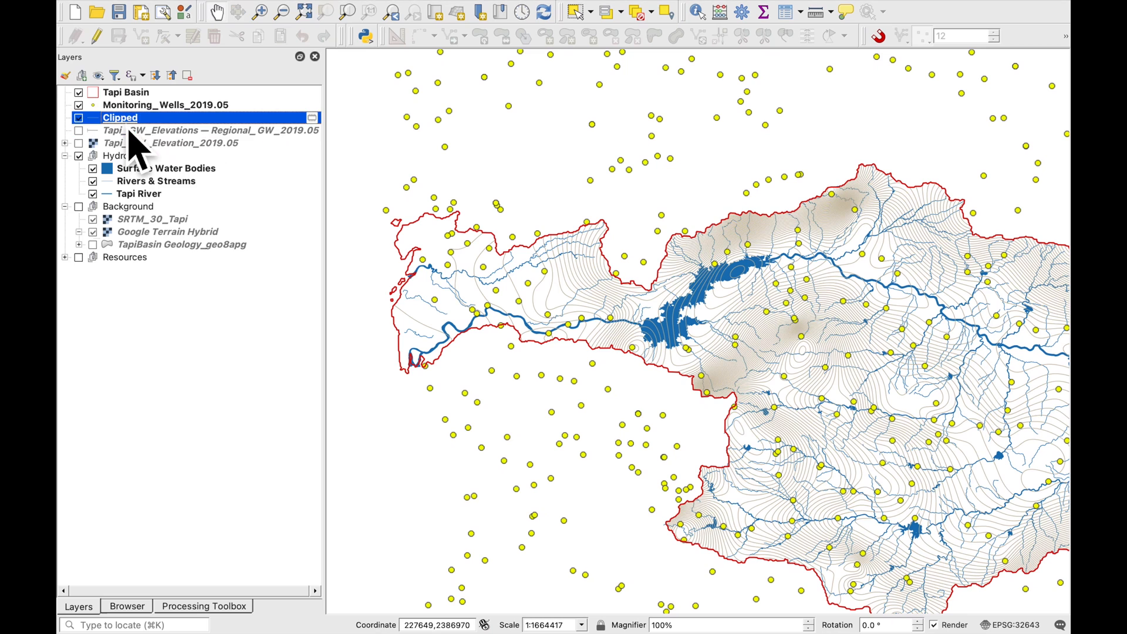
right_click(120, 118)
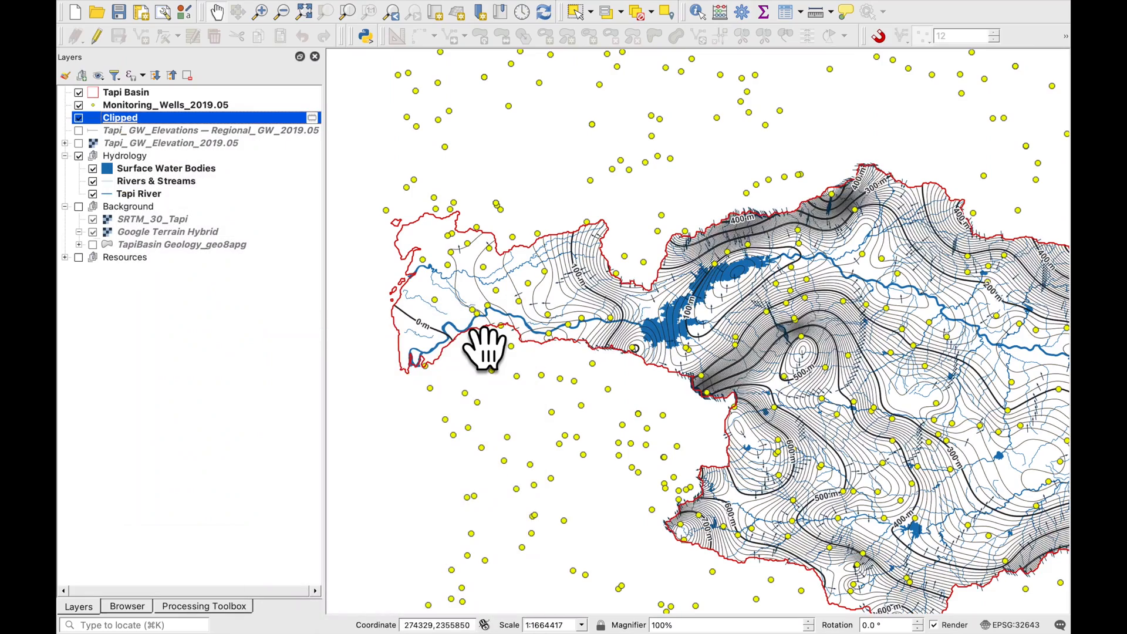
drag(485, 348, 646, 335)
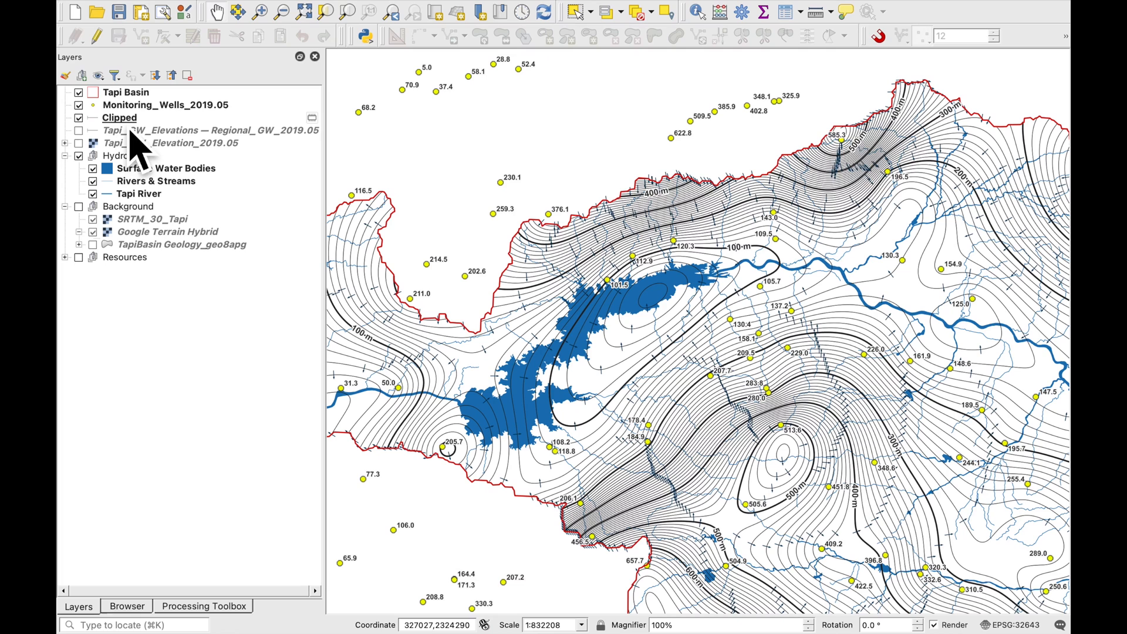
- Save the Clipped features into Tapi_GW_Elevations.gpkg via Save Features As, replacing the existing file
right_click(120, 117)
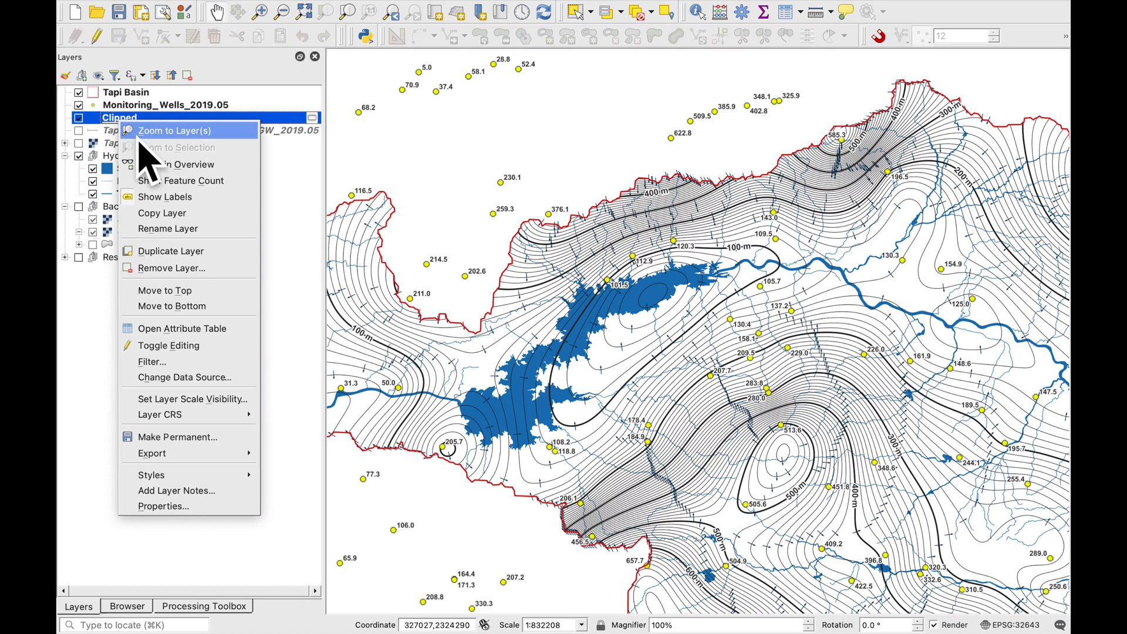
mouse_move(151, 453)
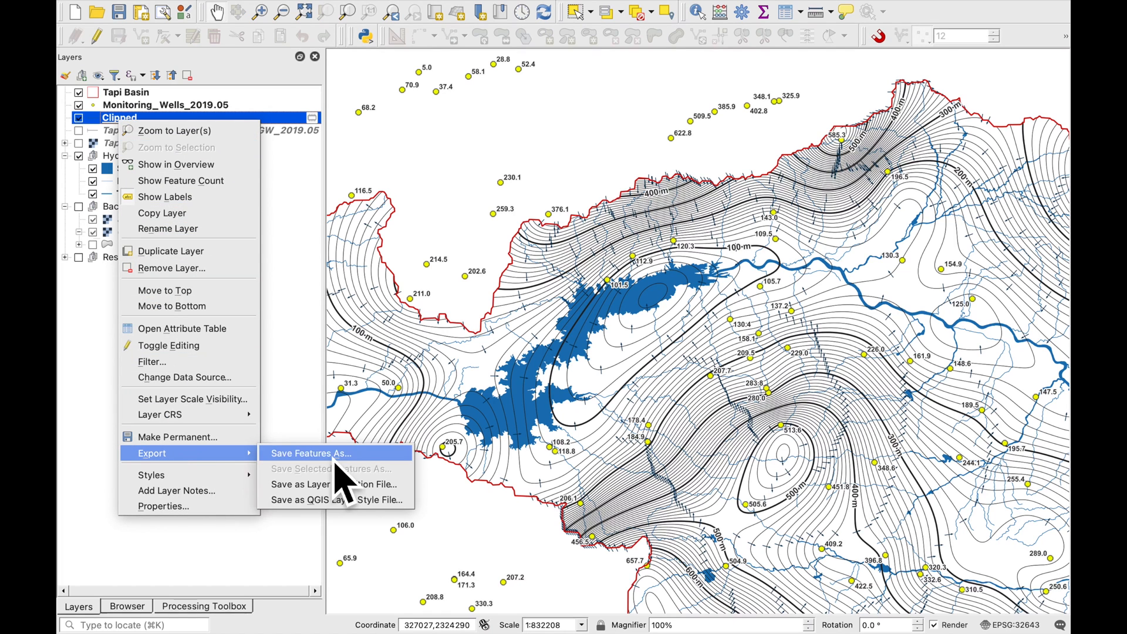
click(310, 453)
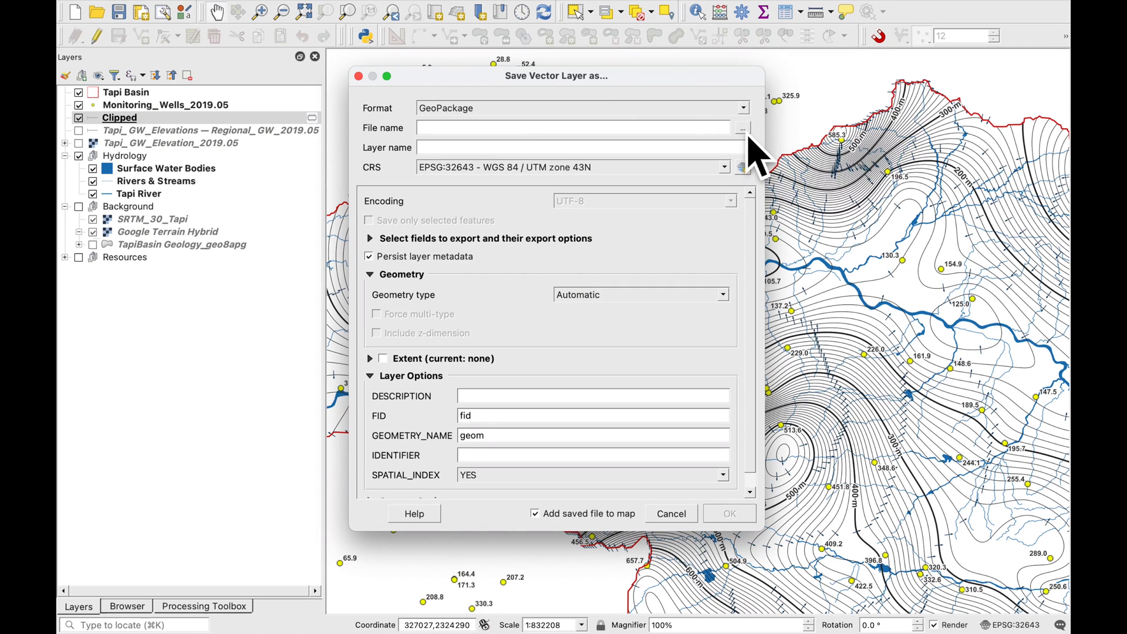
click(742, 128)
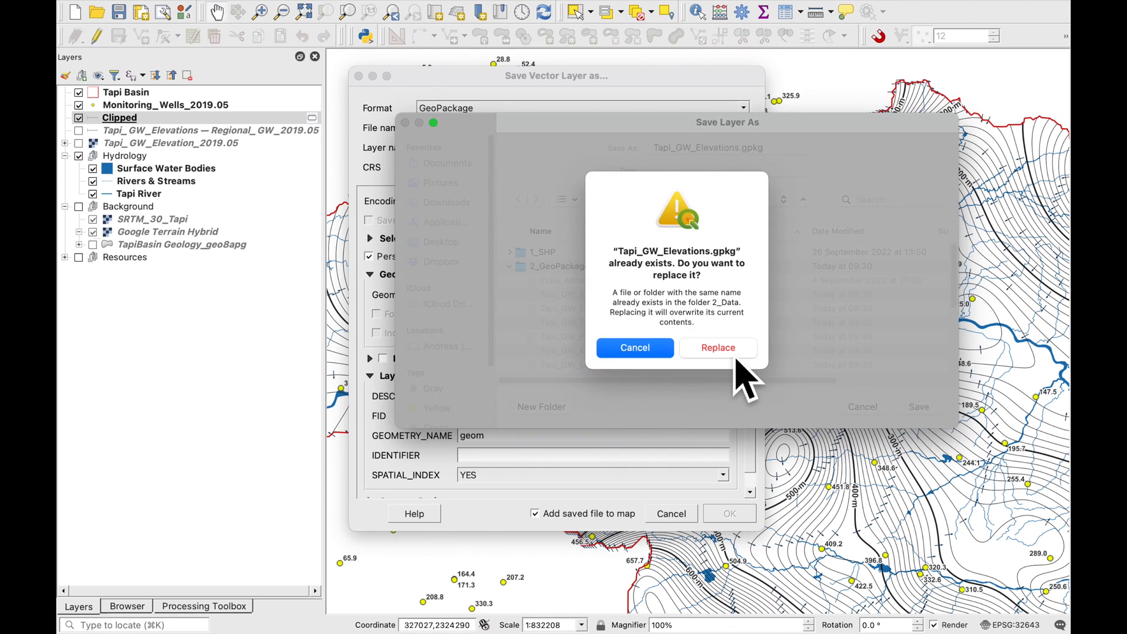
click(715, 347)
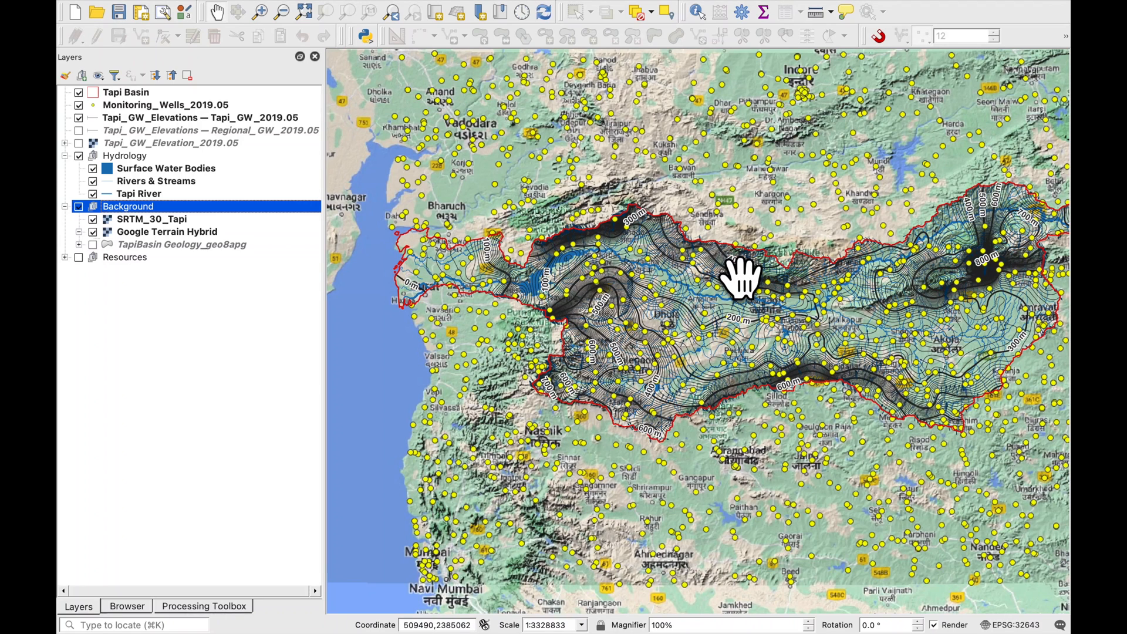
mouse_move(237, 301)
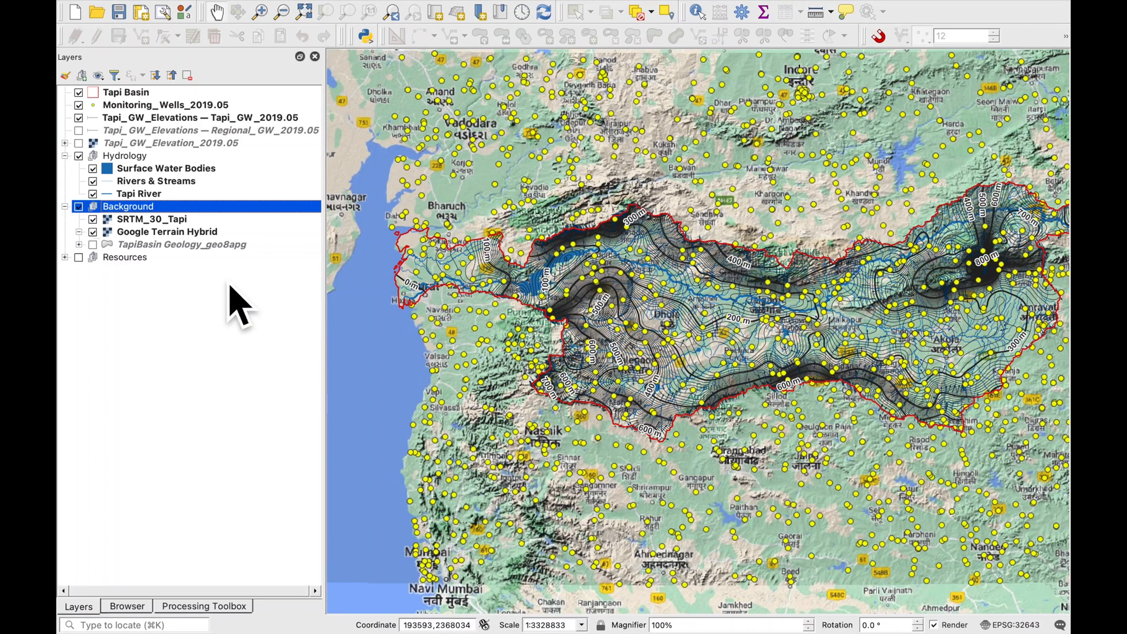
- Render the Tapi Basin layer as Inverted Polygons and add a new symbol layer below the red outline
click(125, 91)
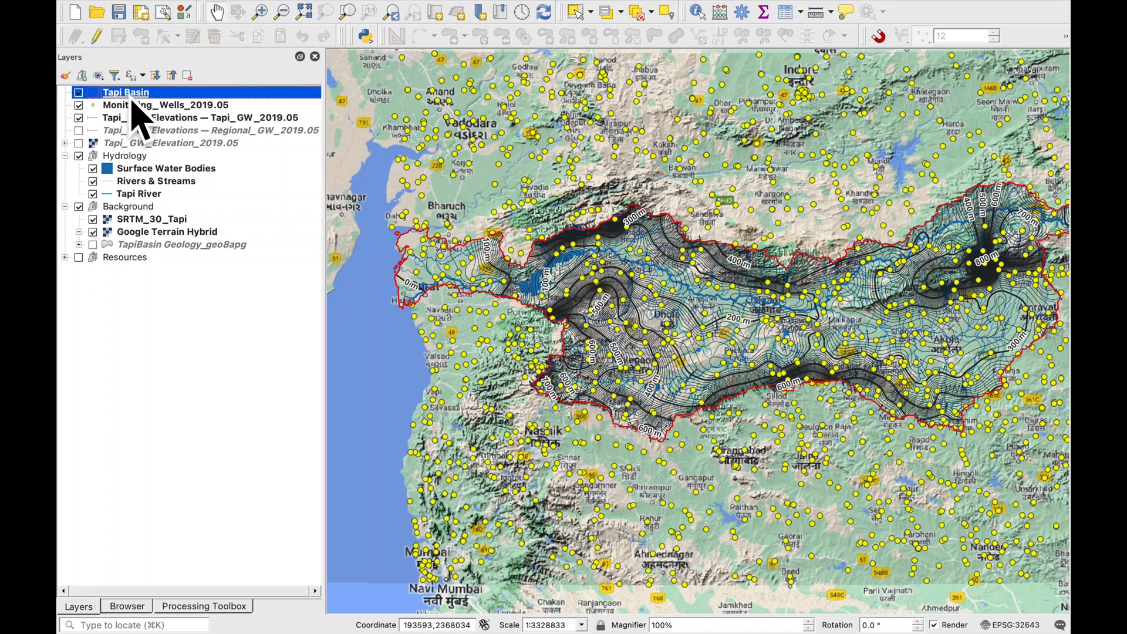
double_click(126, 92)
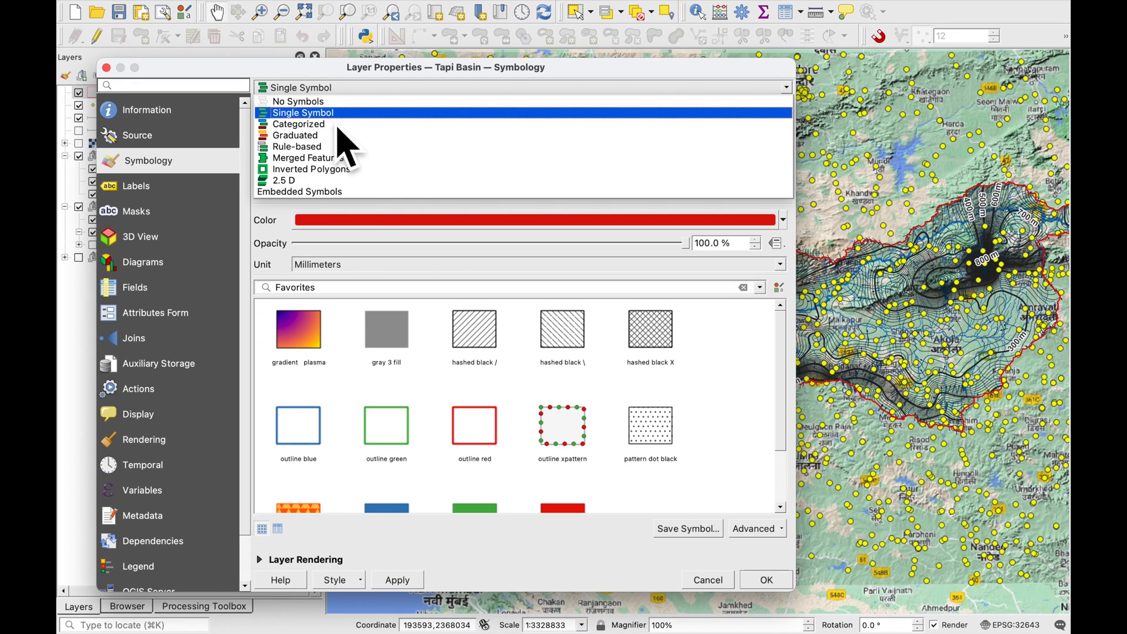
click(310, 169)
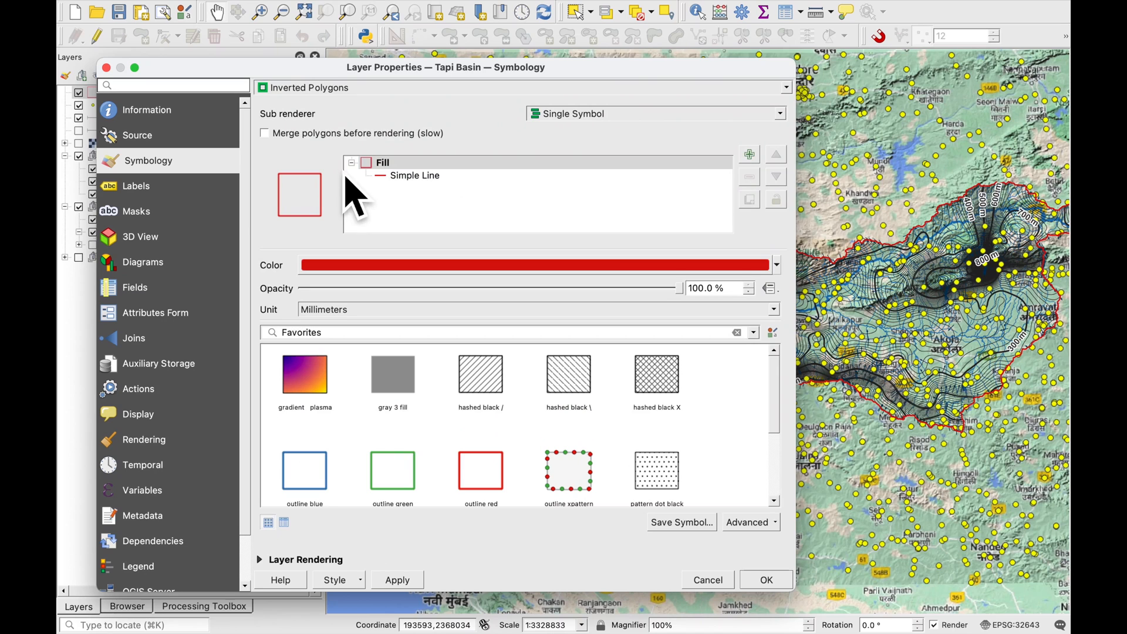
click(414, 175)
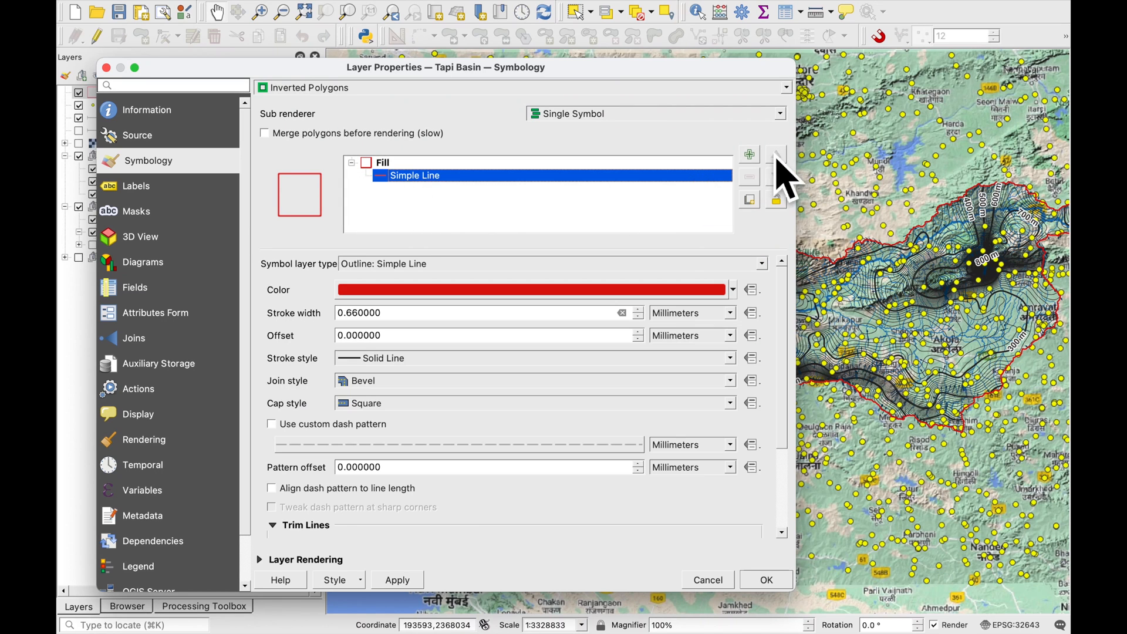
click(747, 152)
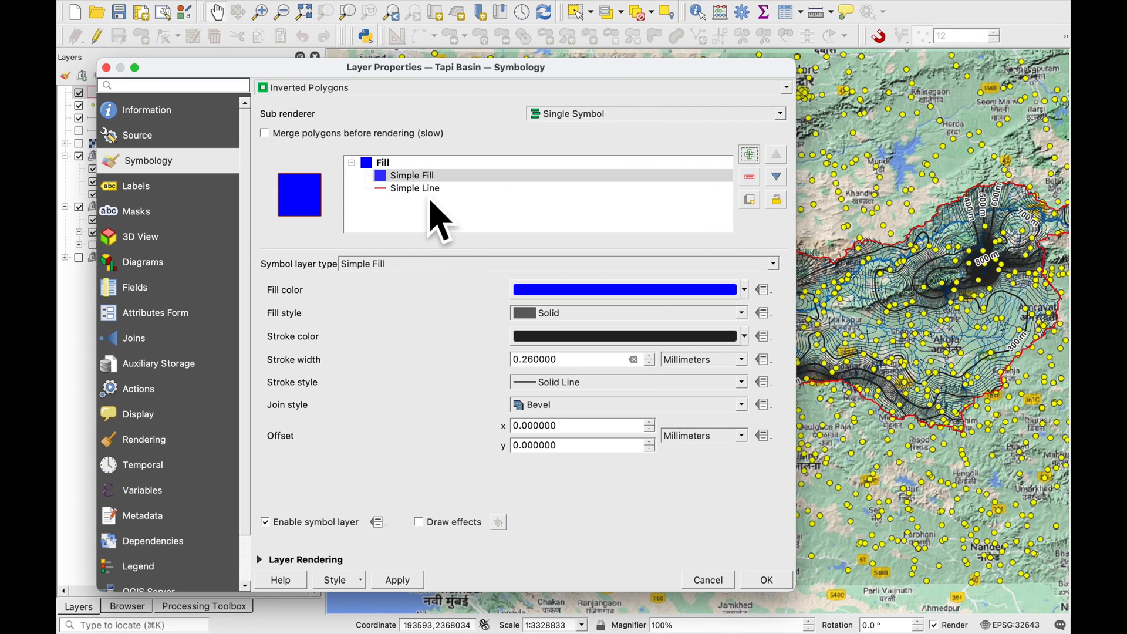
click(776, 176)
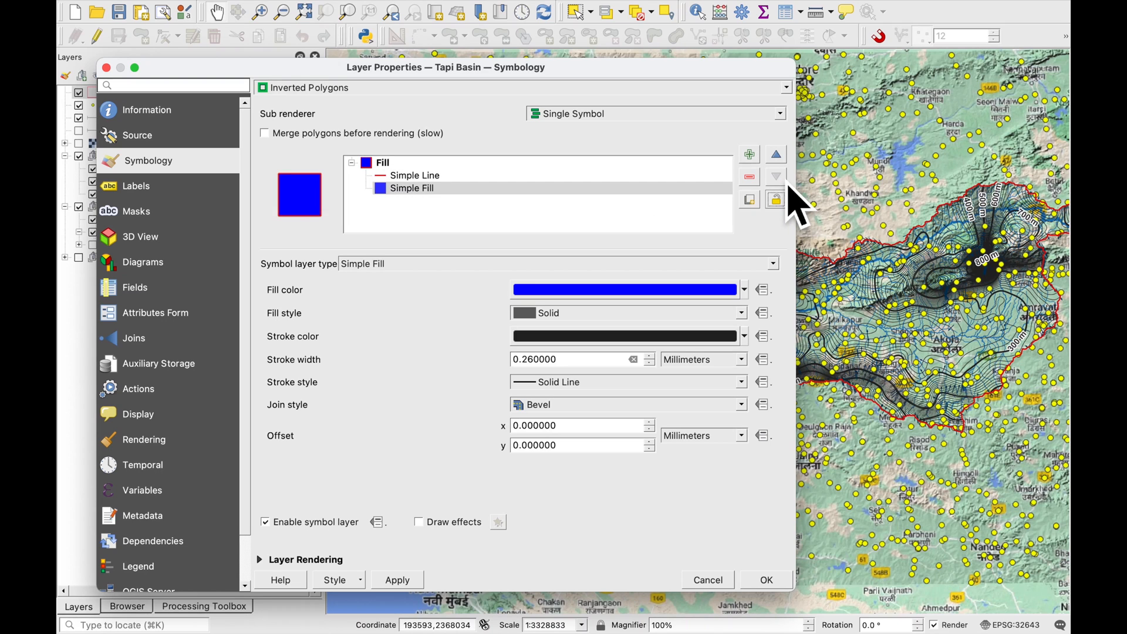
mouse_move(420, 219)
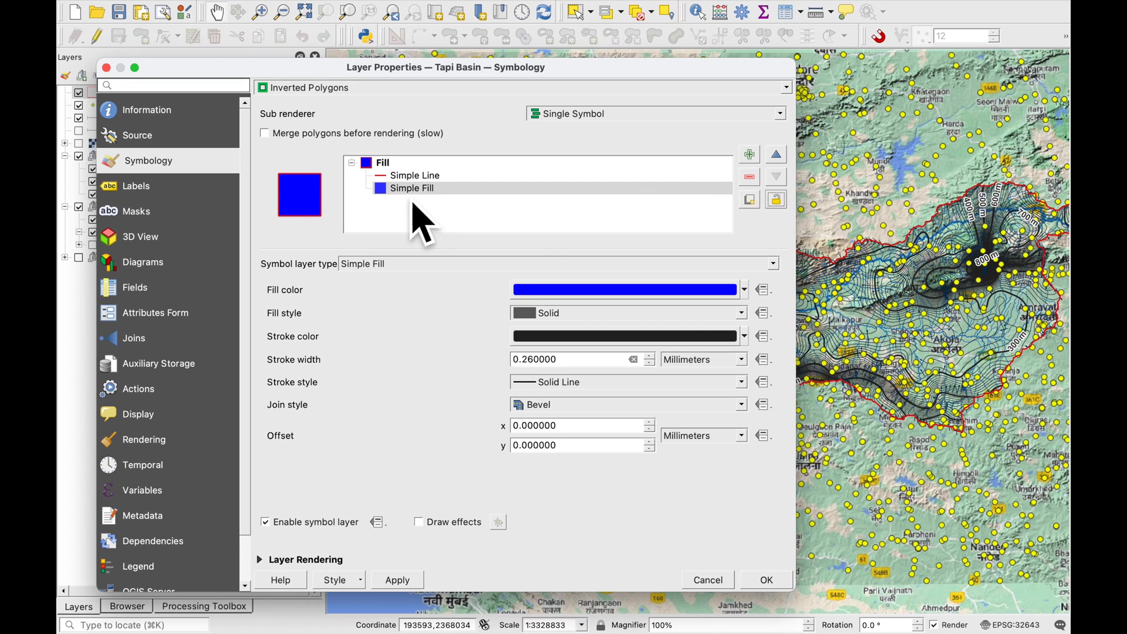
- Make the new symbol layer a Shapeburst Fill and apply the basin symbology with OK
click(412, 188)
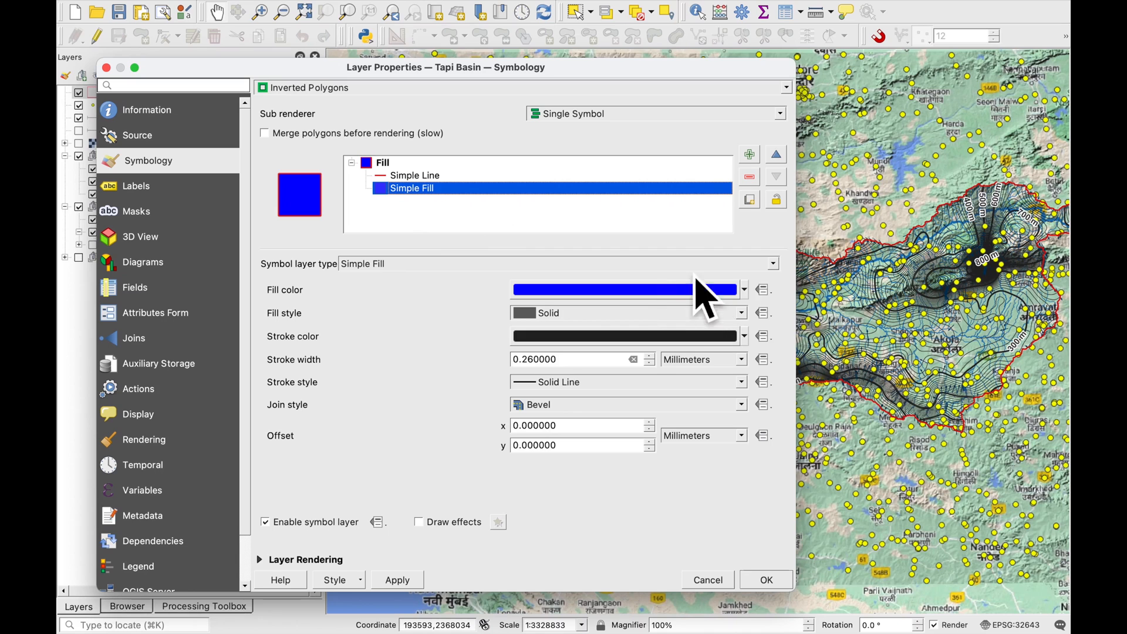
click(773, 263)
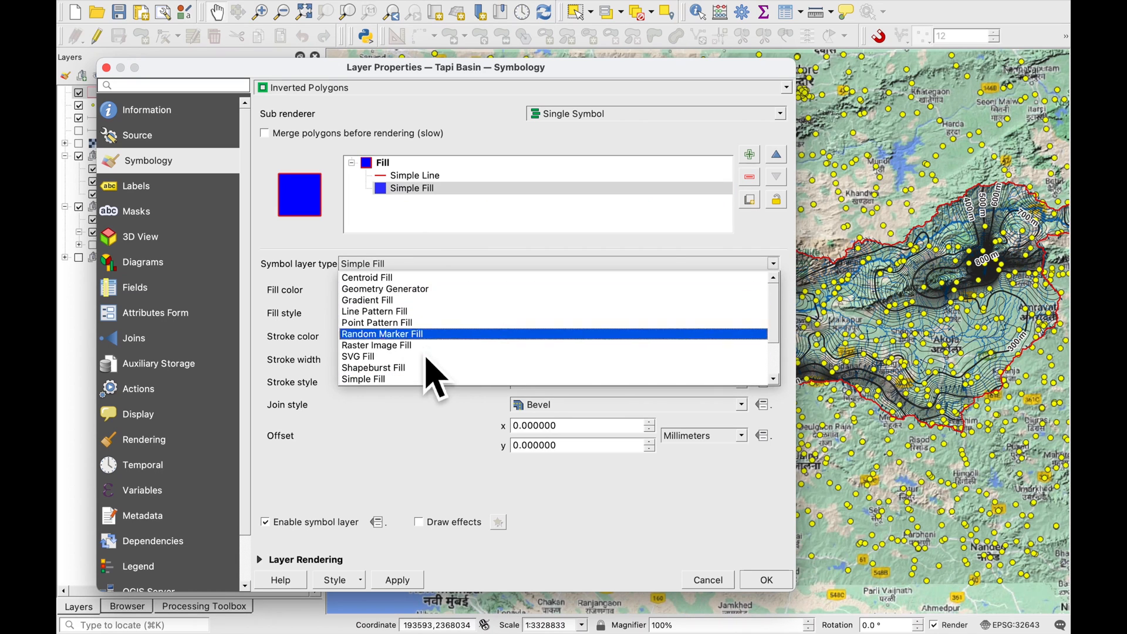
click(373, 367)
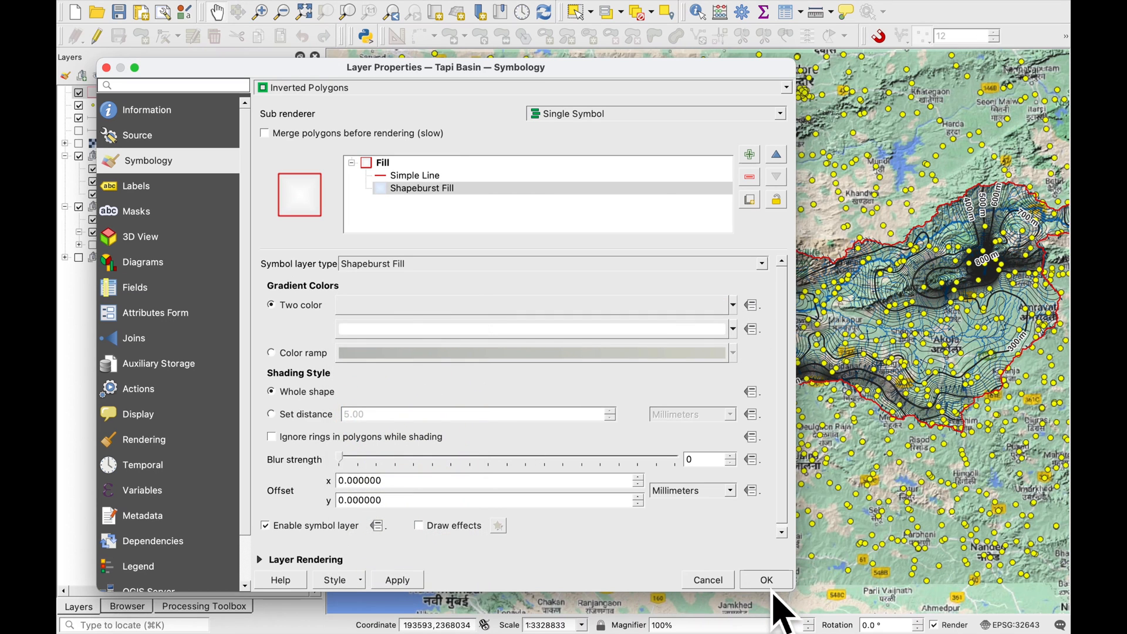
click(765, 580)
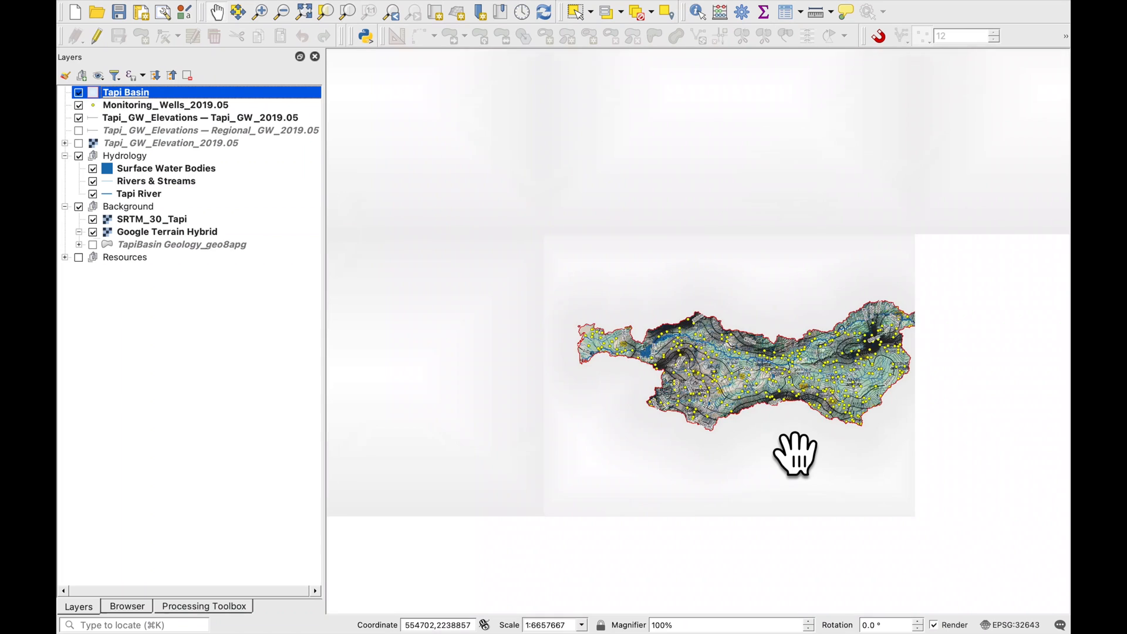
- Show Tapi_GW_Wells_2019.05 in place of Monitoring_Wells_2019.05 and move Tapi_GW_Elevations below the Hydrology group
drag(796, 456, 711, 418)
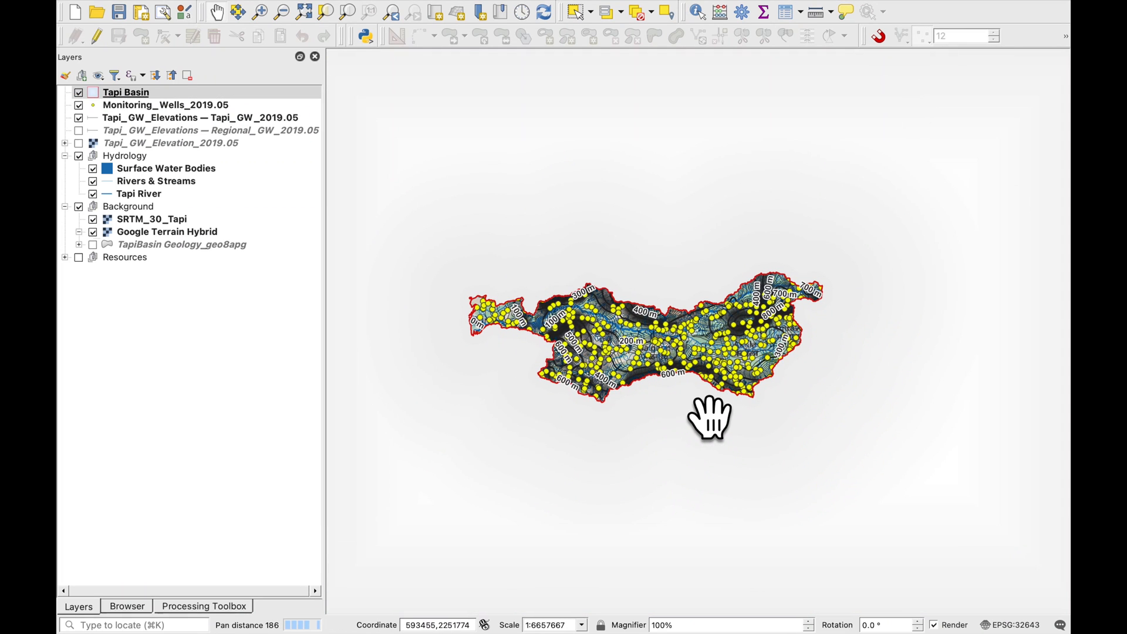
mouse_move(144, 136)
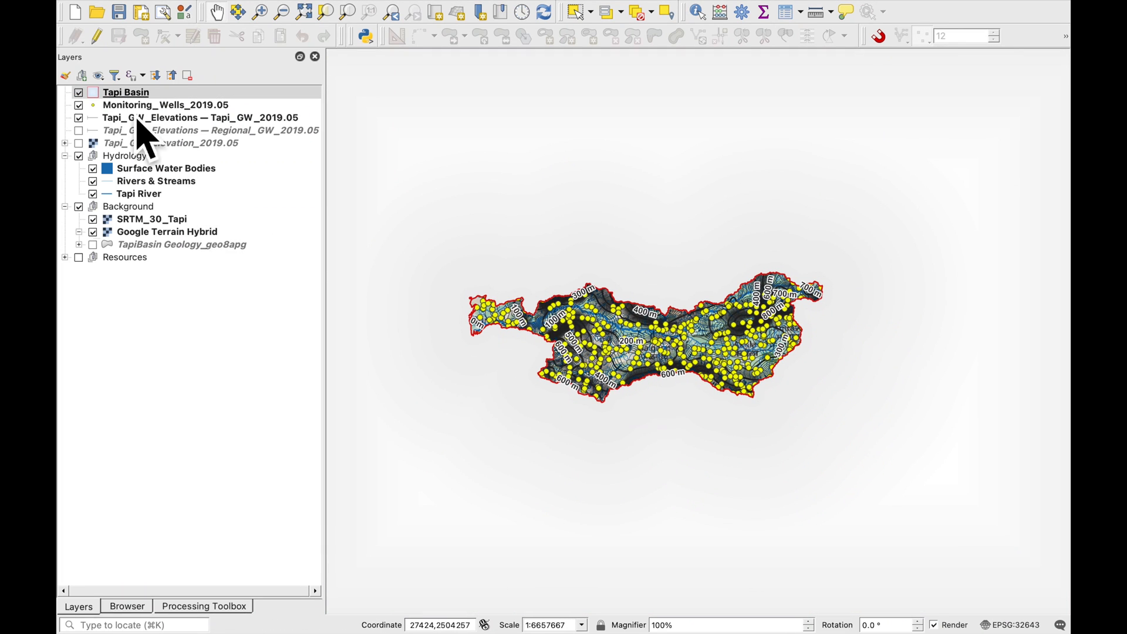
double_click(125, 92)
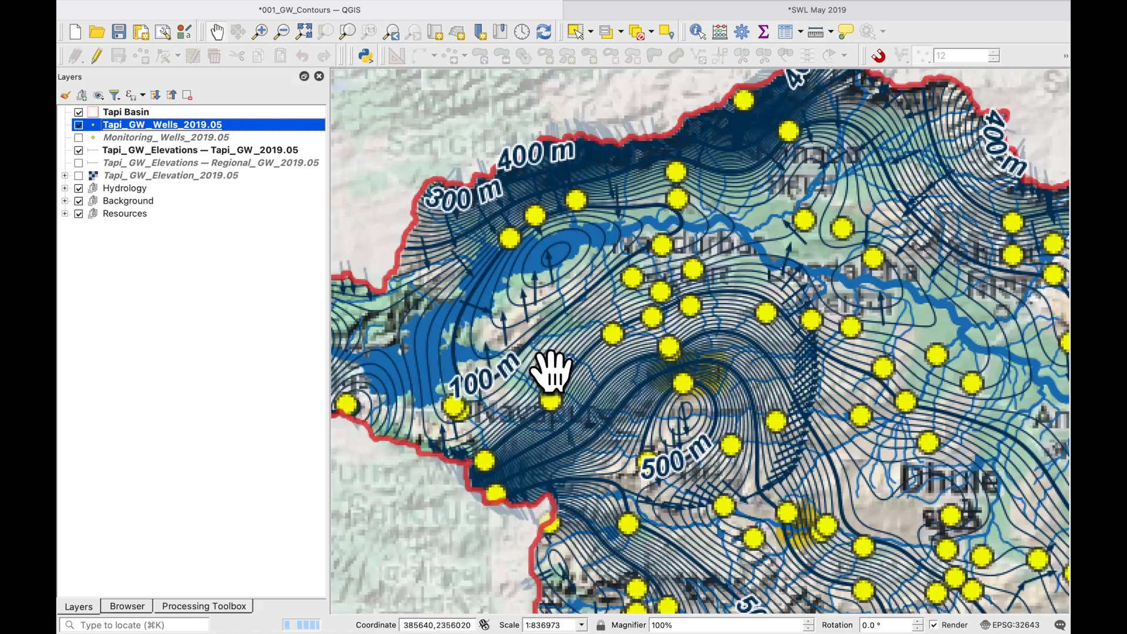
scroll(down, 3)
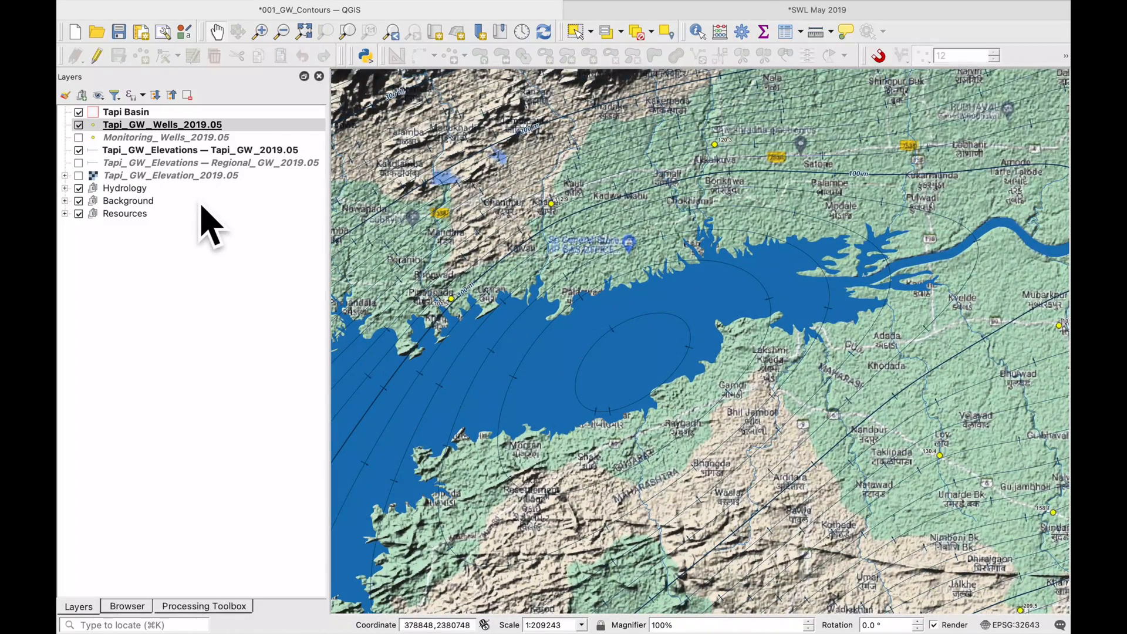
click(200, 149)
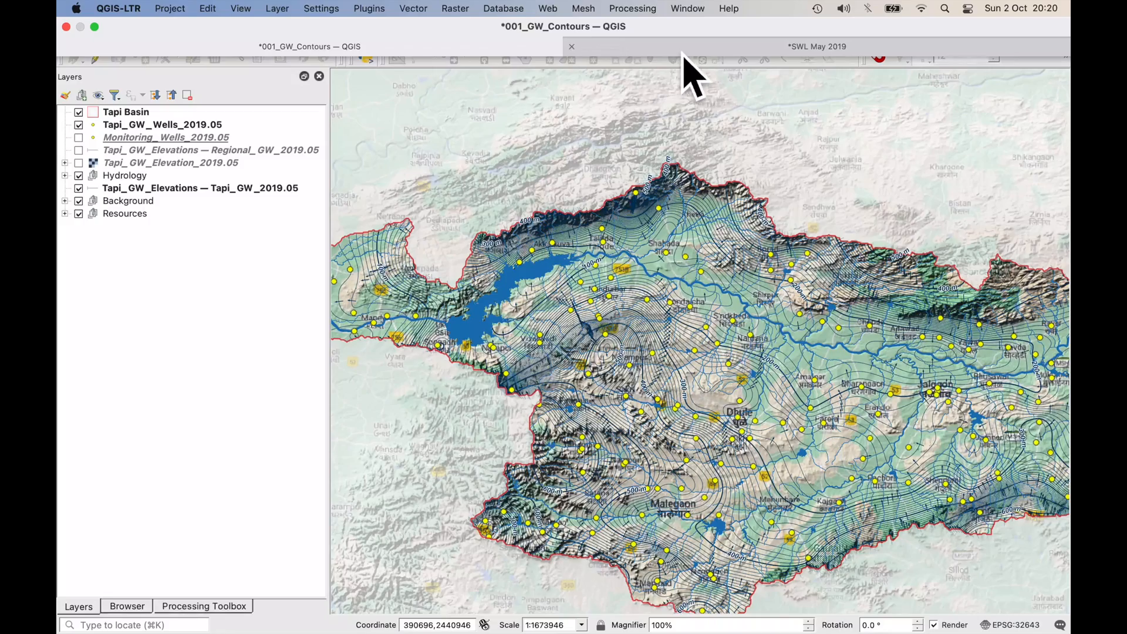
- Export the SWL May 2019 layout as PDF, dismissing the WMS warning and saving with default options
click(817, 46)
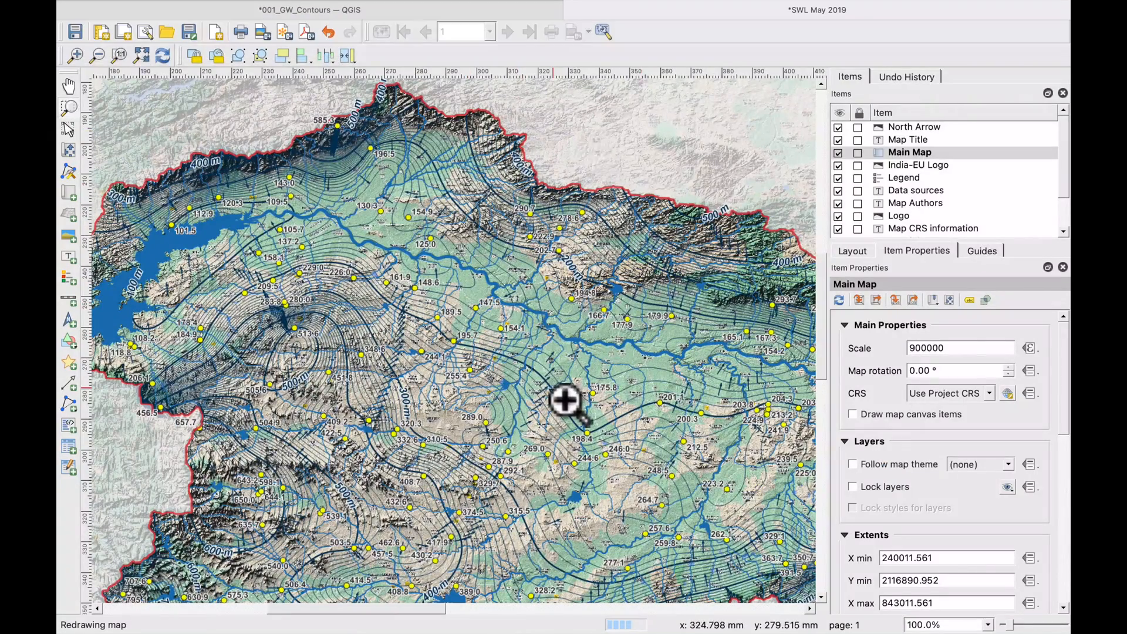
mouse_move(334, 232)
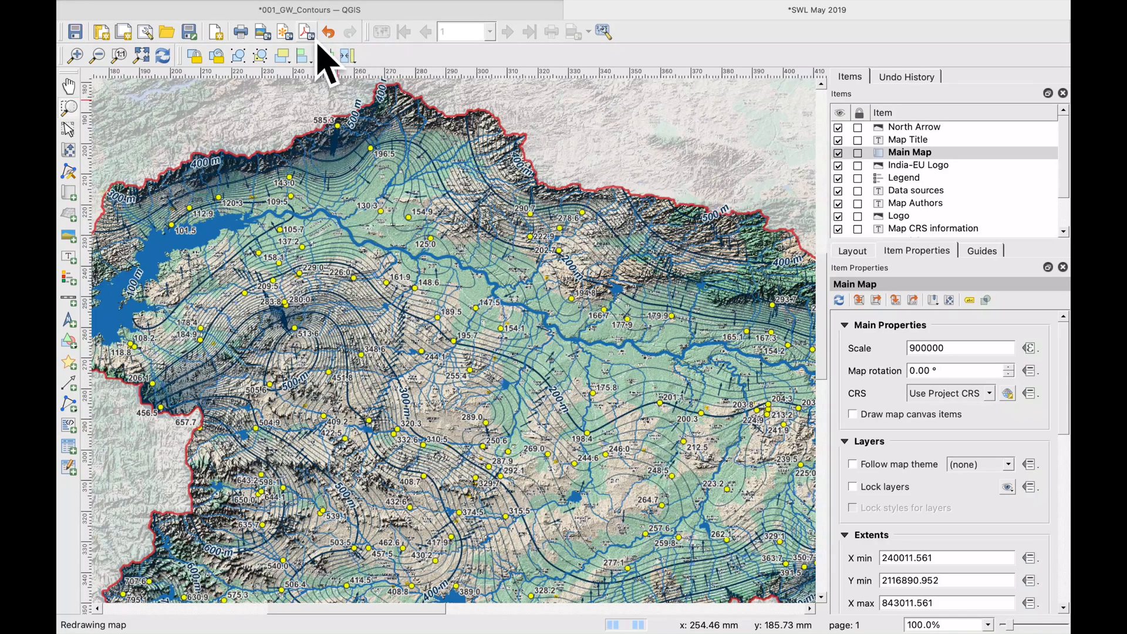
click(304, 31)
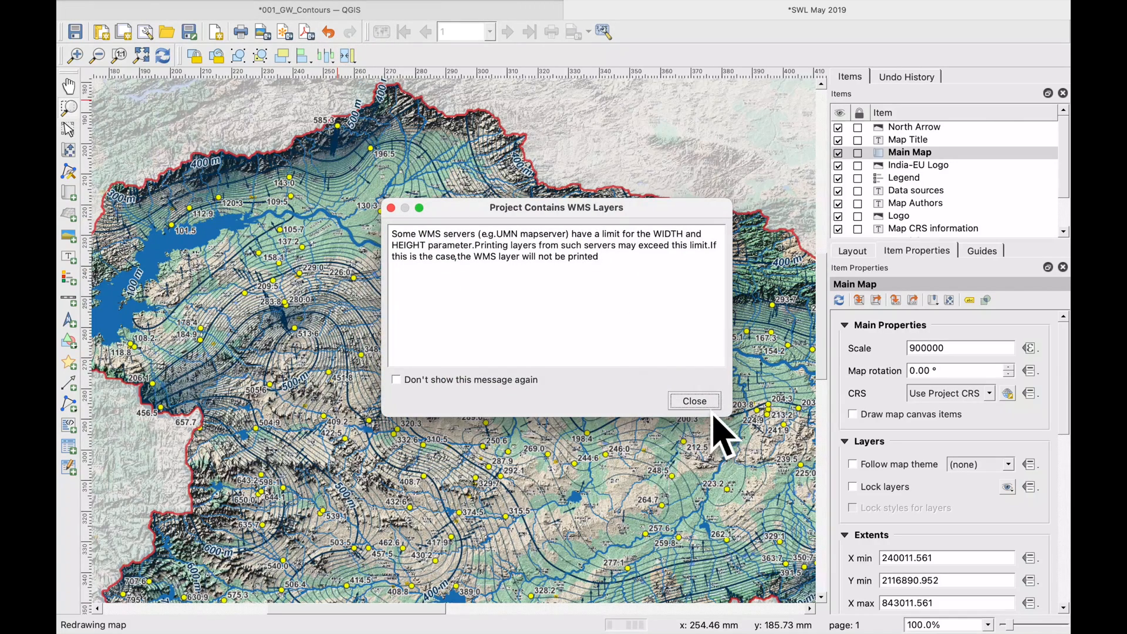
click(692, 401)
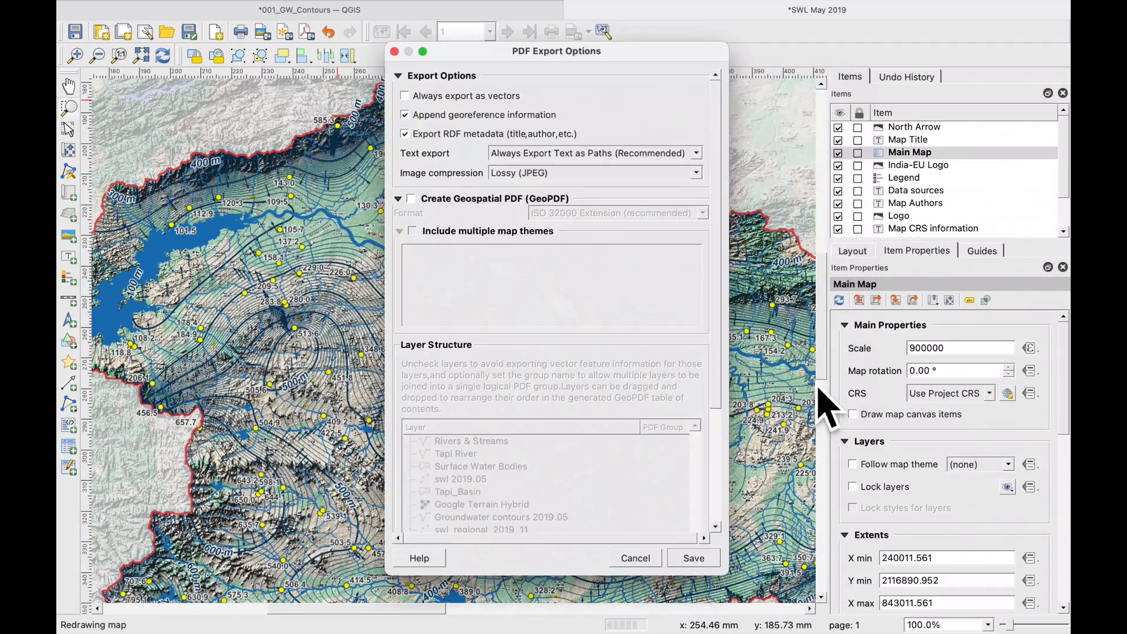
click(692, 558)
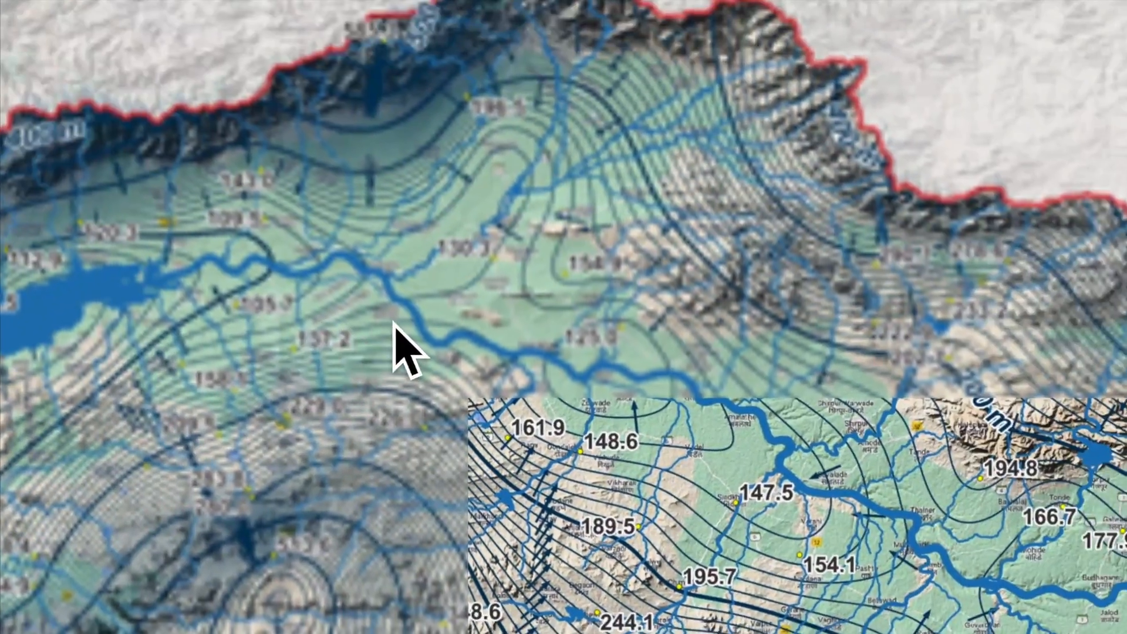
- Zoom and pan around the exported PDF to check the basin contours and labels
scroll(down, 3)
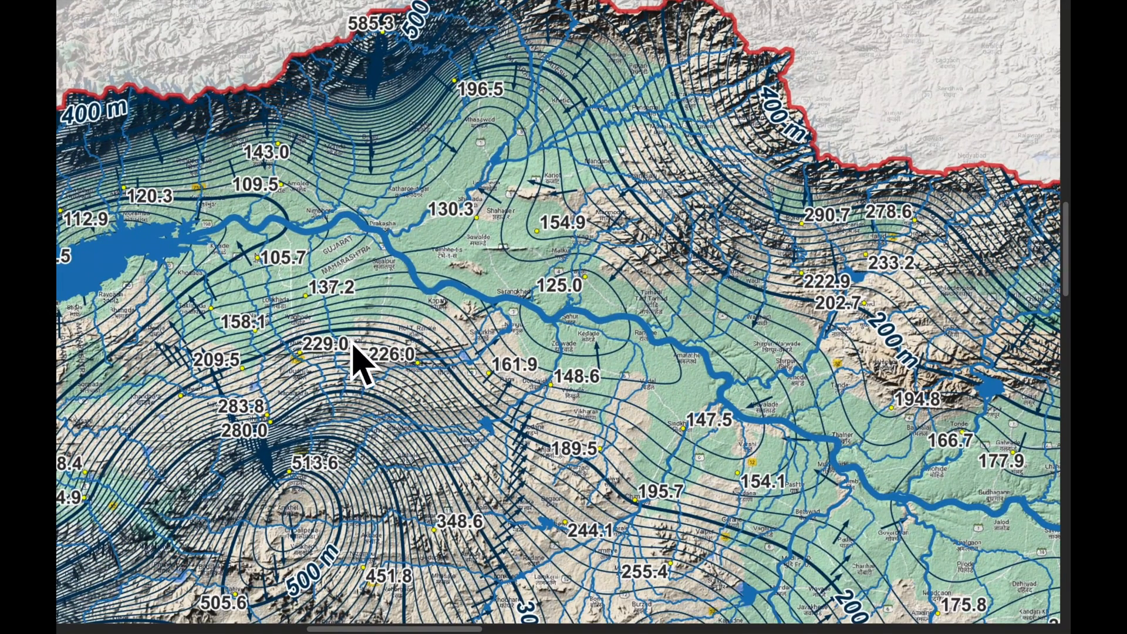
mouse_move(568, 352)
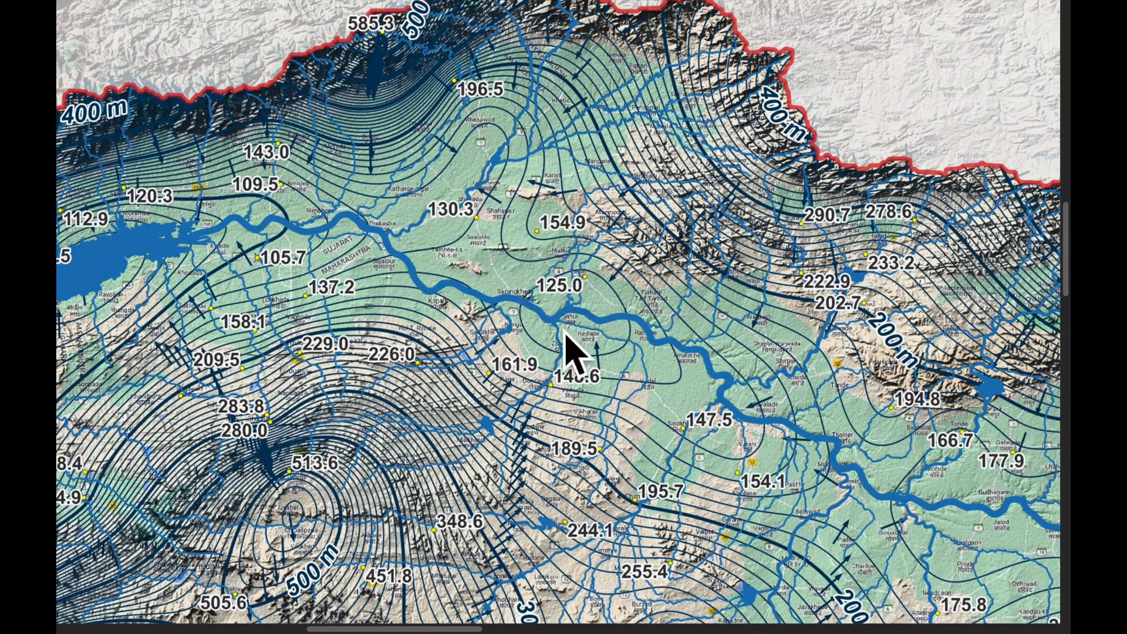
scroll(down, 3)
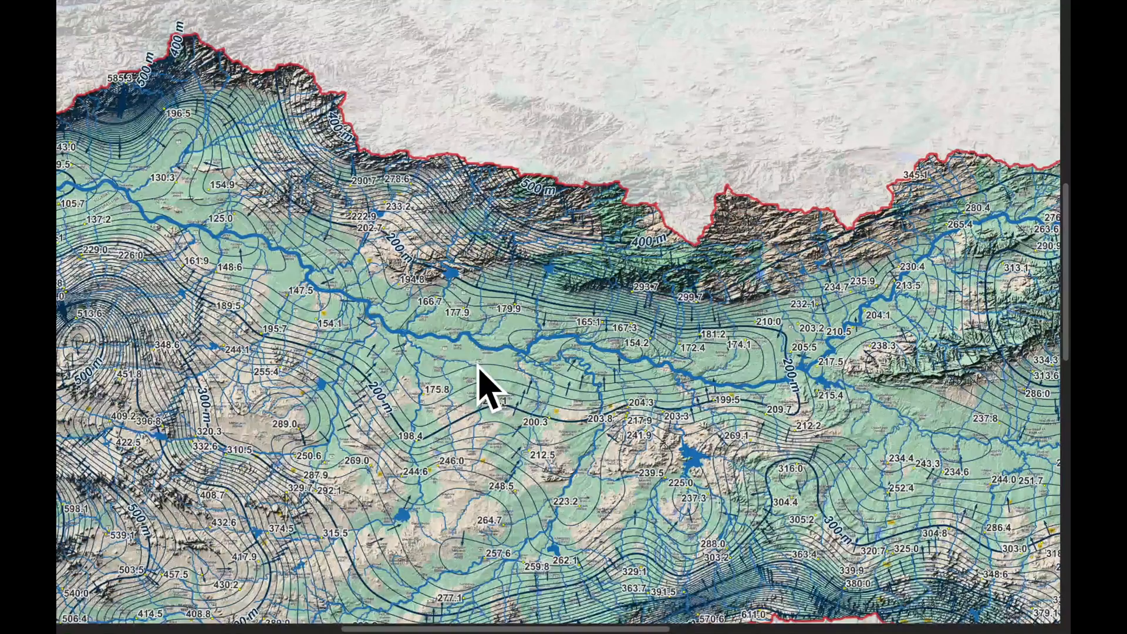
mouse_move(812, 328)
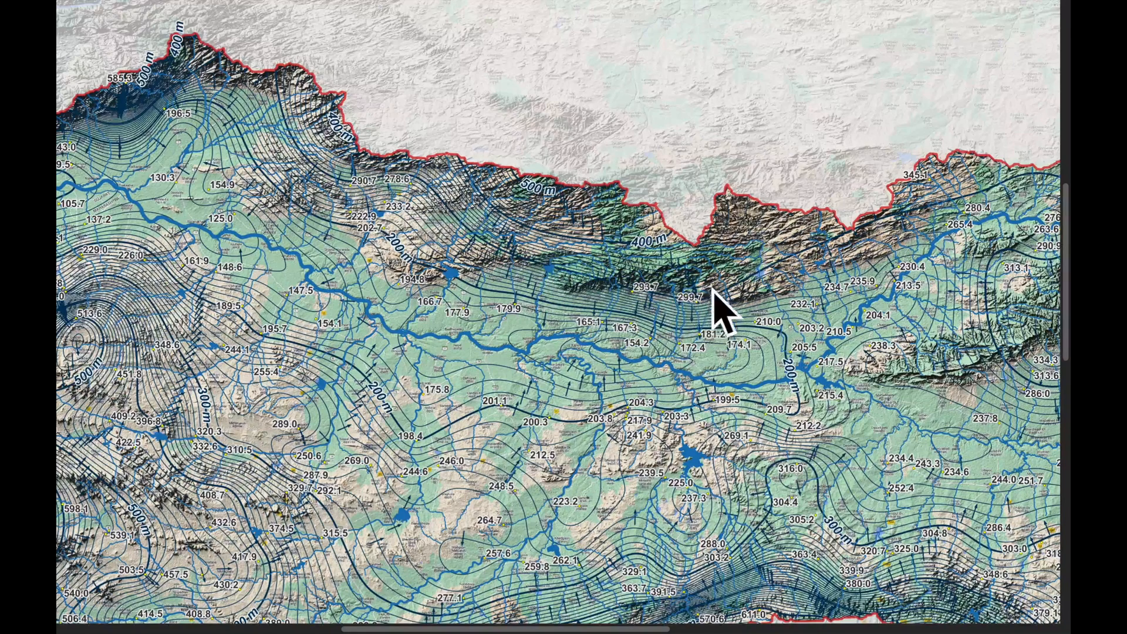
mouse_move(640, 380)
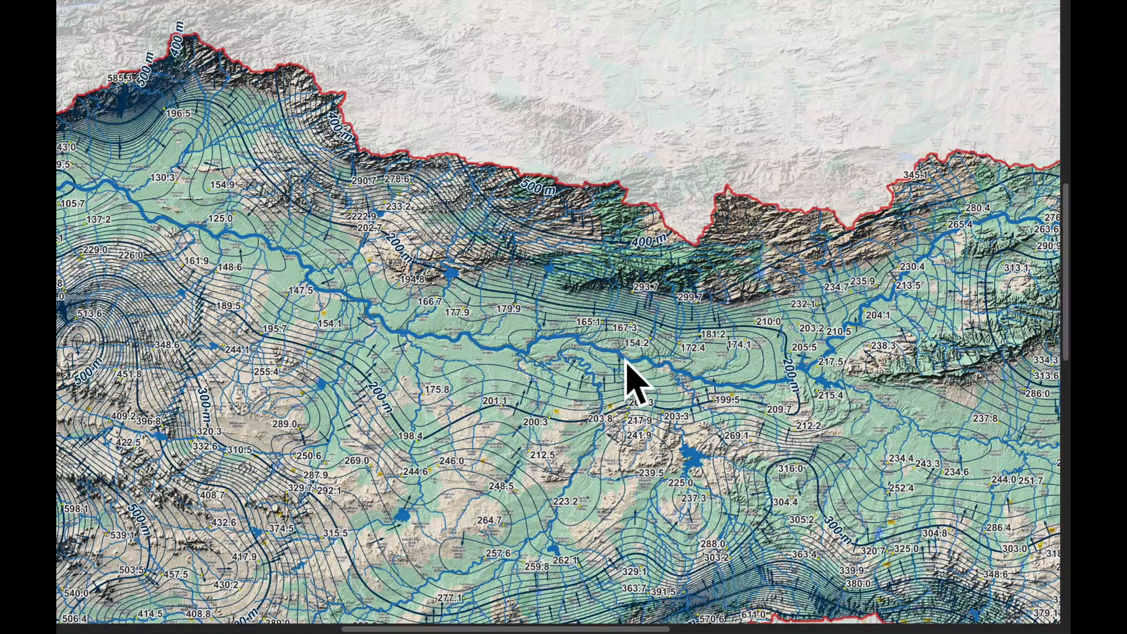
mouse_move(281, 281)
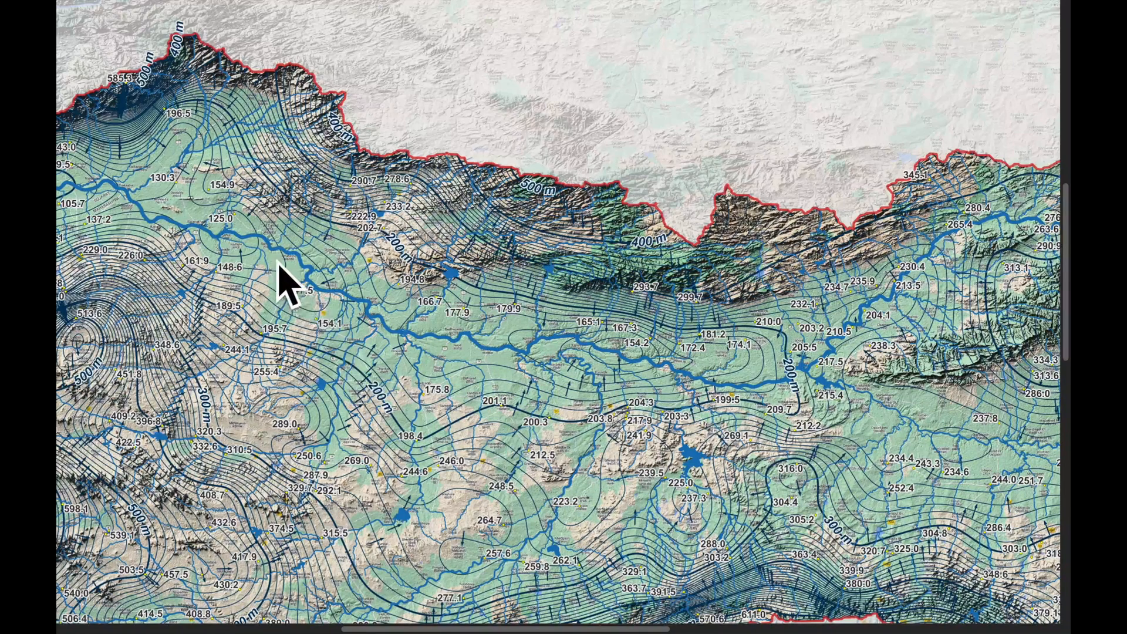
mouse_move(779, 392)
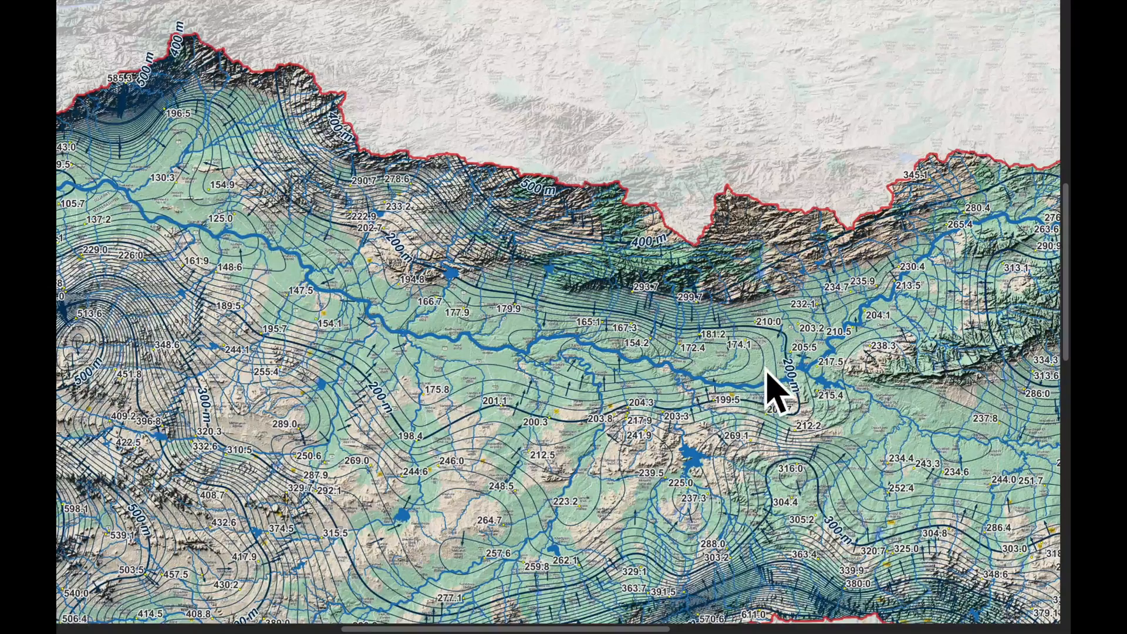